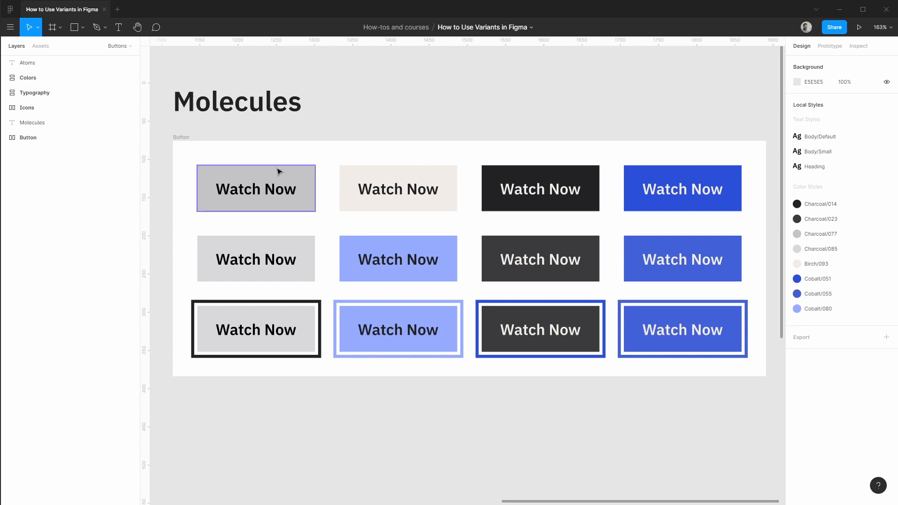
# - Expand the Button frame and Base theme to reveal its Focus component and nested Default layer
pyautogui.click(256, 330)
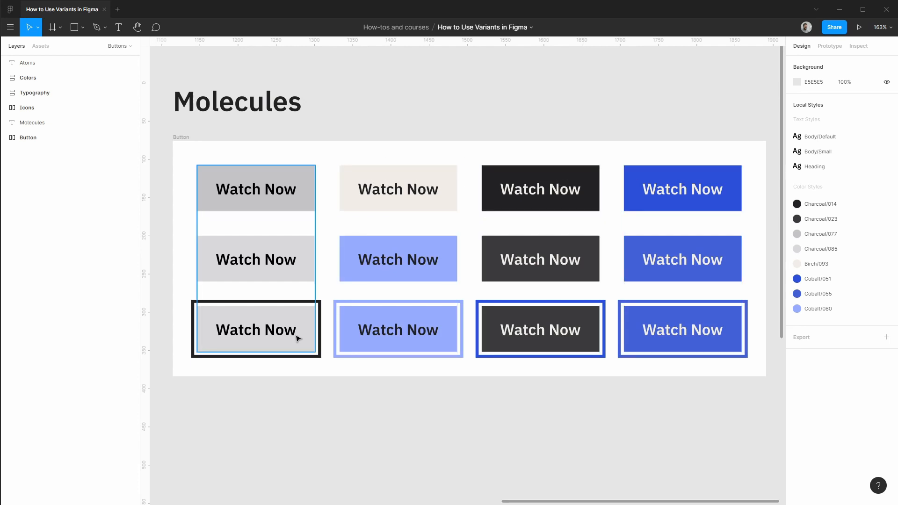
pyautogui.click(4, 136)
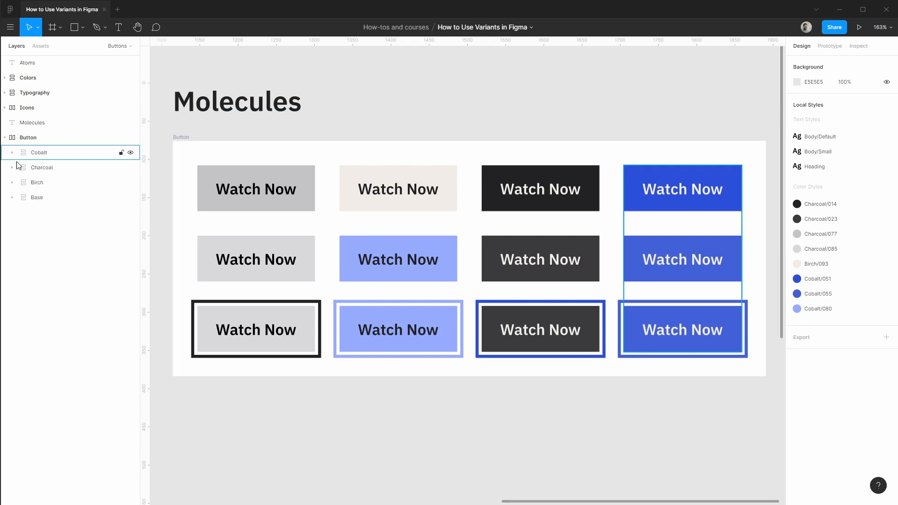
pyautogui.click(36, 198)
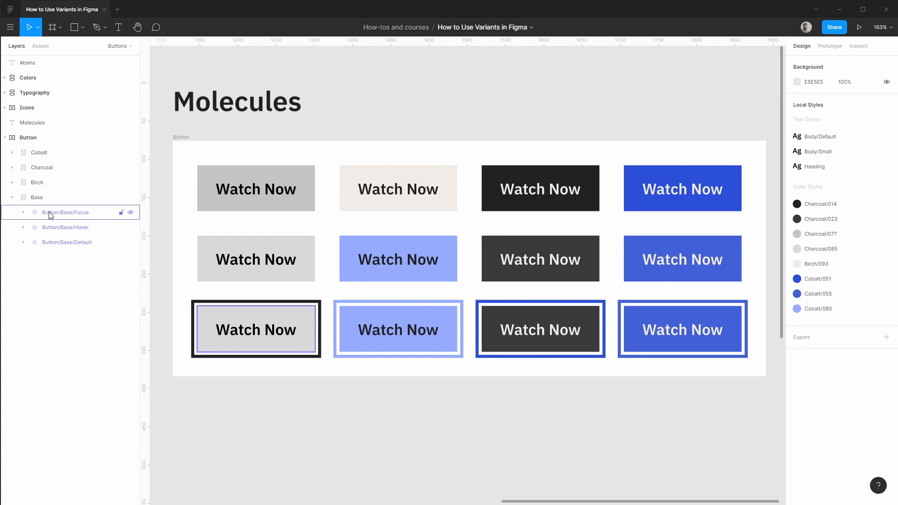
pyautogui.click(22, 212)
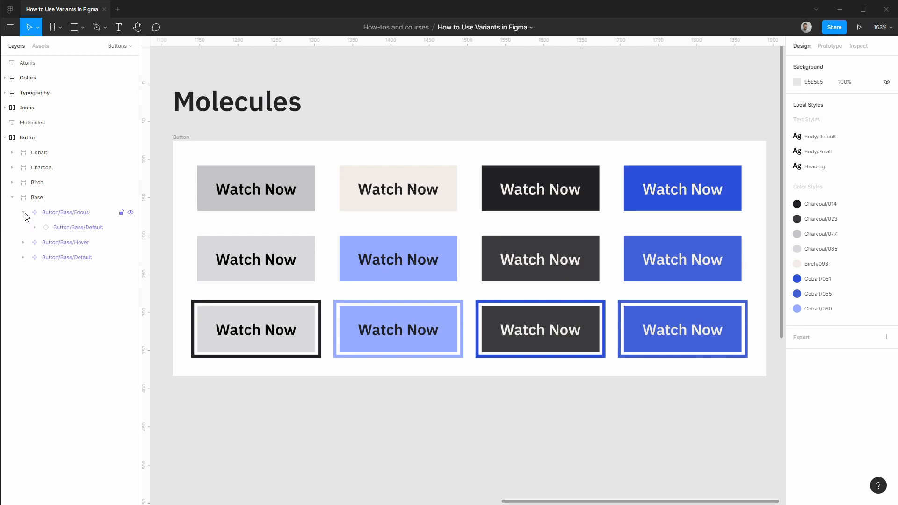
pyautogui.click(78, 227)
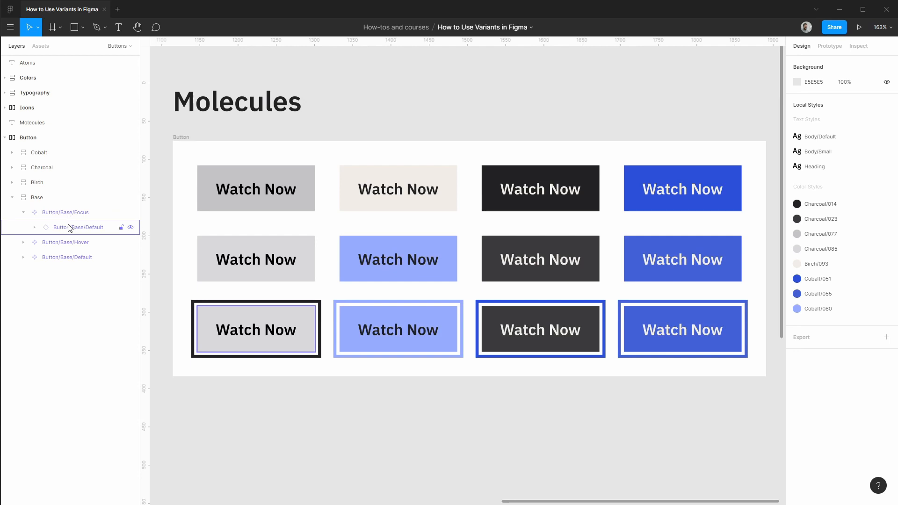
pyautogui.click(65, 212)
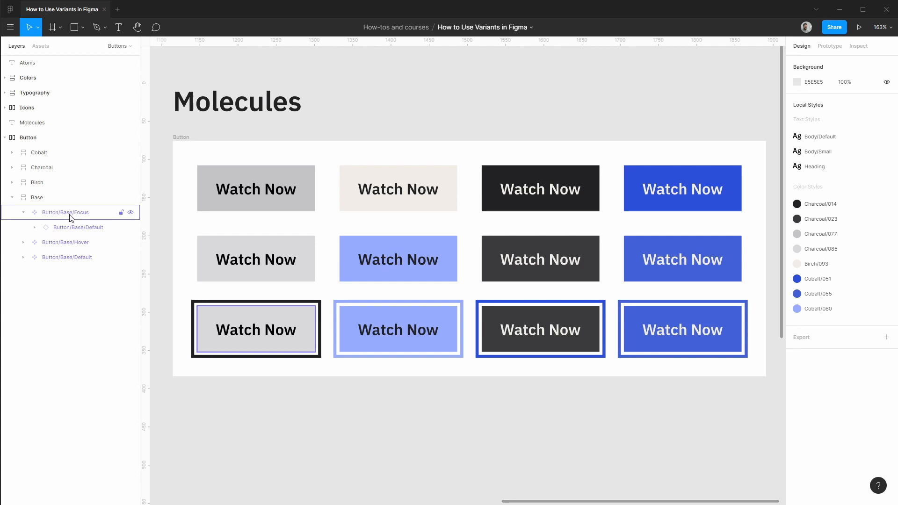
pyautogui.click(78, 227)
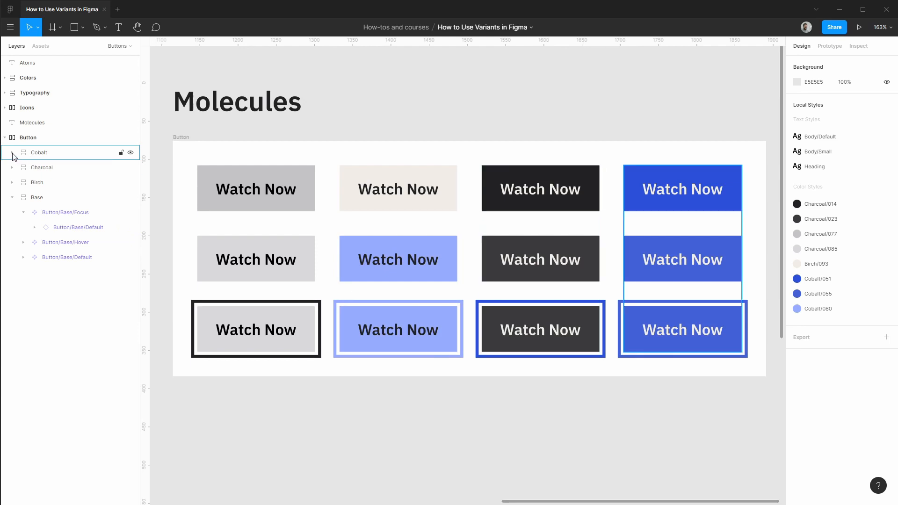
# - Expand the Cobalt theme and its Focus button to reveal the nested layers
pyautogui.click(11, 153)
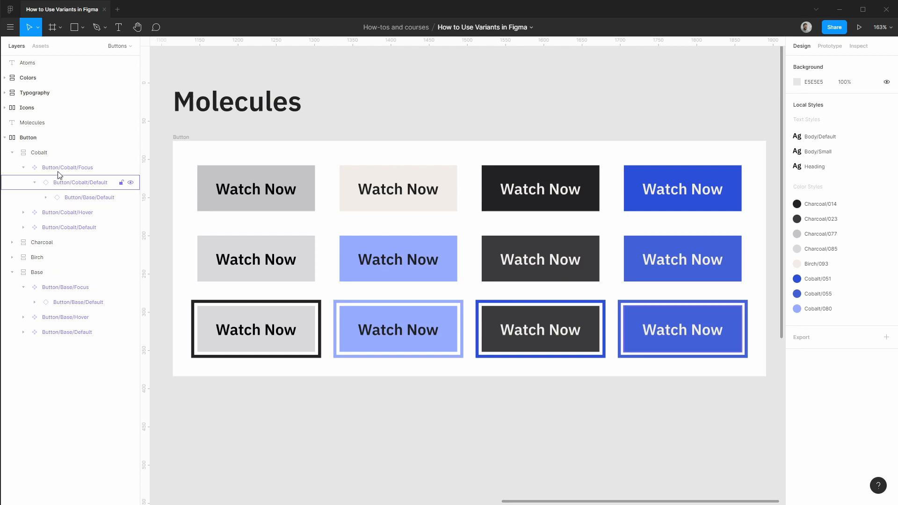
pyautogui.click(66, 212)
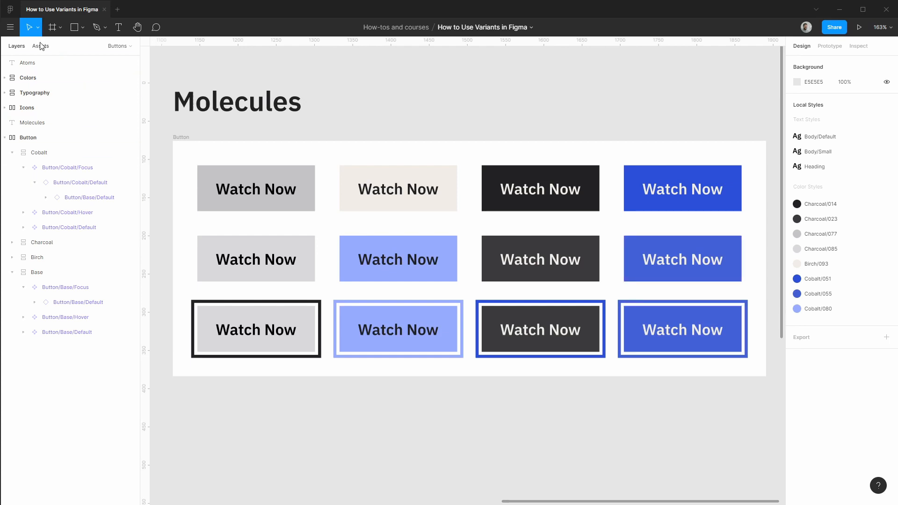
# - From the local Assets library, drag a Base Default button beside the Molecules heading
pyautogui.click(41, 46)
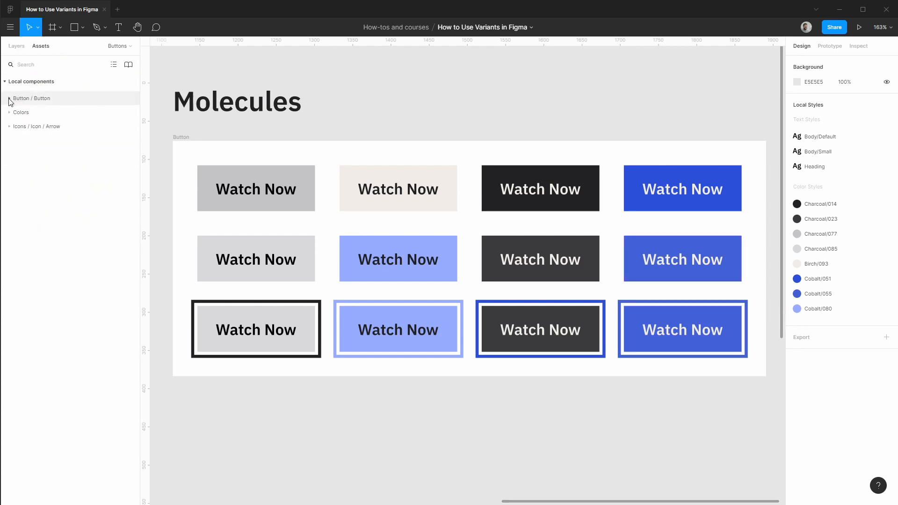
pyautogui.click(5, 98)
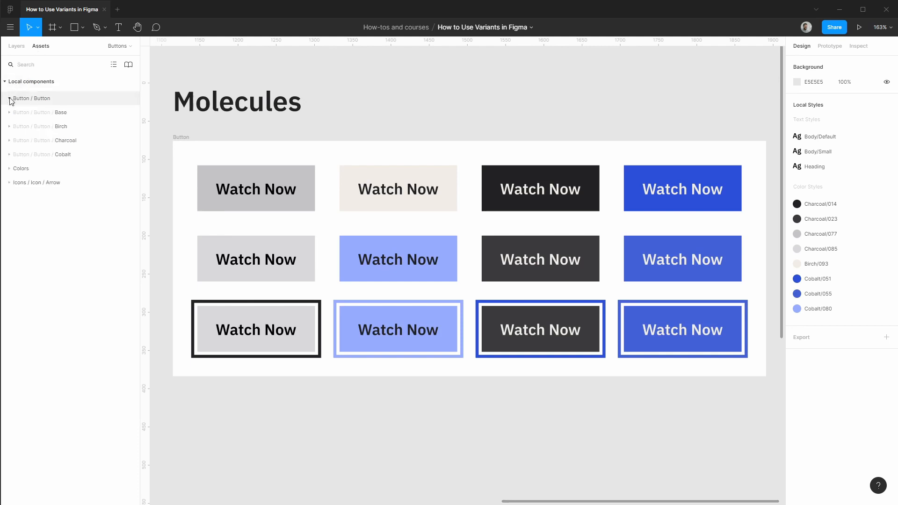
pyautogui.click(9, 112)
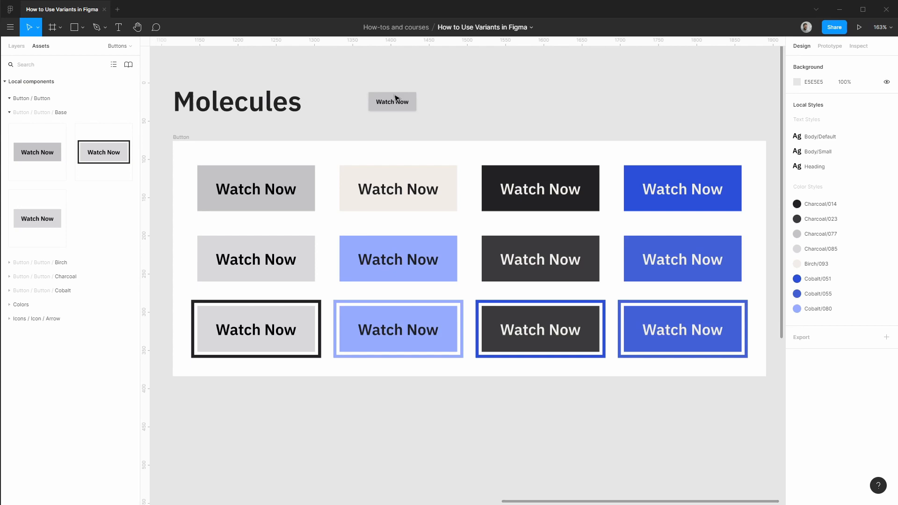
pyautogui.click(392, 101)
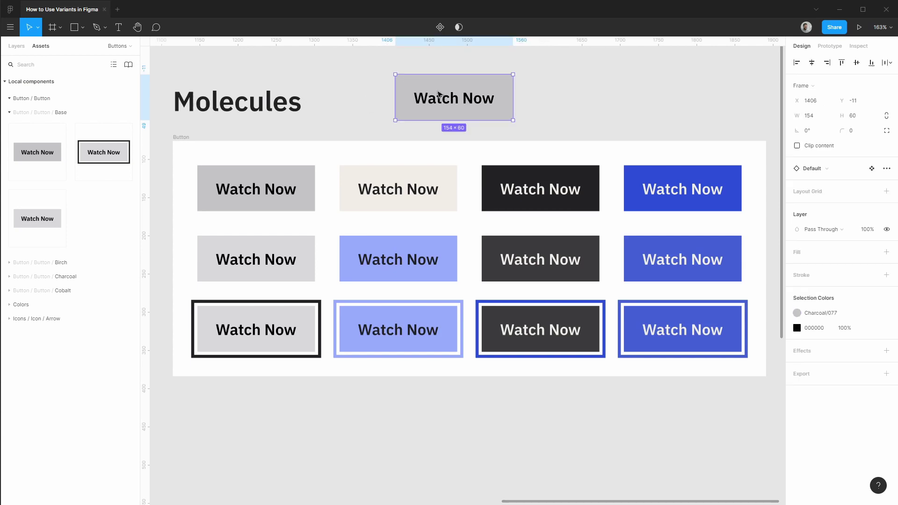
pyautogui.moveTo(398, 78)
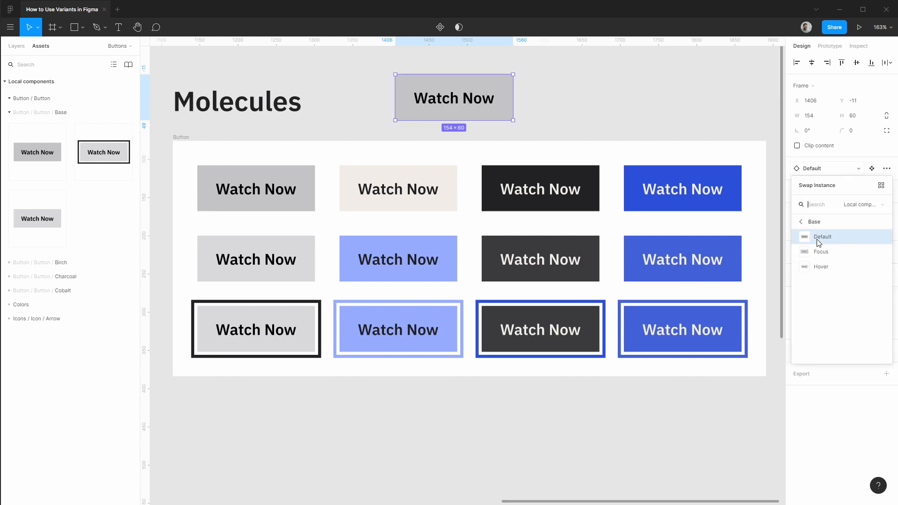
# - Swap the instance to the Cobalt theme's Focus button via Swap Instance
pyautogui.click(800, 222)
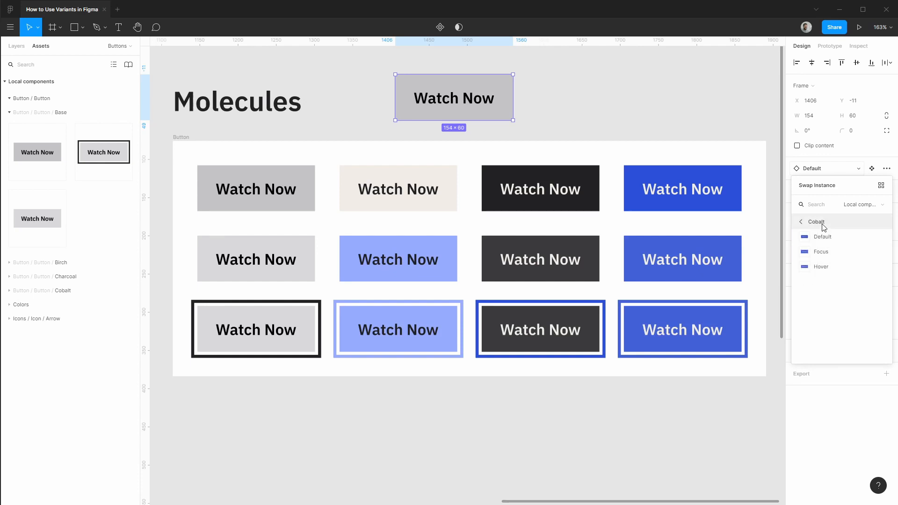
pyautogui.click(801, 221)
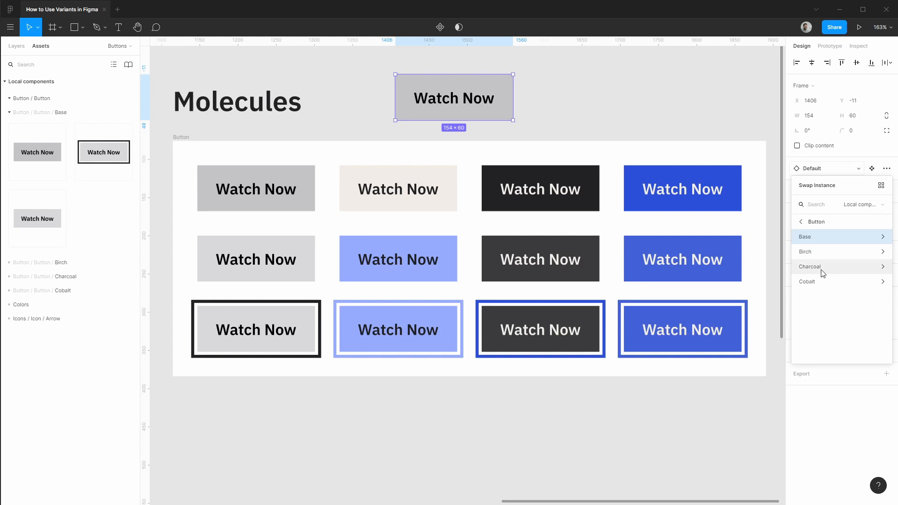
pyautogui.click(807, 282)
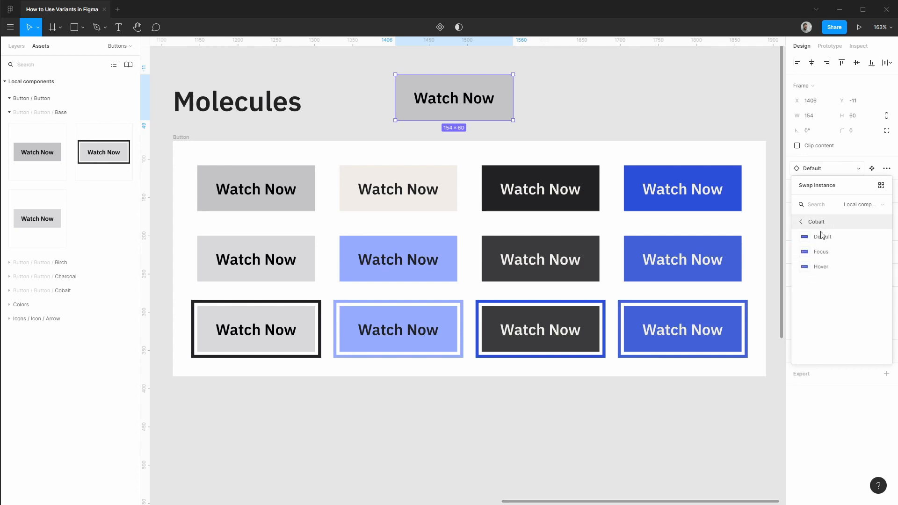
pyautogui.click(821, 251)
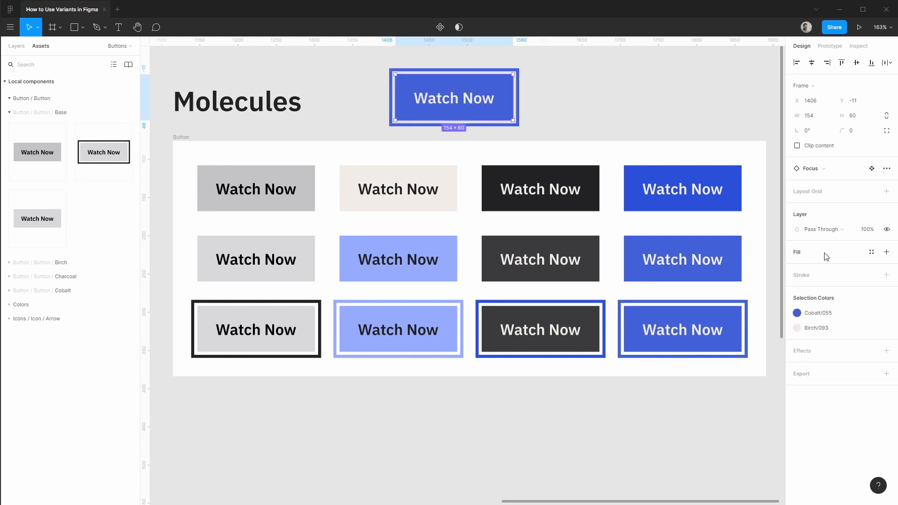
pyautogui.moveTo(708, 173)
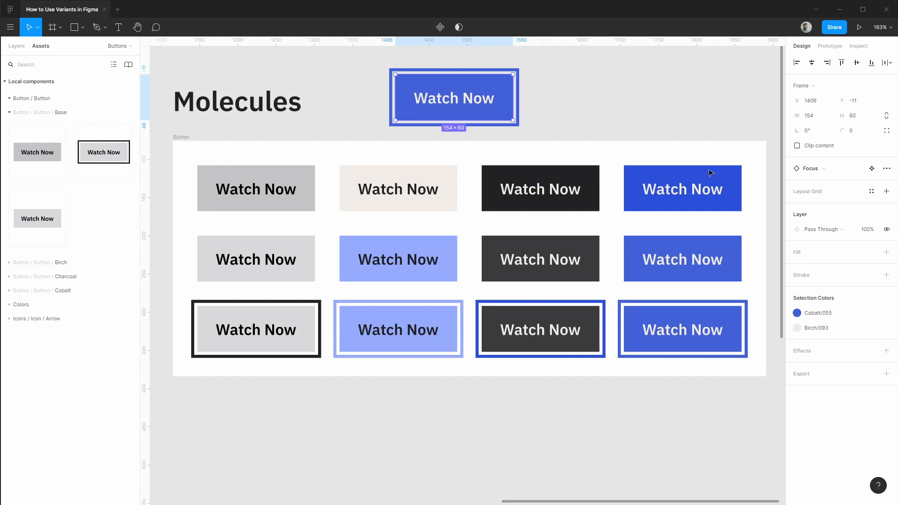
pyautogui.moveTo(37, 151)
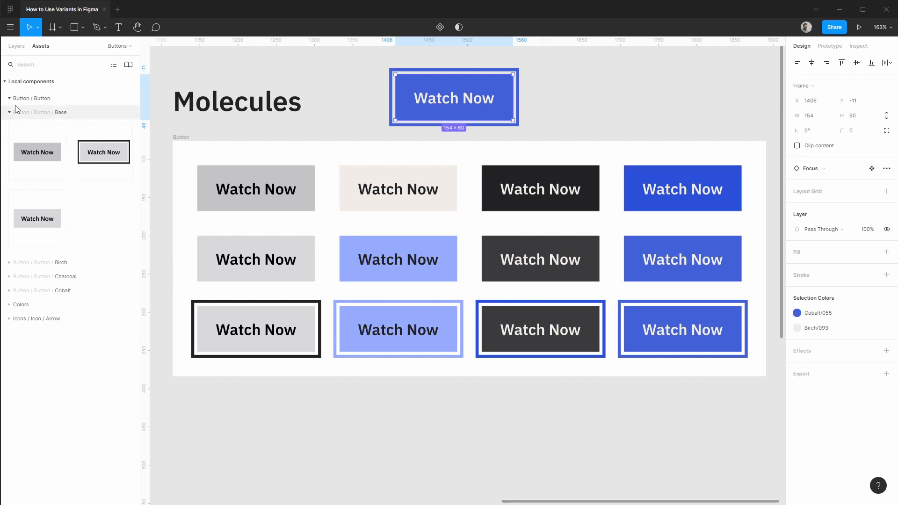
pyautogui.click(9, 112)
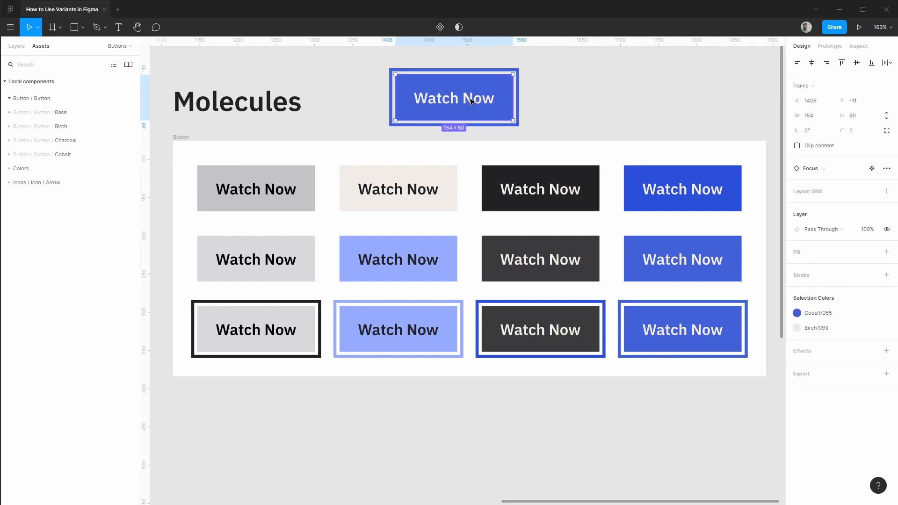
# - Override the instance label fill to Charcoal/085 and review its override options
pyautogui.doubleClick(454, 98)
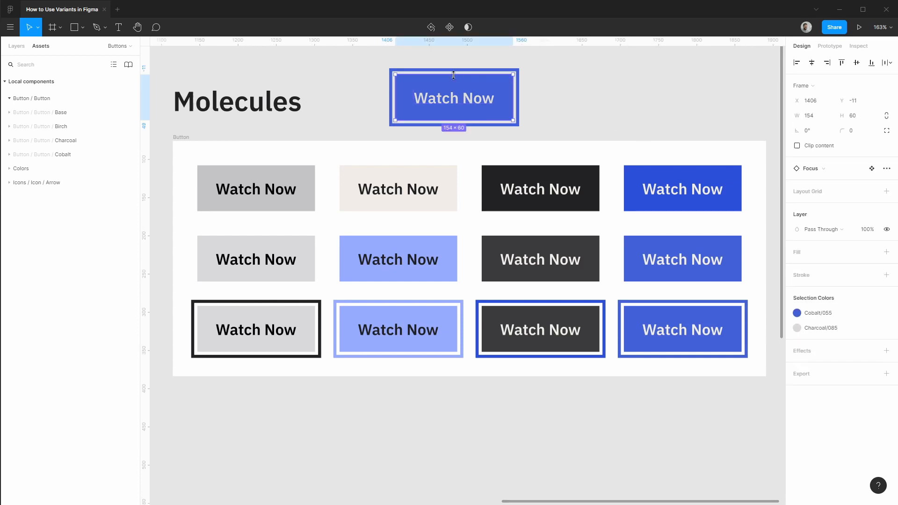
pyautogui.click(887, 167)
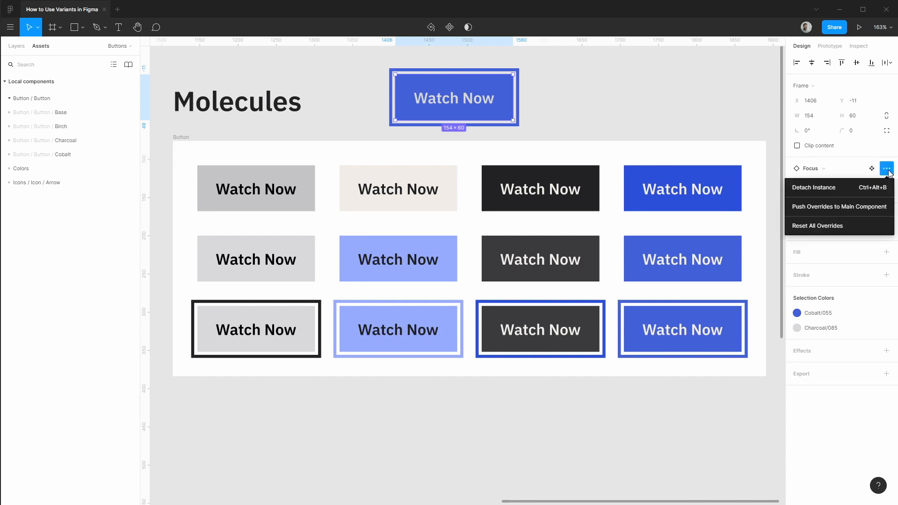
pyautogui.moveTo(829, 227)
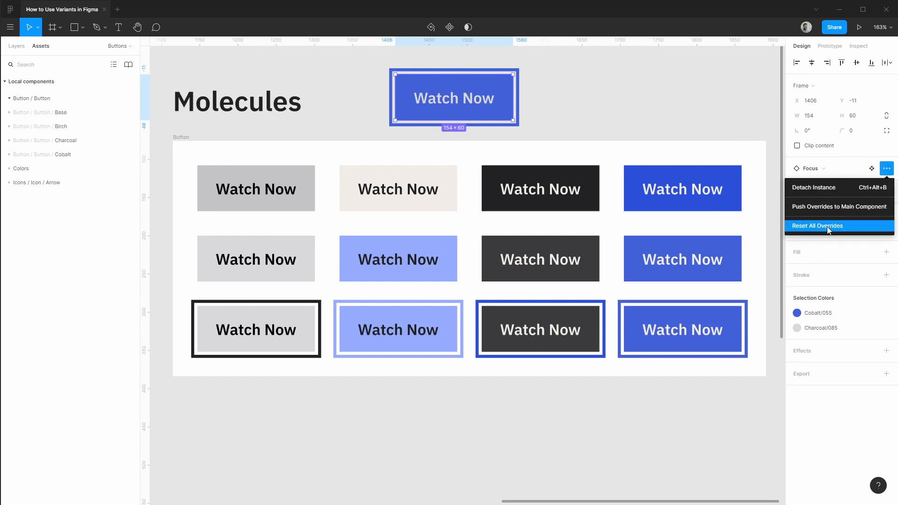
pyautogui.moveTo(836, 206)
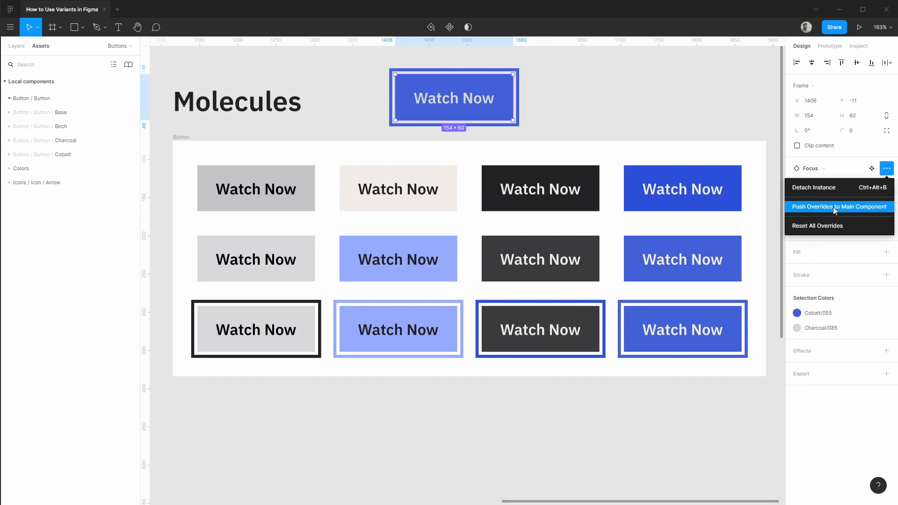
pyautogui.moveTo(813, 187)
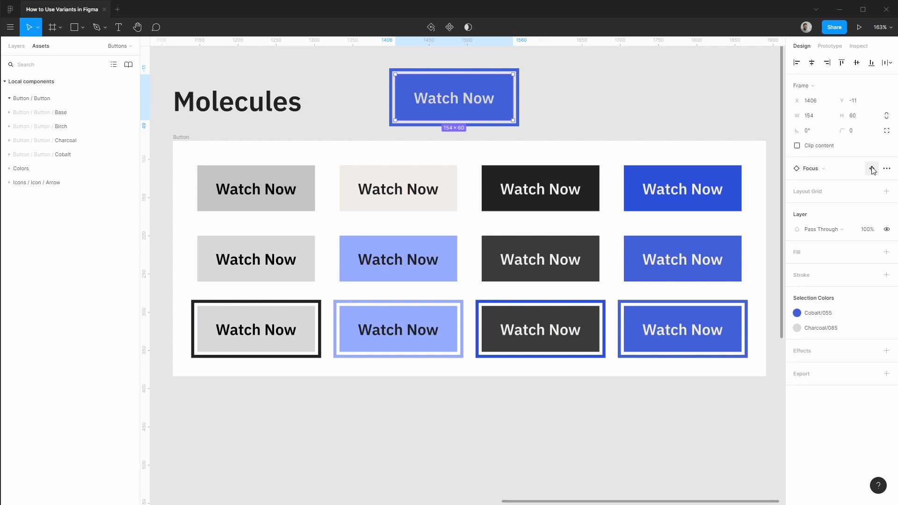
pyautogui.moveTo(872, 169)
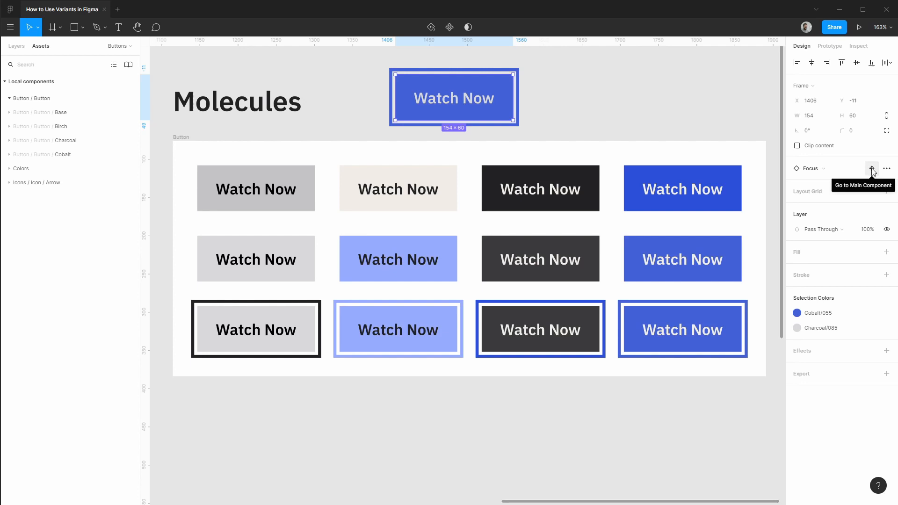
# - Return to the main Button/Cobalt/Focus component from the test instance
pyautogui.click(871, 167)
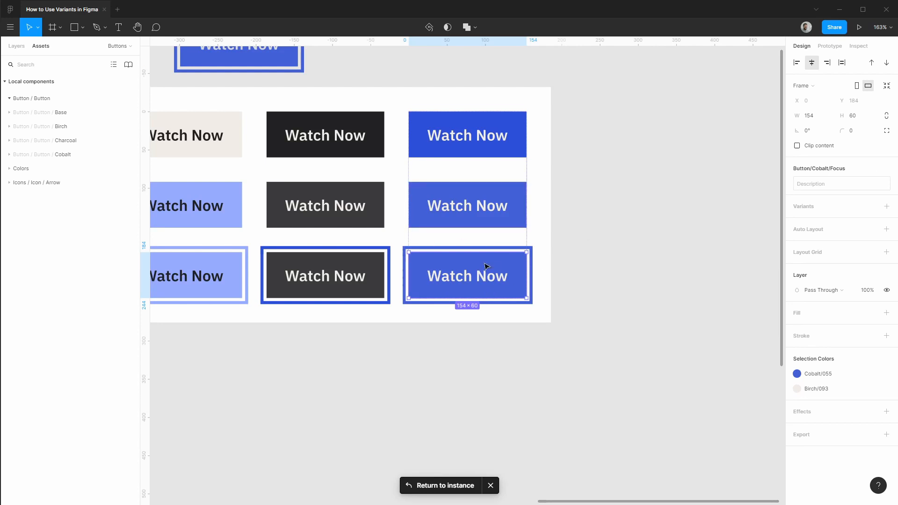
pyautogui.moveTo(468, 278)
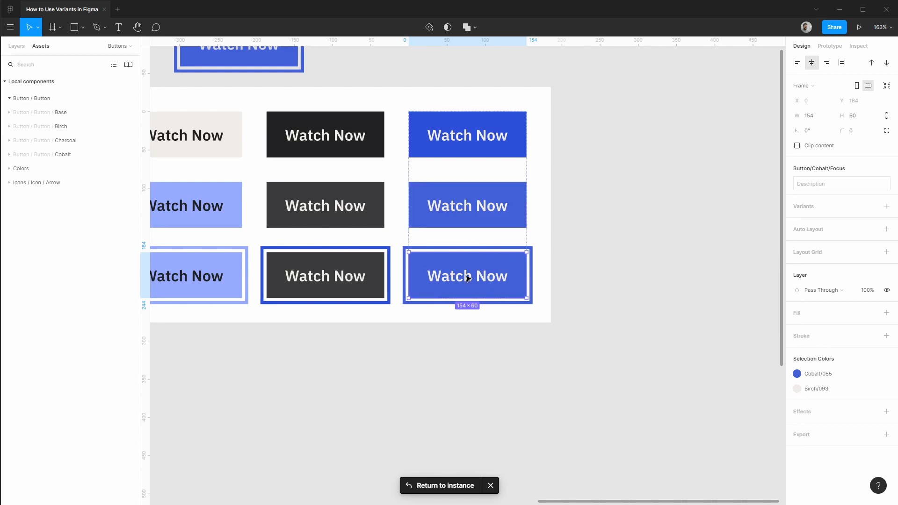
pyautogui.moveTo(517, 269)
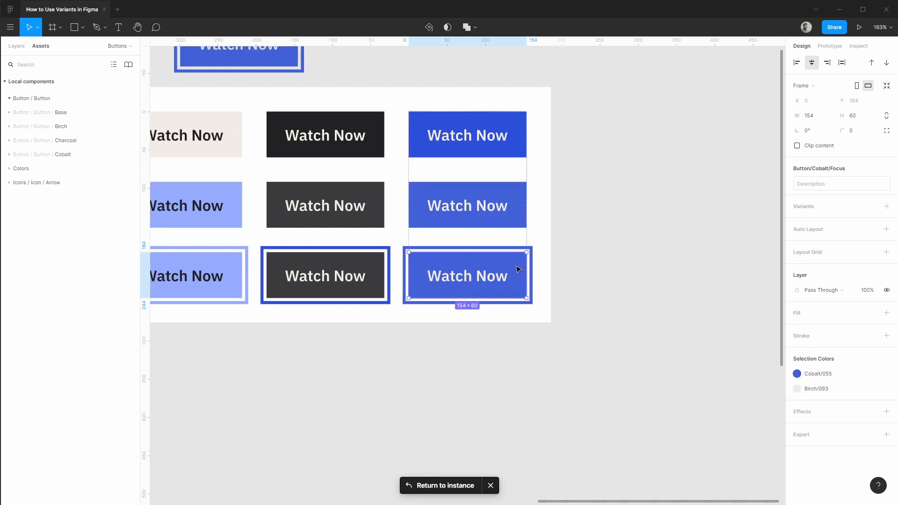
pyautogui.moveTo(517, 267)
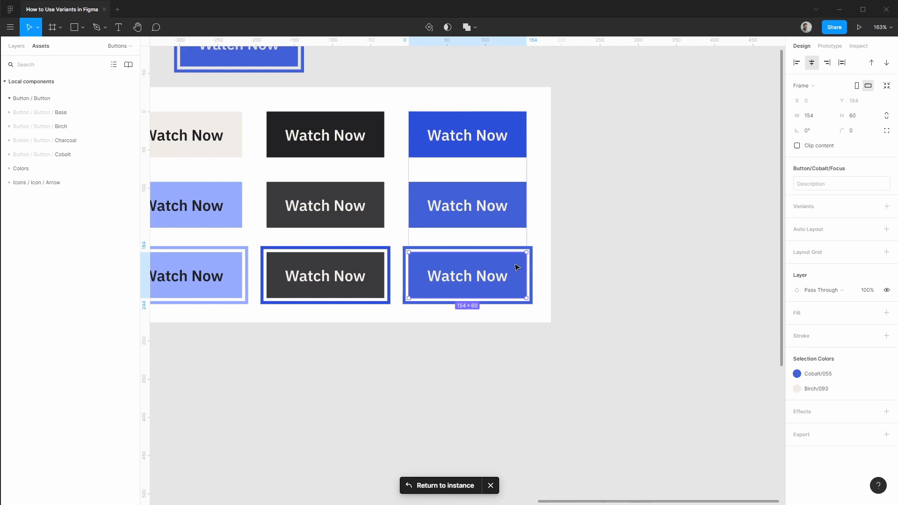
pyautogui.moveTo(501, 289)
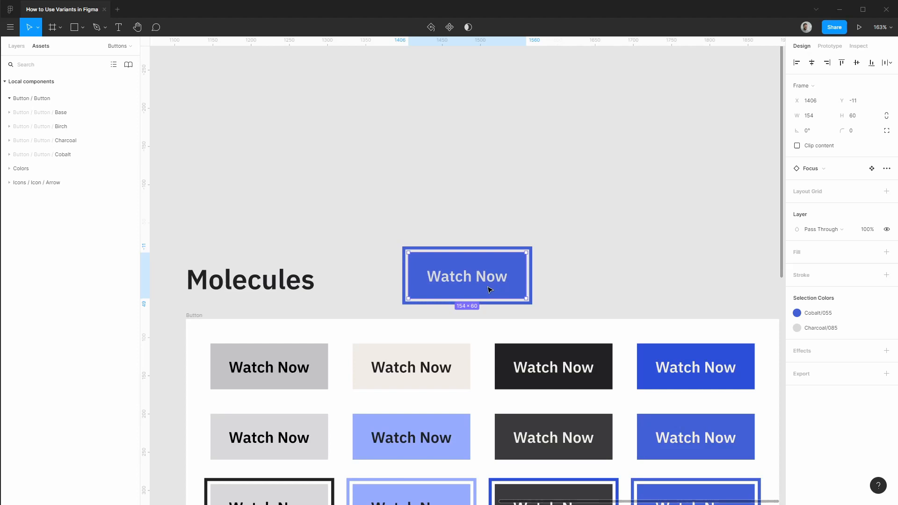
pyautogui.moveTo(500, 272)
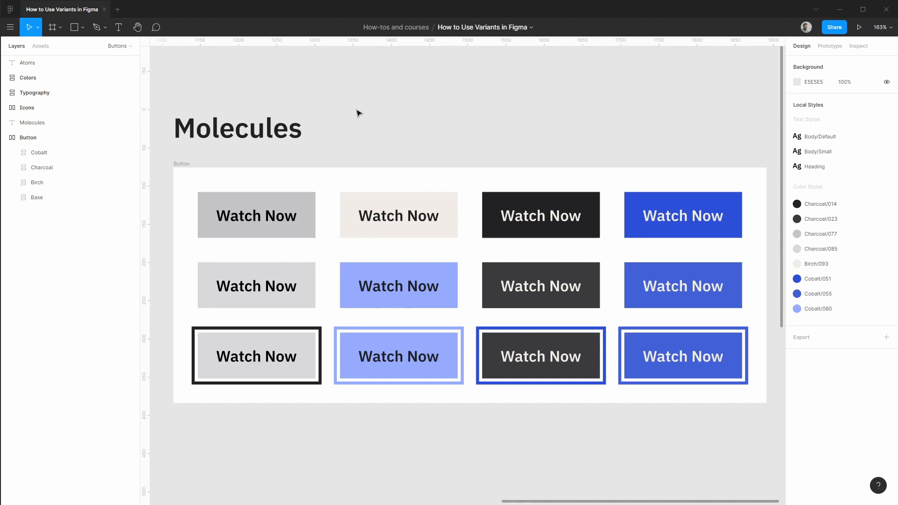
# - Combine the twelve button components into one Button component set with 12 variants
pyautogui.click(180, 162)
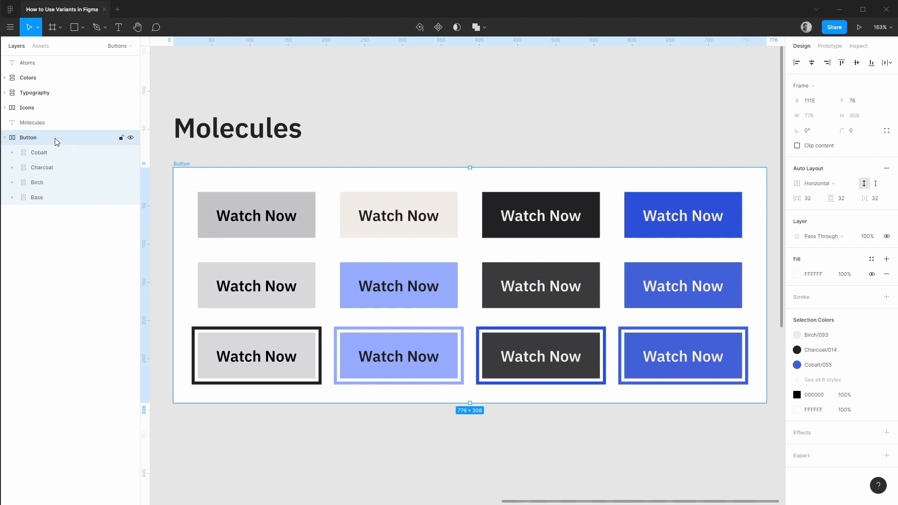
pyautogui.moveTo(63, 168)
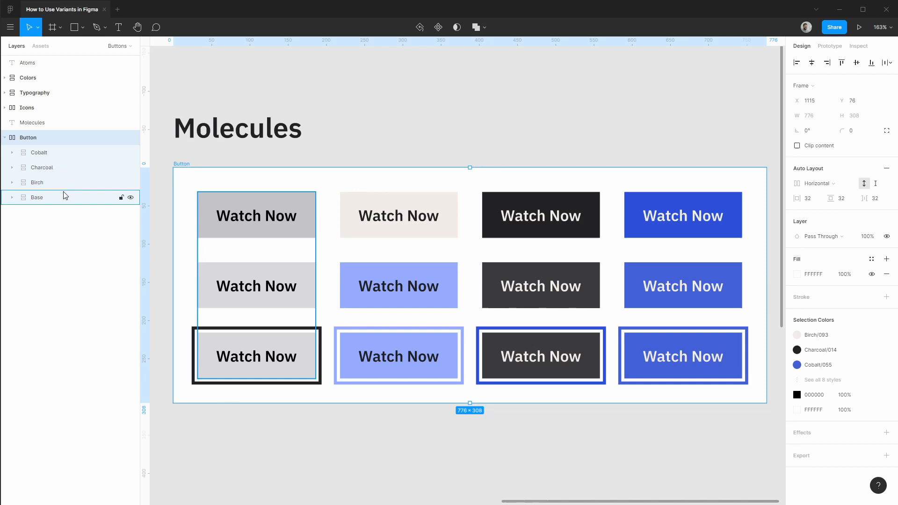
pyautogui.click(27, 138)
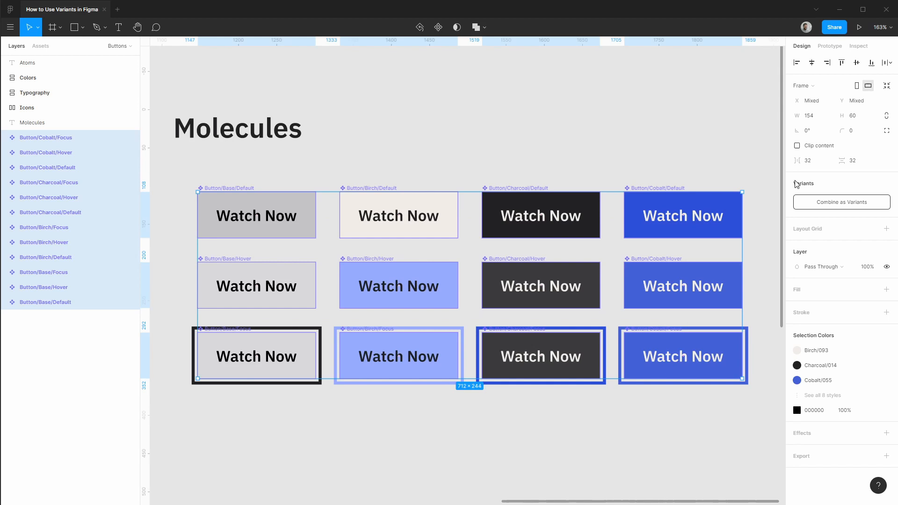
pyautogui.moveTo(814, 206)
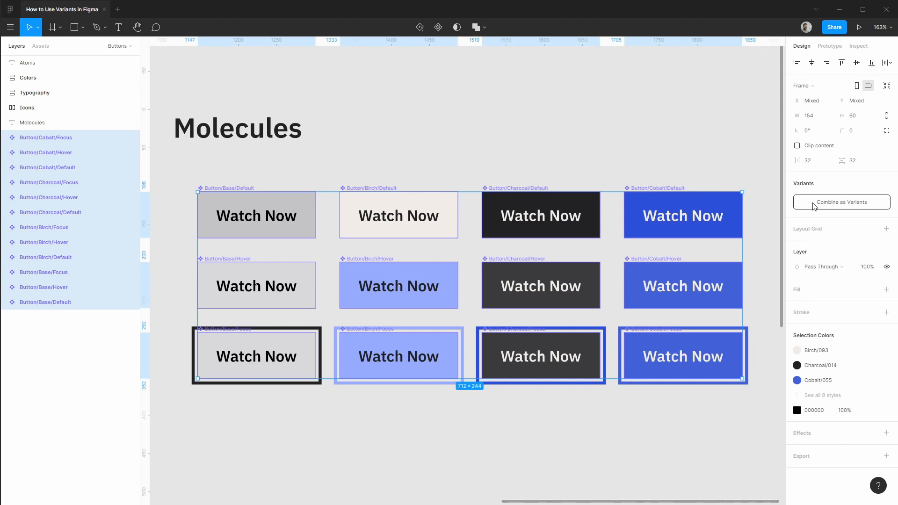
pyautogui.click(841, 202)
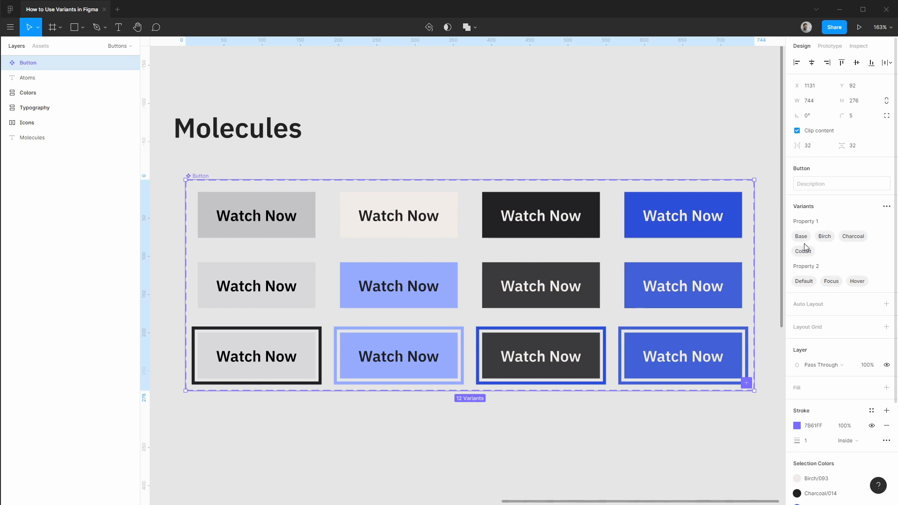
pyautogui.moveTo(831, 283)
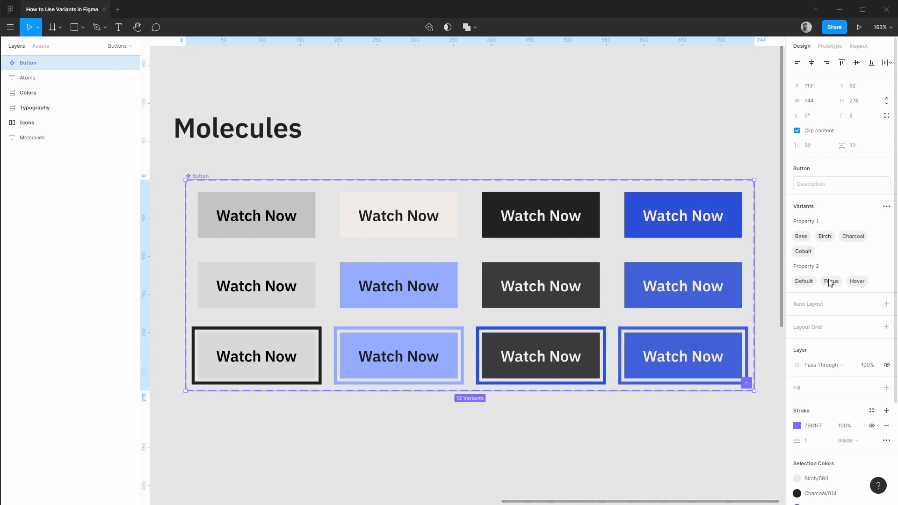
# - Rename the first variant property to Theme
pyautogui.click(820, 221)
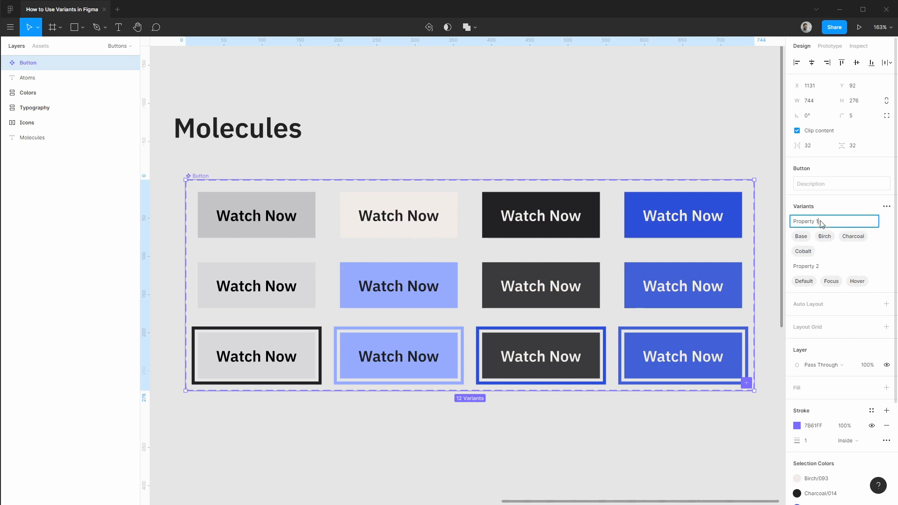
pyautogui.write('Theme')
pyautogui.click(833, 265)
pyautogui.write('State')
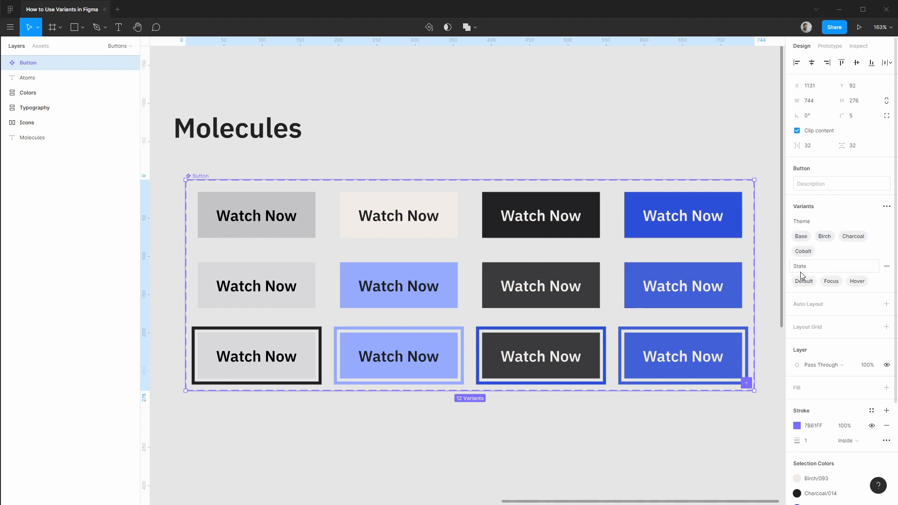
pyautogui.moveTo(818, 266)
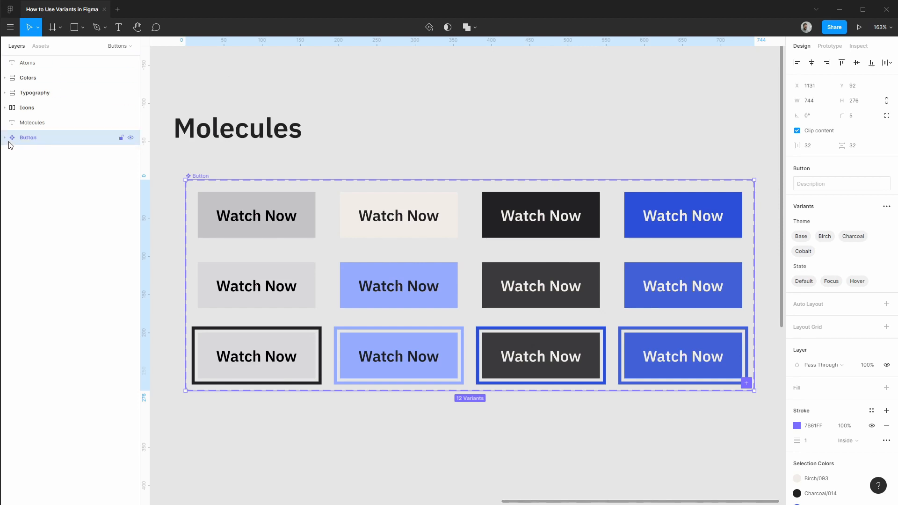
# - Review the variant names like 'Cobalt, Focus', then view the single Button component in Assets
pyautogui.click(4, 137)
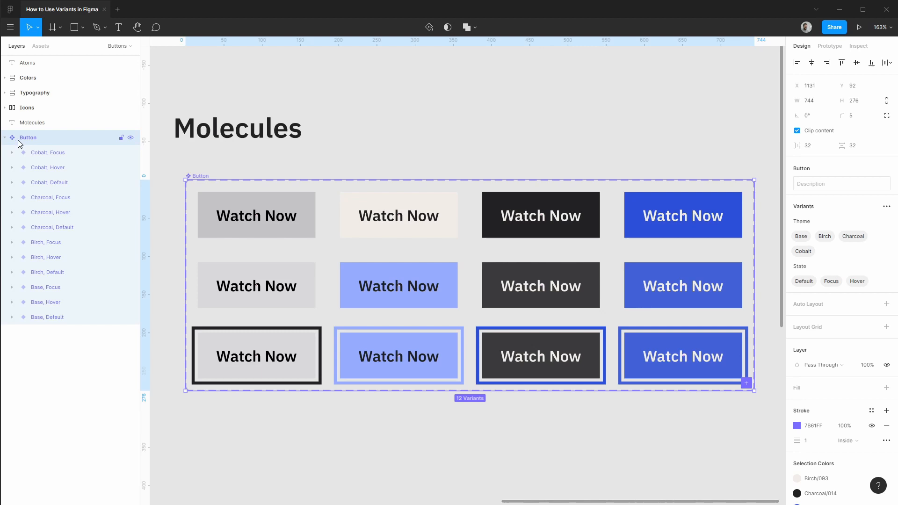
pyautogui.moveTo(50, 212)
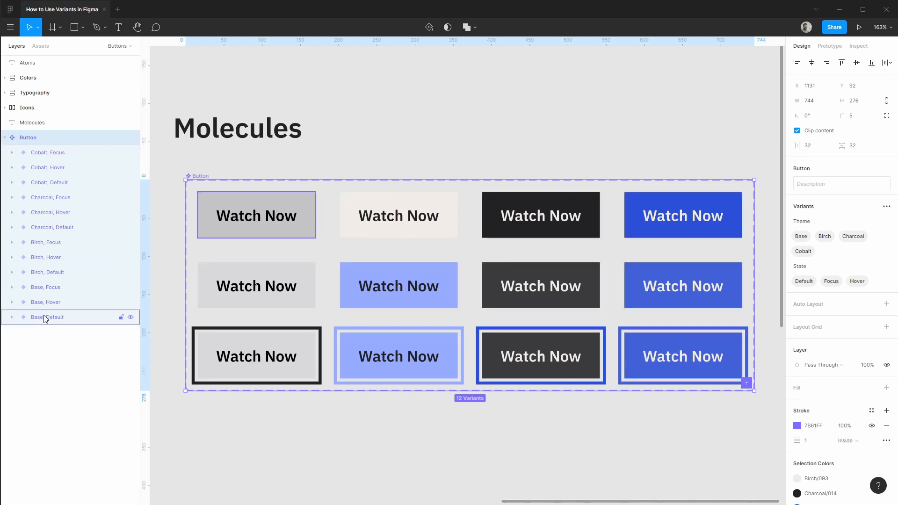
pyautogui.click(40, 46)
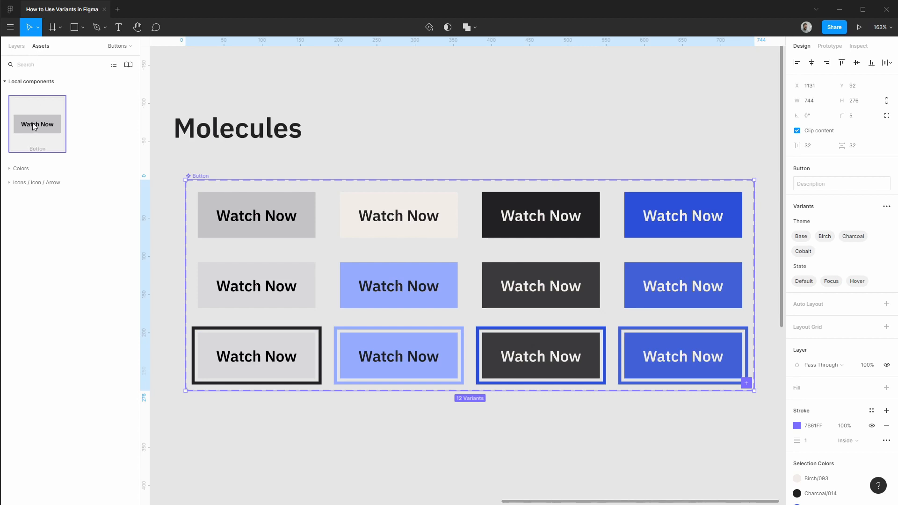
pyautogui.moveTo(37, 127)
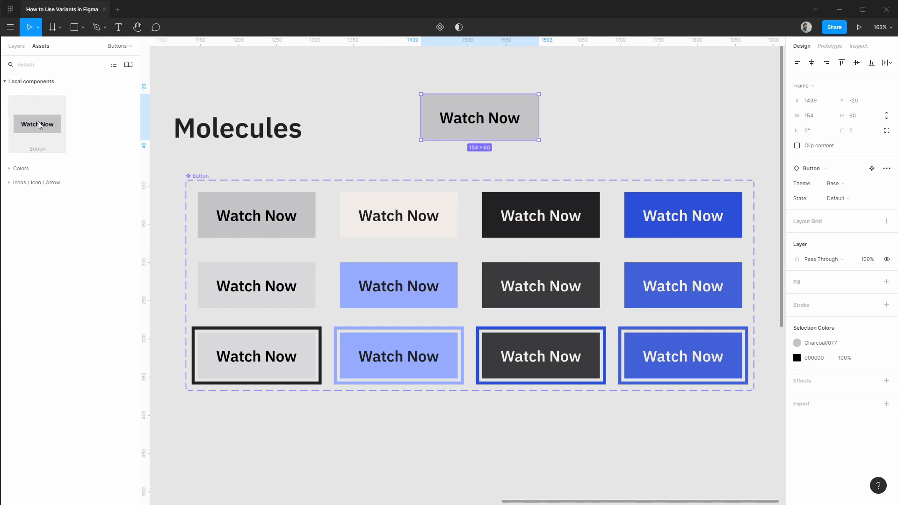
pyautogui.moveTo(427, 121)
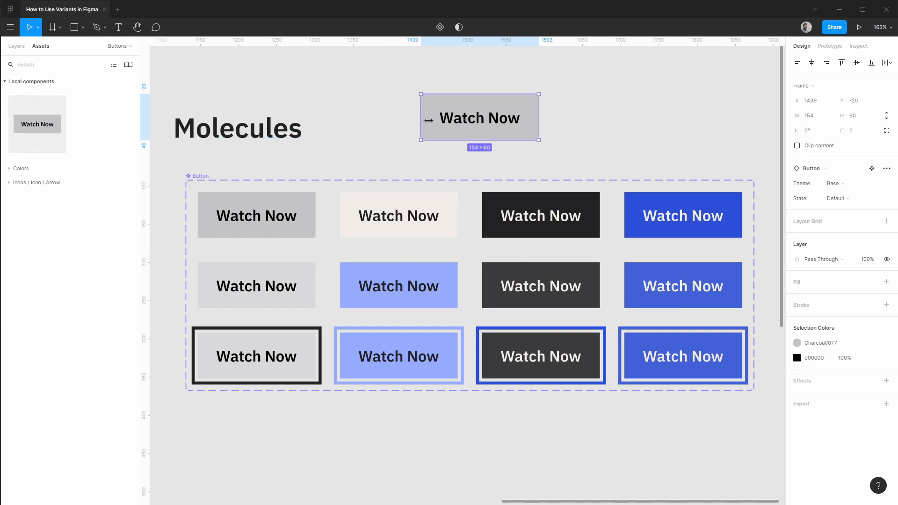
pyautogui.click(835, 183)
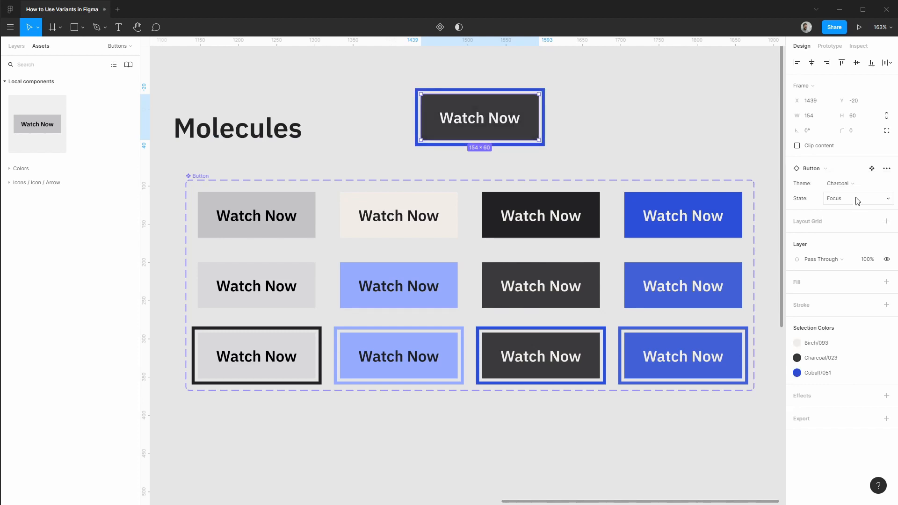
pyautogui.click(887, 167)
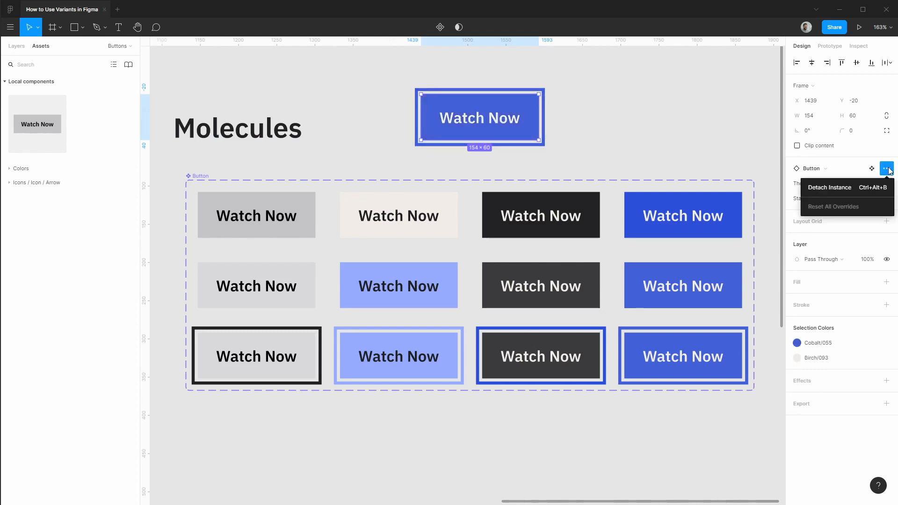
pyautogui.moveTo(833, 211)
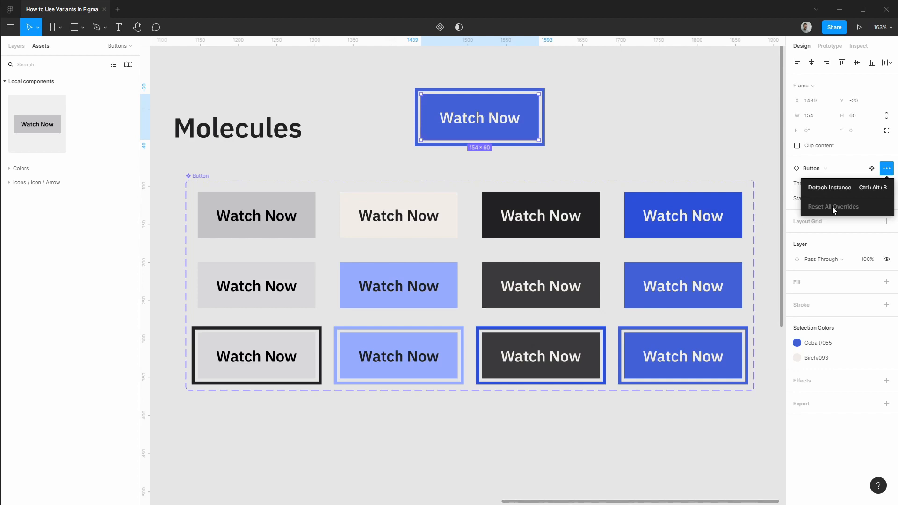
pyautogui.moveTo(871, 167)
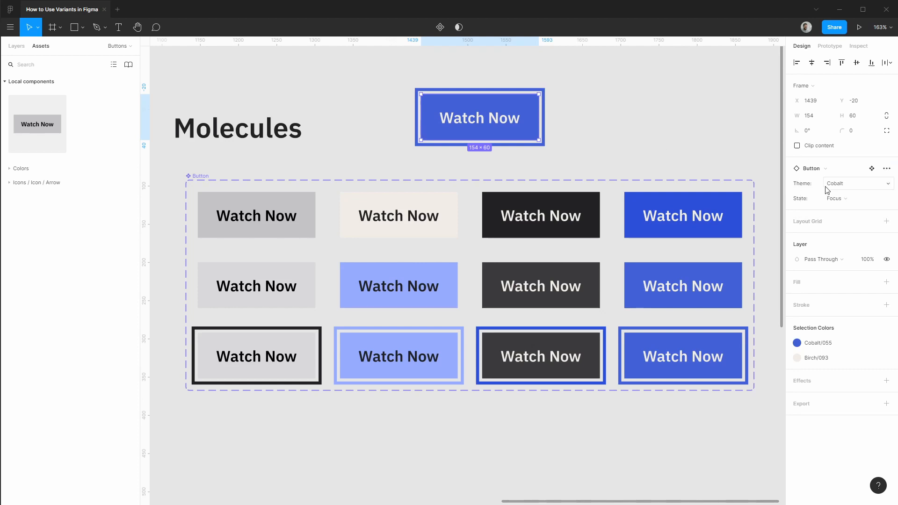
pyautogui.click(858, 198)
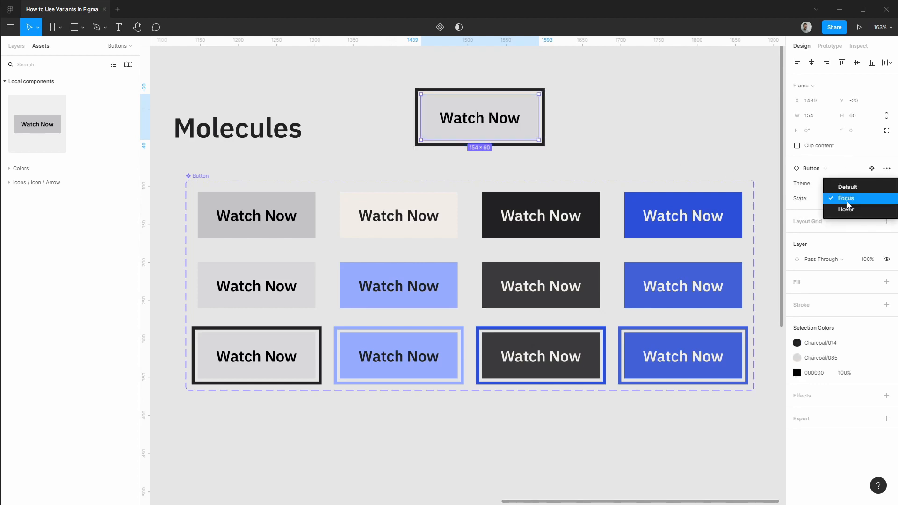
pyautogui.click(846, 186)
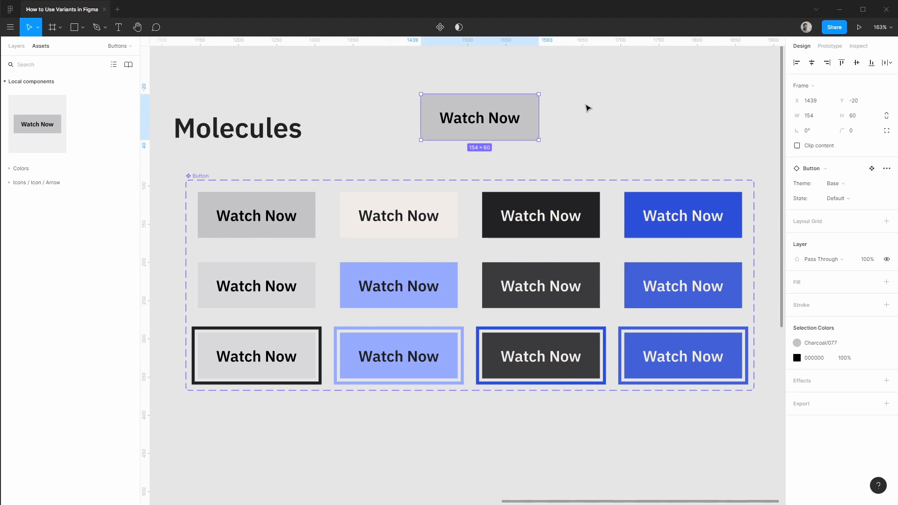
pyautogui.moveTo(581, 141)
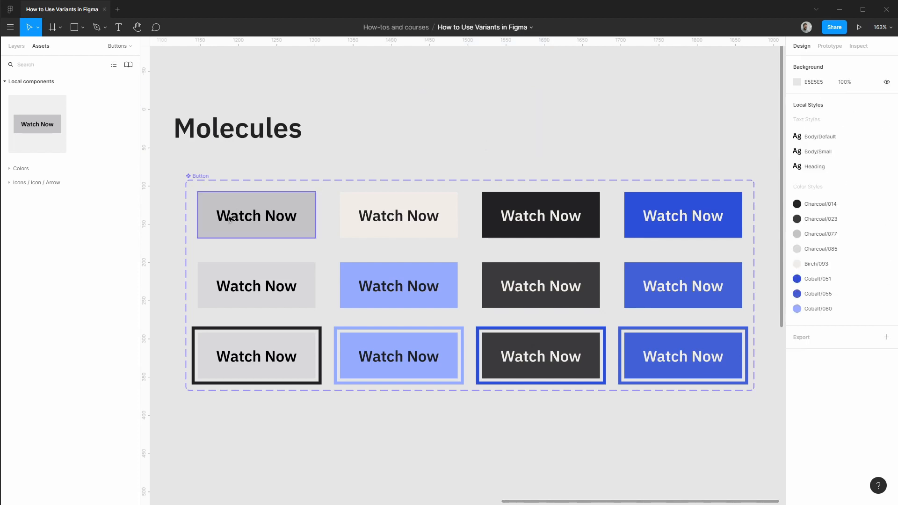
pyautogui.moveTo(225, 226)
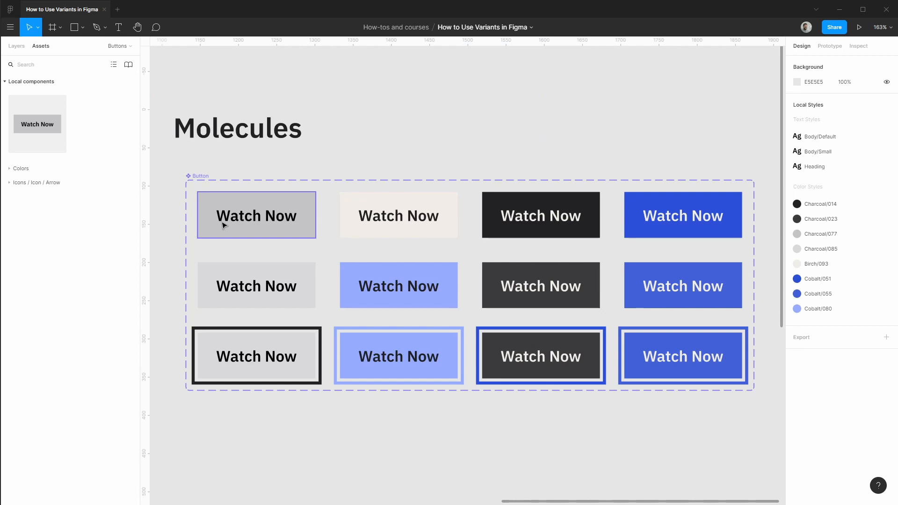
pyautogui.click(256, 215)
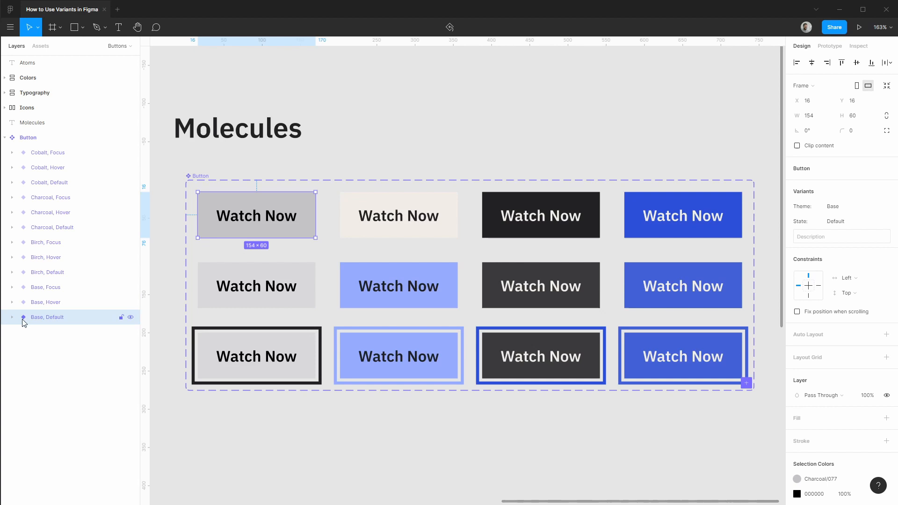
pyautogui.click(11, 317)
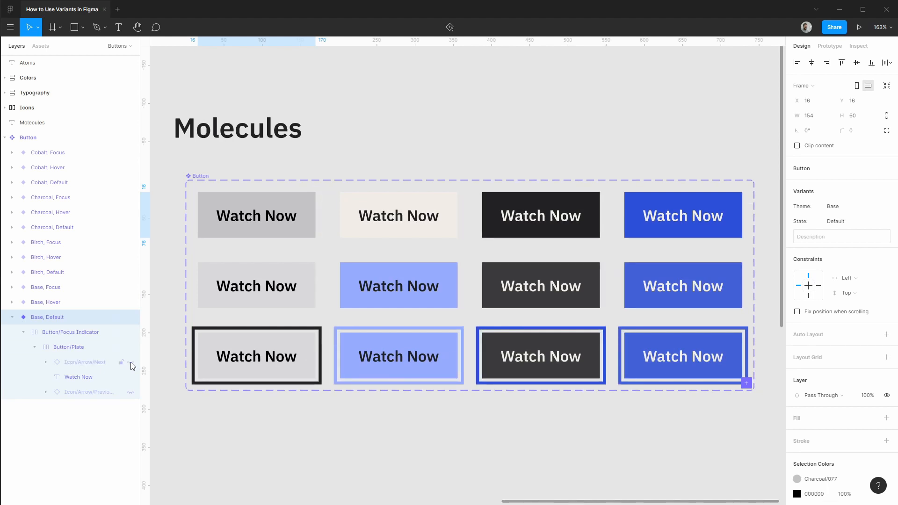
pyautogui.click(256, 216)
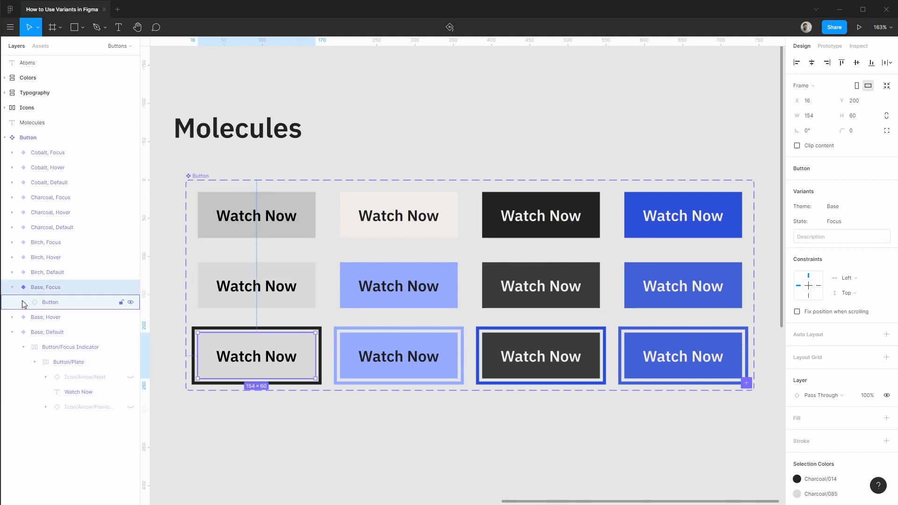
pyautogui.click(13, 302)
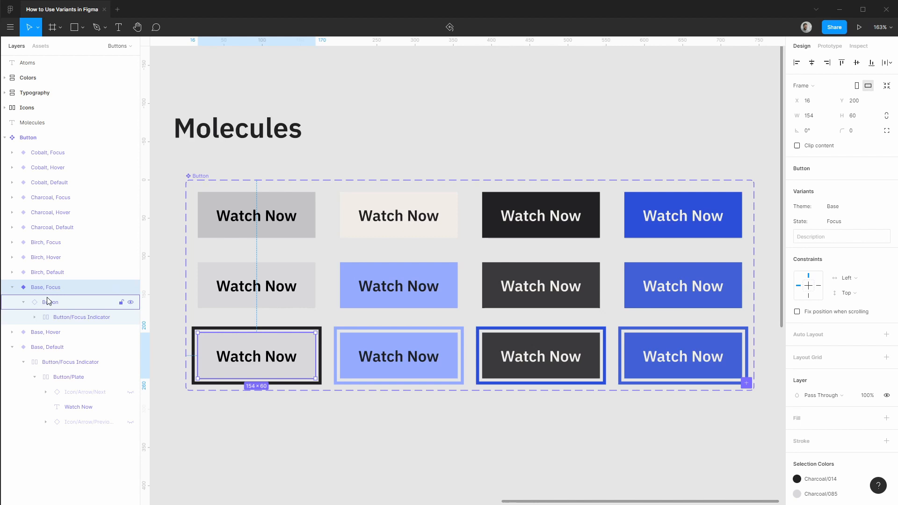
pyautogui.moveTo(45, 213)
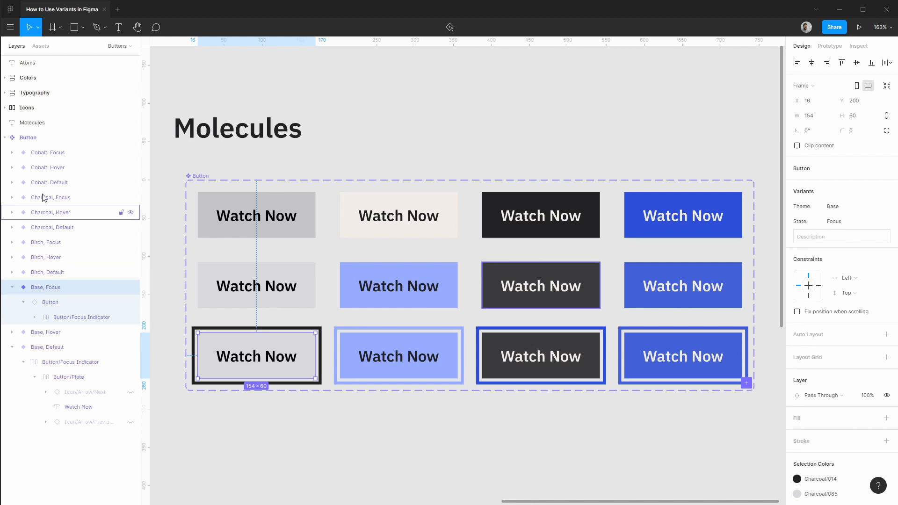
pyautogui.click(11, 152)
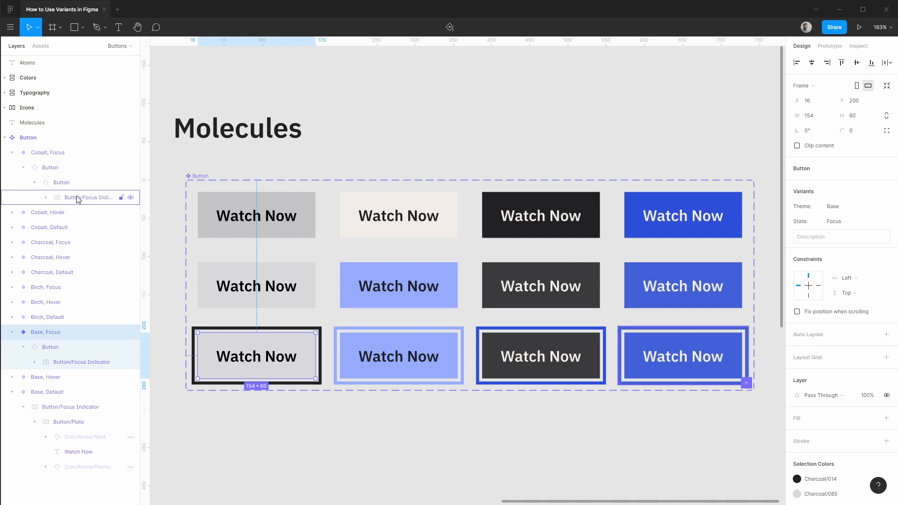
pyautogui.moveTo(68, 204)
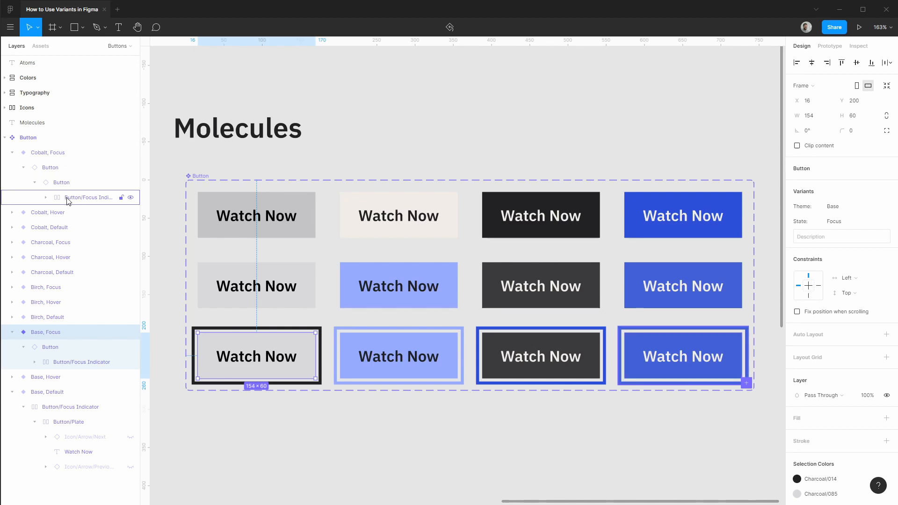
pyautogui.click(12, 152)
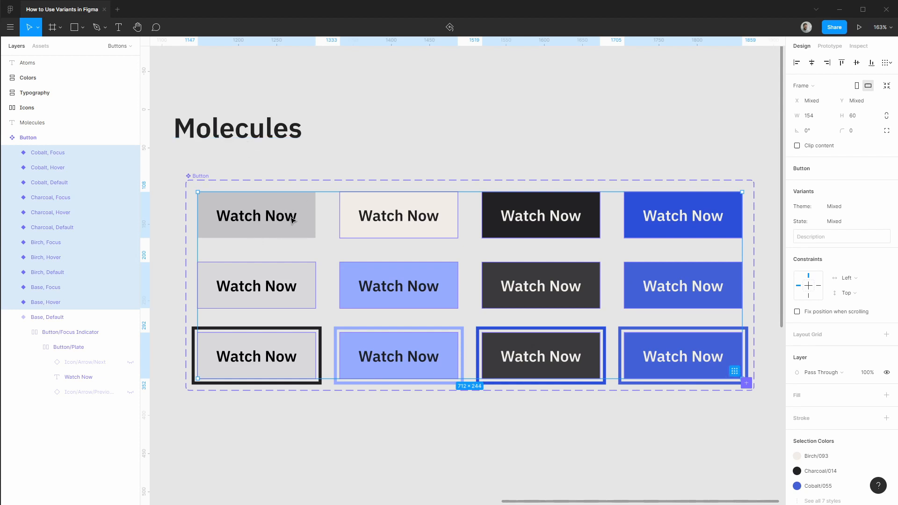
pyautogui.moveTo(106, 163)
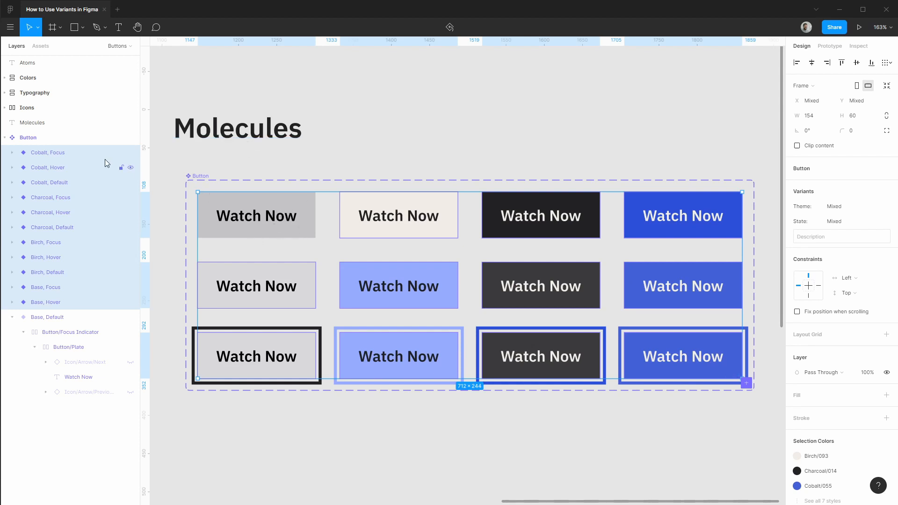
pyautogui.click(4, 138)
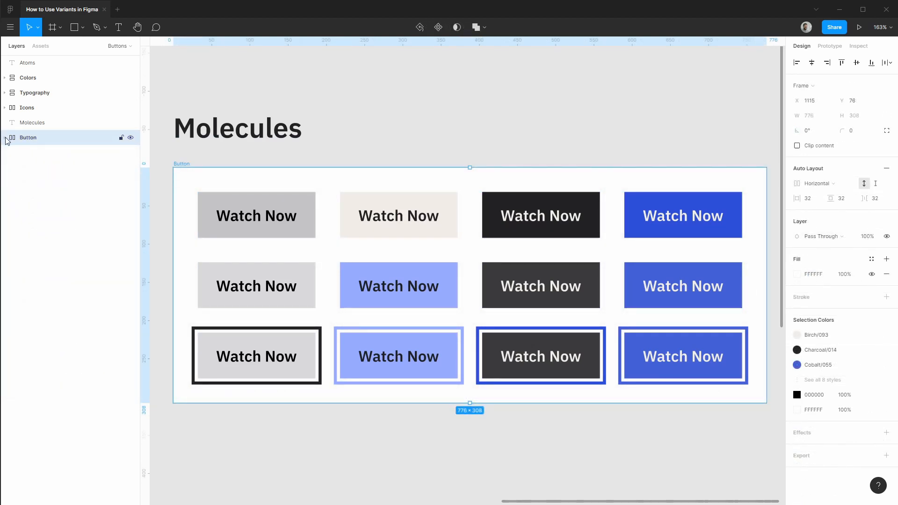
# - Delete every button component except Button/Base/Default and select the remaining one
pyautogui.click(4, 138)
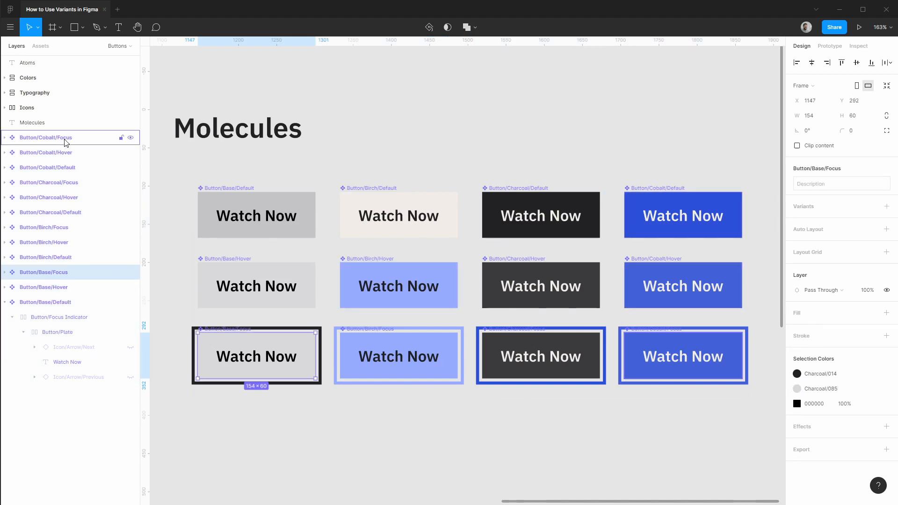
pyautogui.click(44, 287)
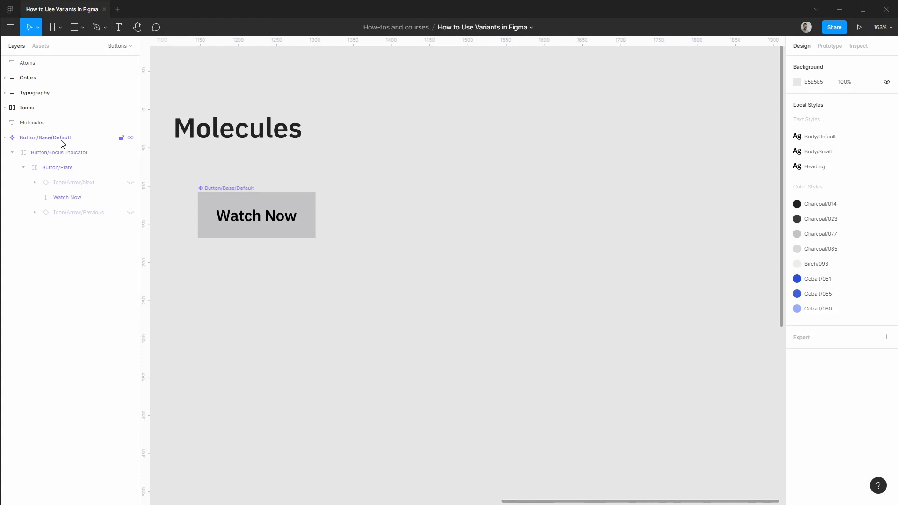
pyautogui.click(257, 216)
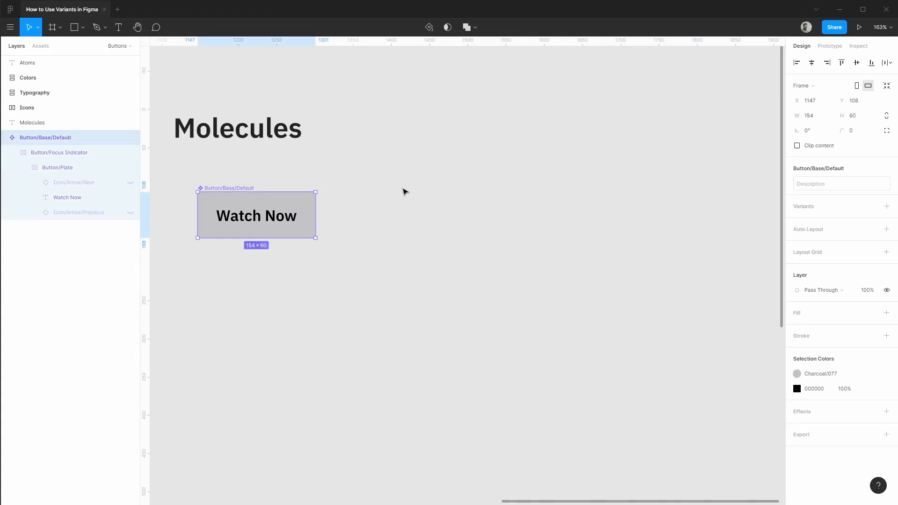
pyautogui.moveTo(853, 216)
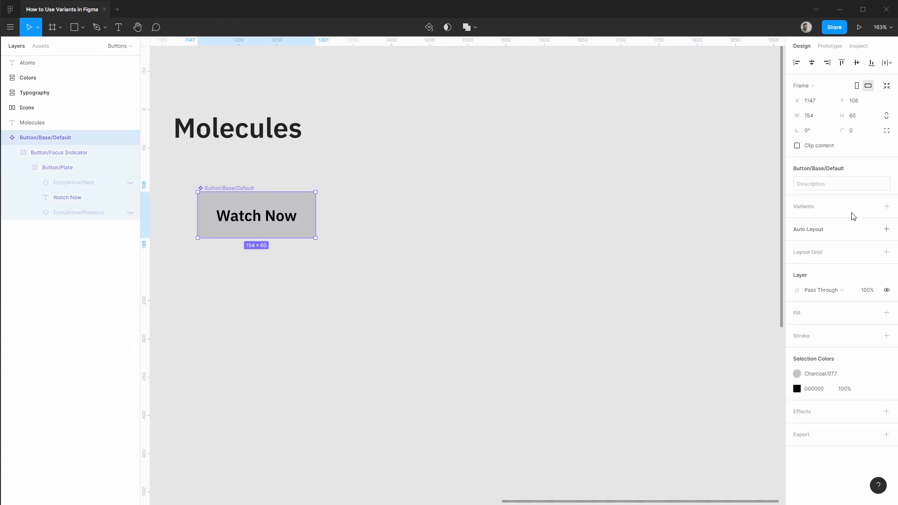
pyautogui.moveTo(886, 207)
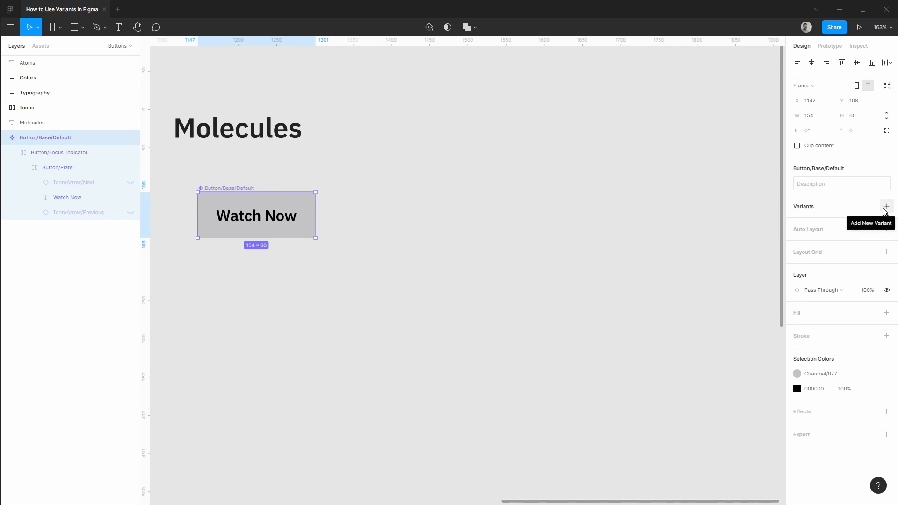
# - Add a second Hover variant and name the set's properties Theme and State
pyautogui.click(886, 207)
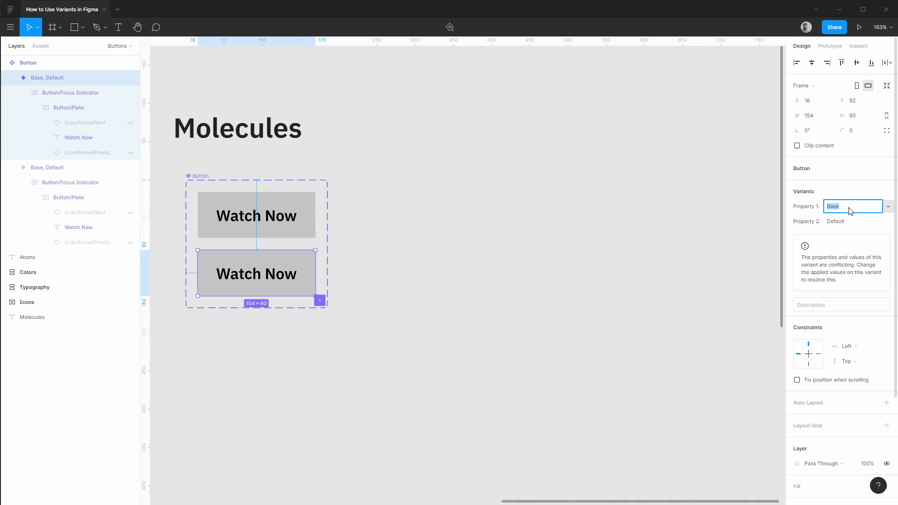
pyautogui.moveTo(811, 227)
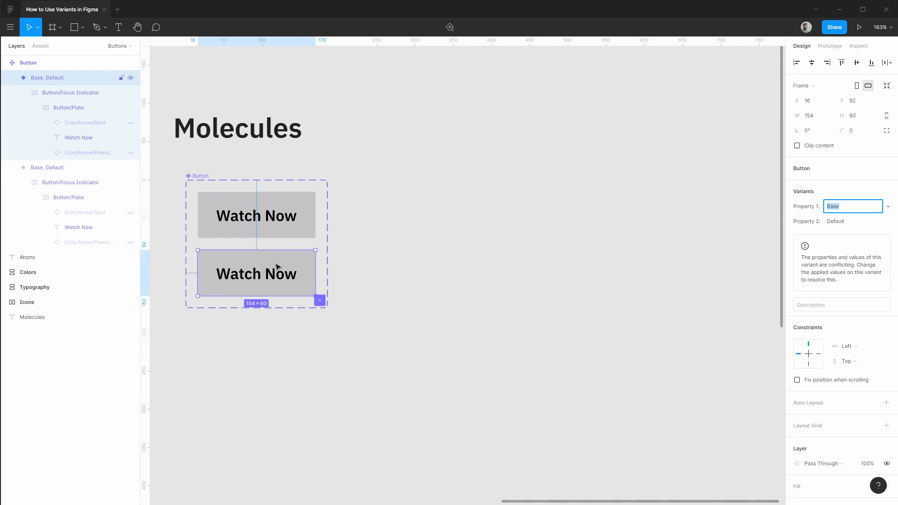
pyautogui.click(852, 222)
pyautogui.write('Hover')
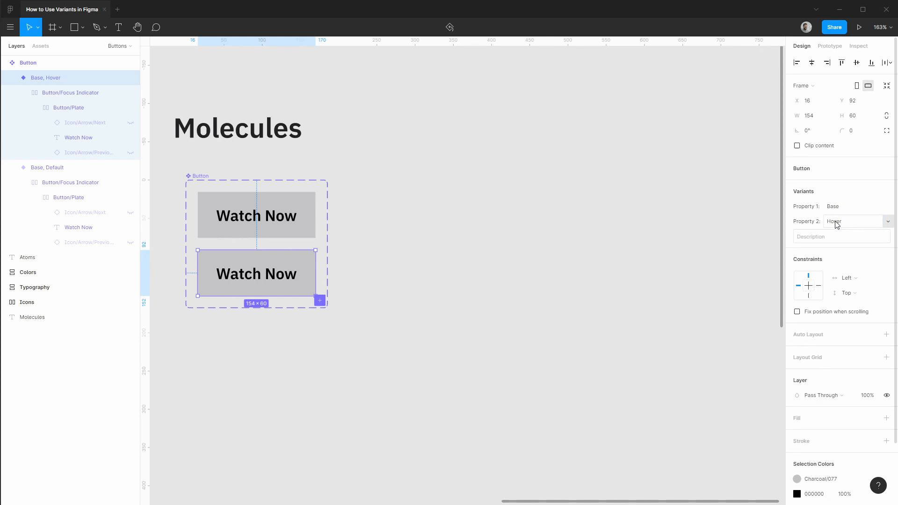
pyautogui.click(28, 63)
pyautogui.write('Theme')
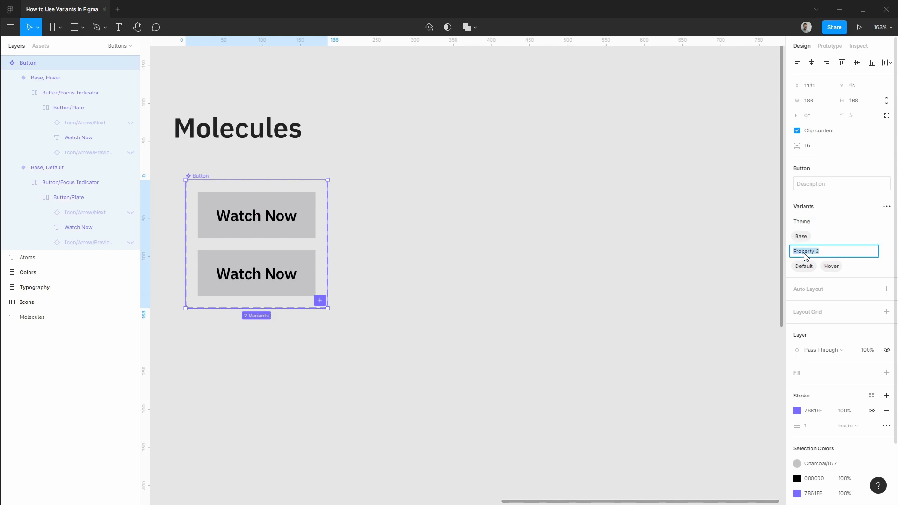
pyautogui.write('State')
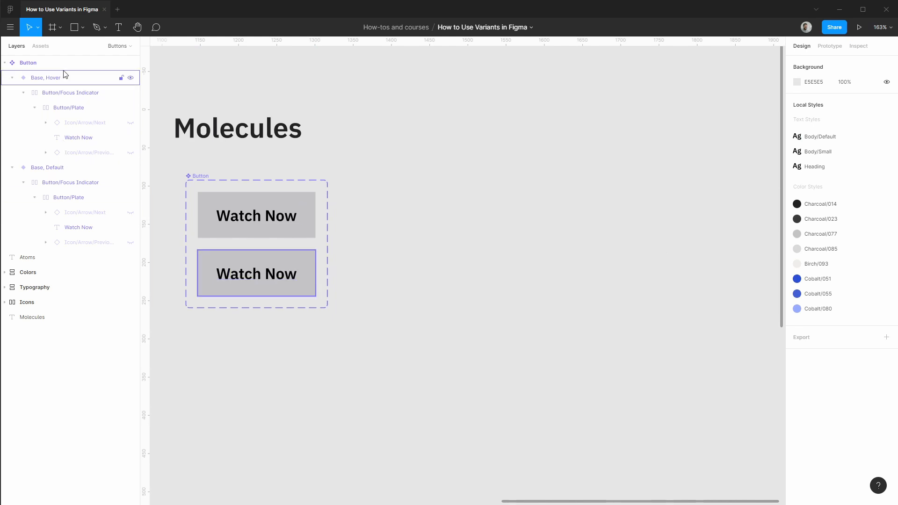
# - Lighten the Base, Hover variant's plate fill to Charcoal/085
pyautogui.click(68, 108)
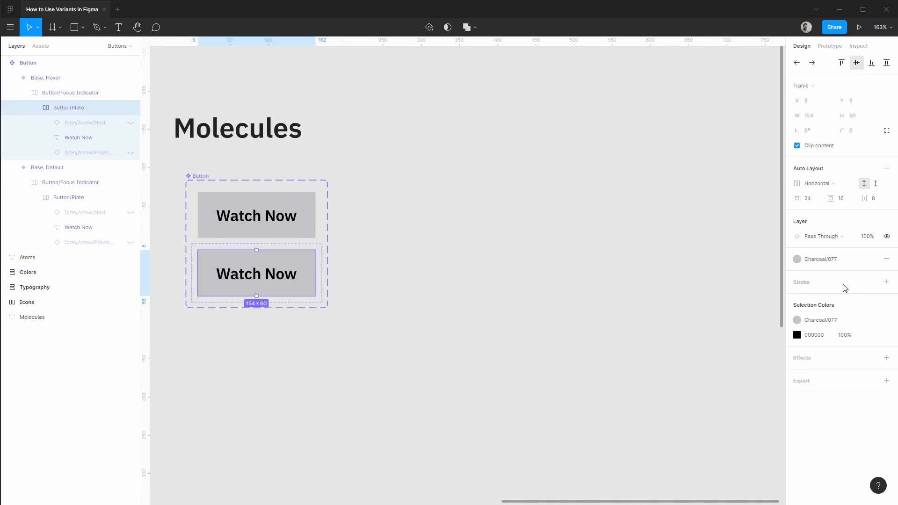
pyautogui.click(796, 259)
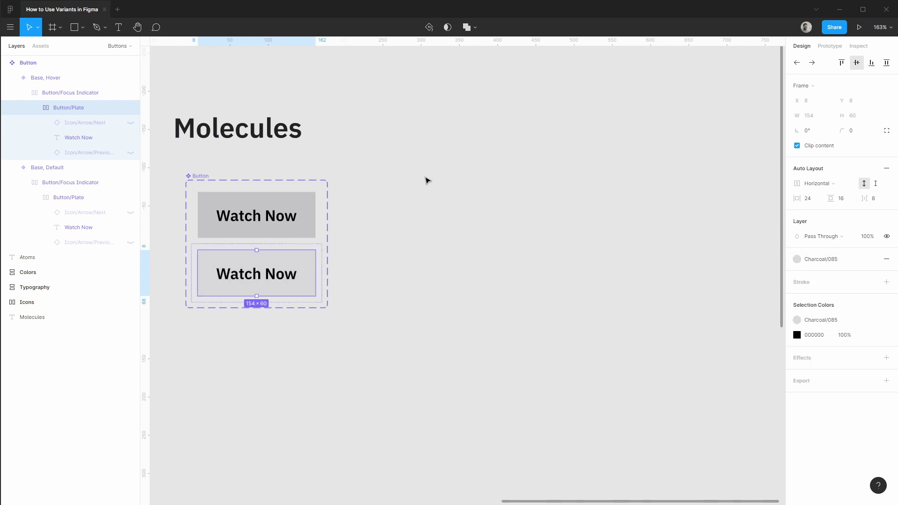
pyautogui.click(45, 78)
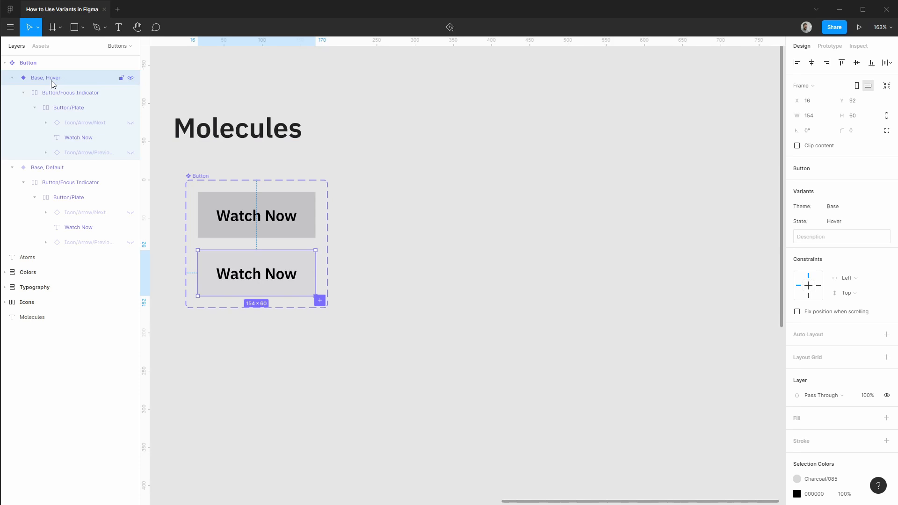
pyautogui.moveTo(60, 83)
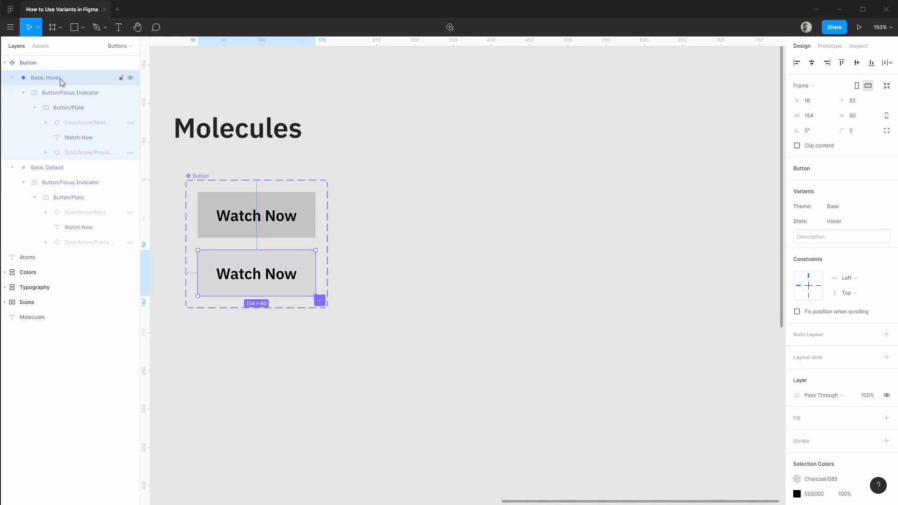
# - Duplicate the Base, Hover variant with Ctrl+D, adding a third, conflicting variant to the set
pyautogui.press('ctrl+d')
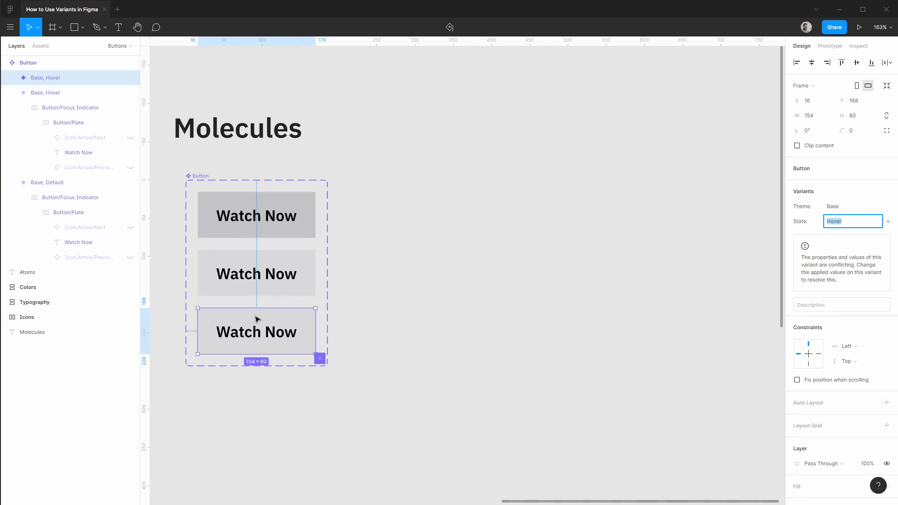
pyautogui.moveTo(256, 232)
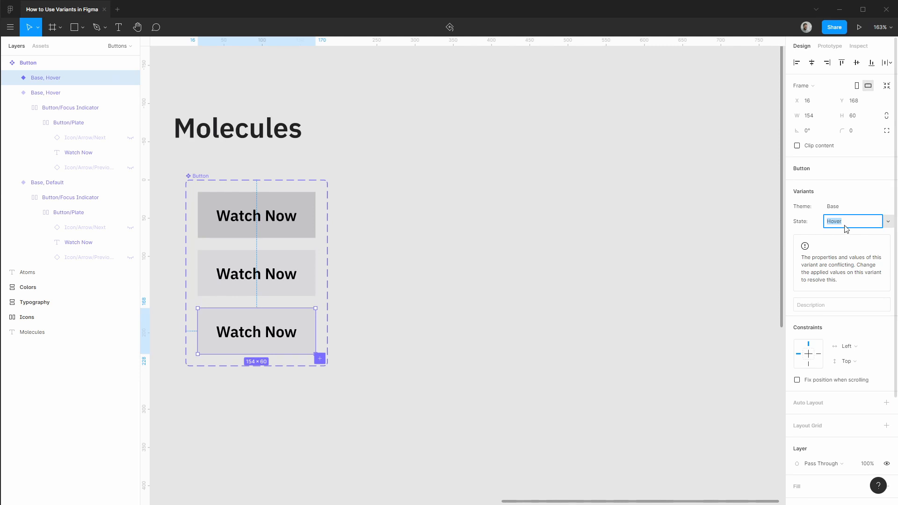
pyautogui.moveTo(816, 266)
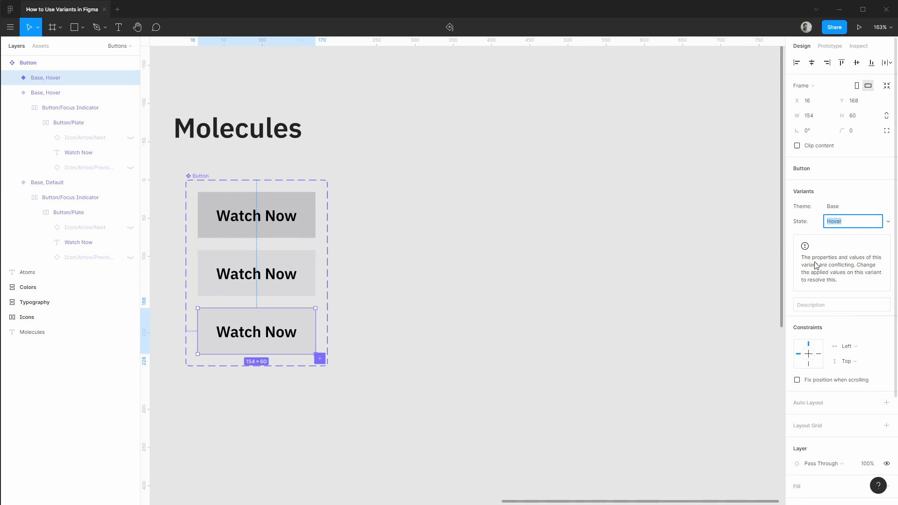
pyautogui.moveTo(843, 273)
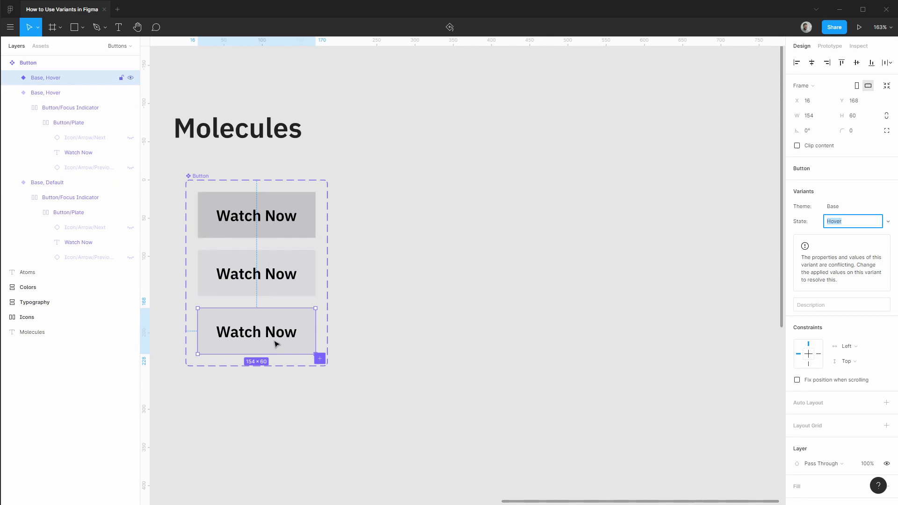
pyautogui.moveTo(235, 343)
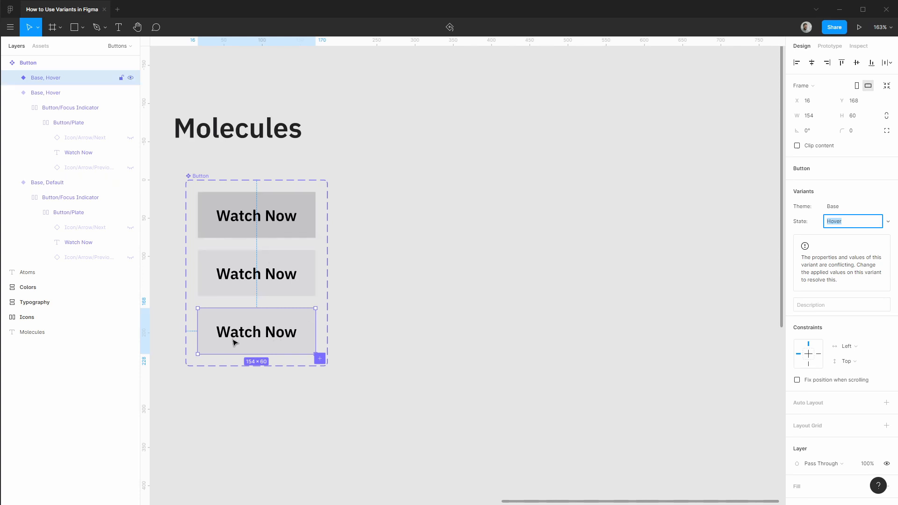
pyautogui.moveTo(861, 233)
pyautogui.write('Focus')
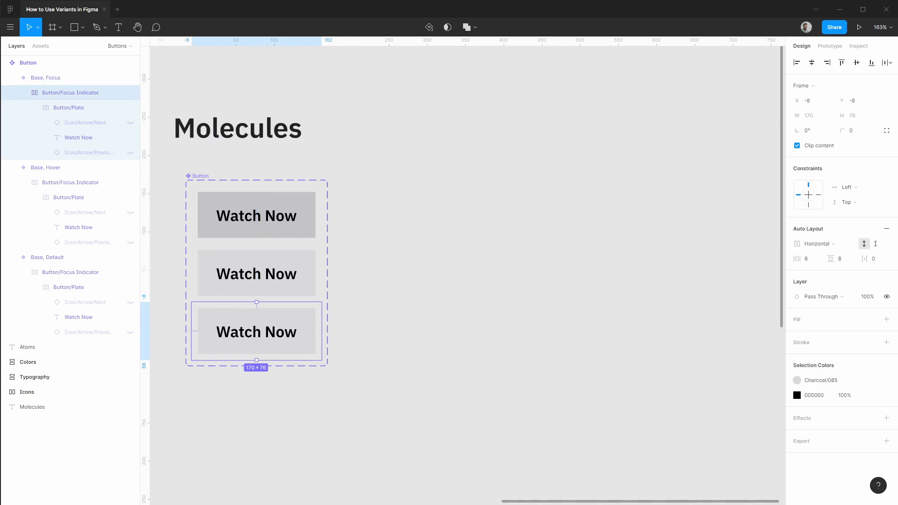
# - Colour the Base, Focus variant's outline with the darkest charcoal style
pyautogui.click(871, 342)
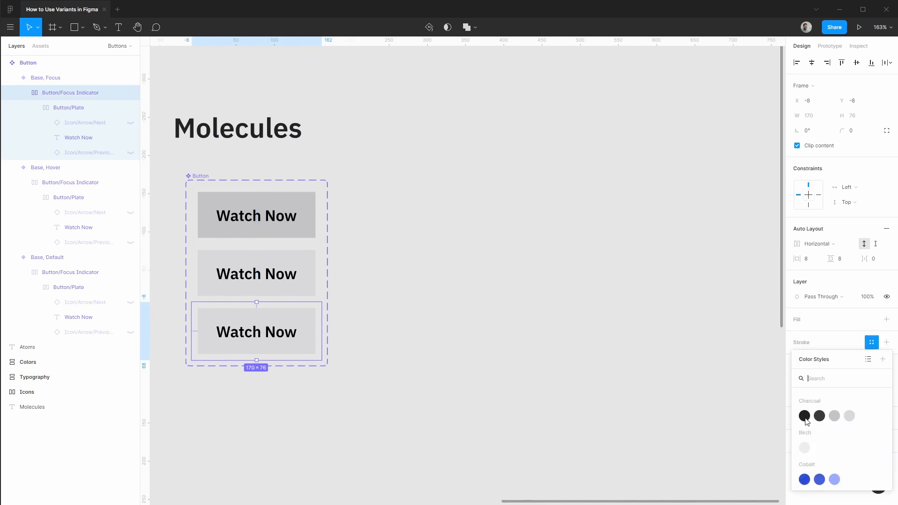
pyautogui.click(805, 415)
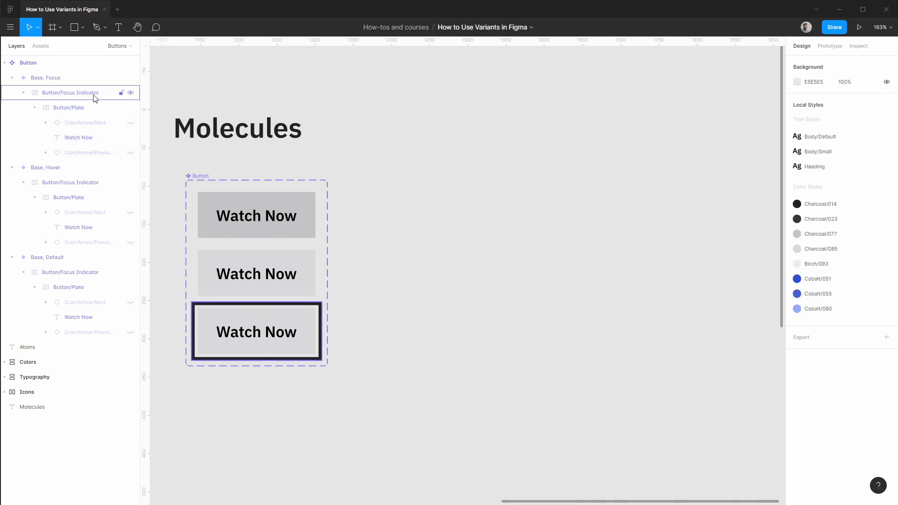
pyautogui.click(45, 78)
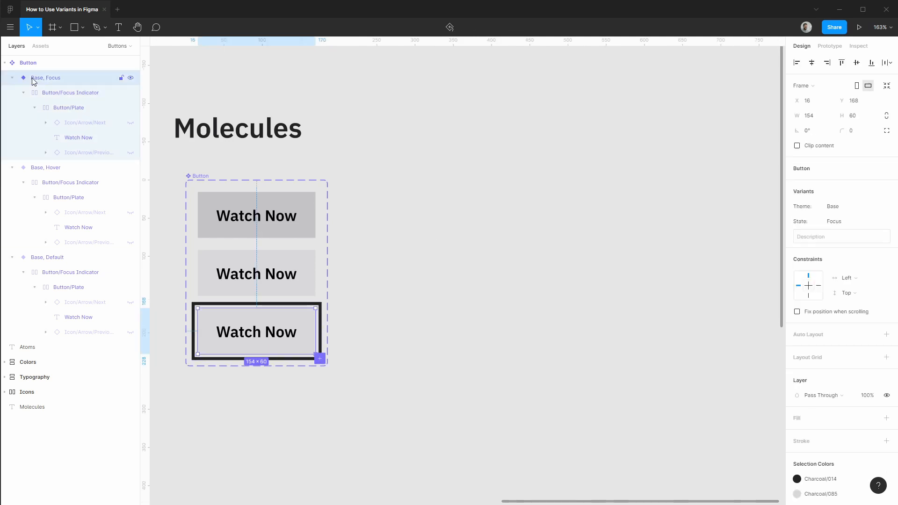
# - Collapse the variant layers and duplicate the Base, Default variant with Ctrl+D
pyautogui.click(67, 107)
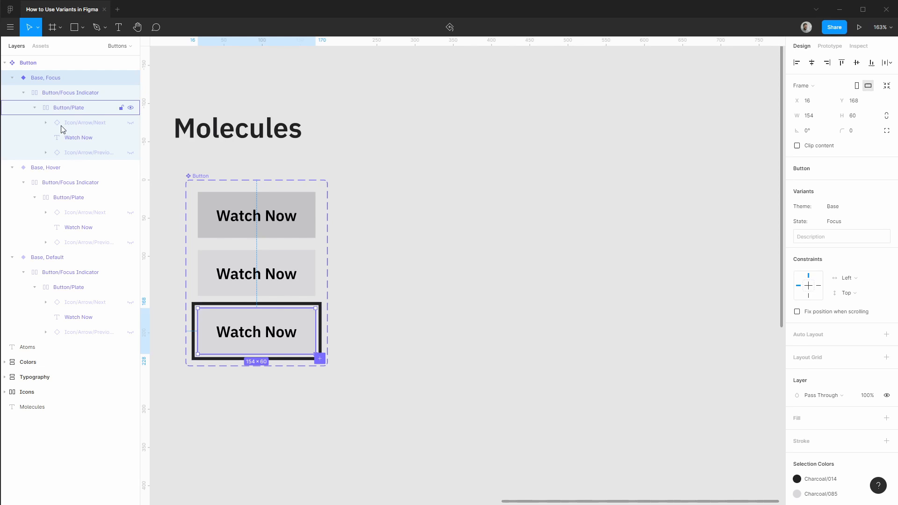
pyautogui.click(70, 272)
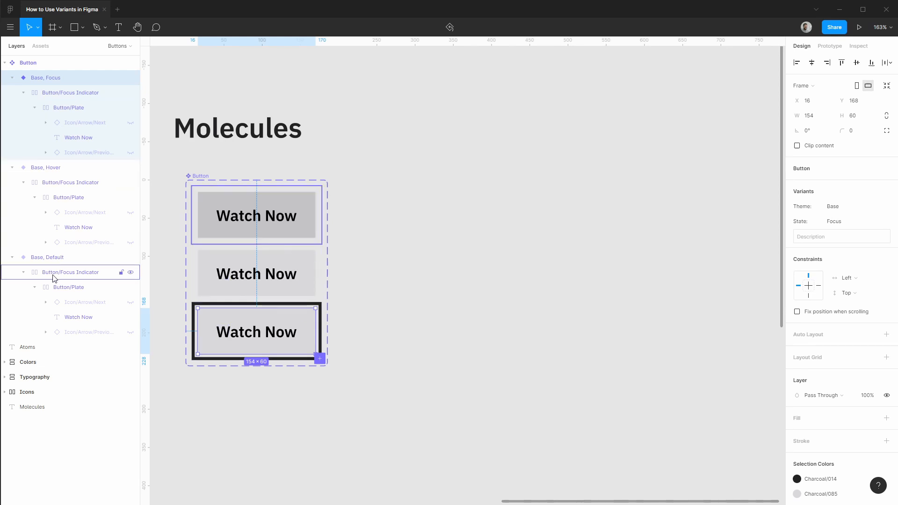
pyautogui.click(45, 168)
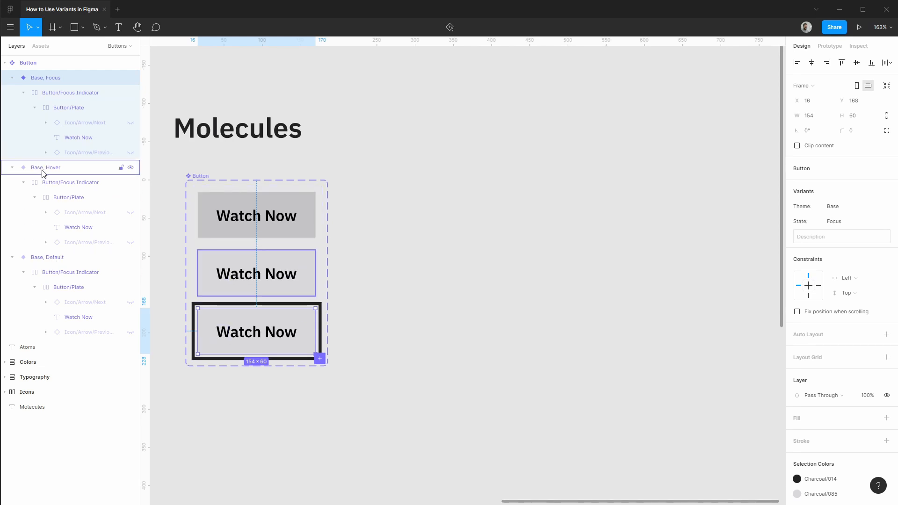
pyautogui.click(68, 107)
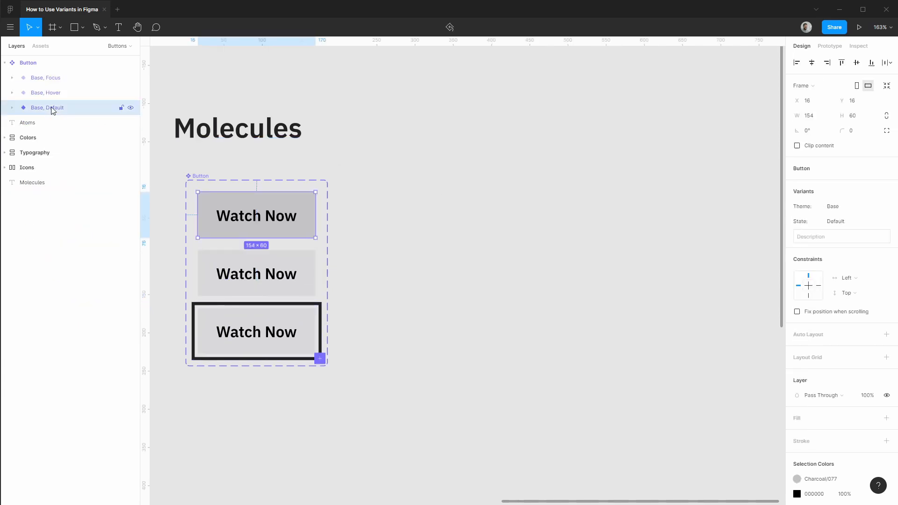
pyautogui.moveTo(257, 216)
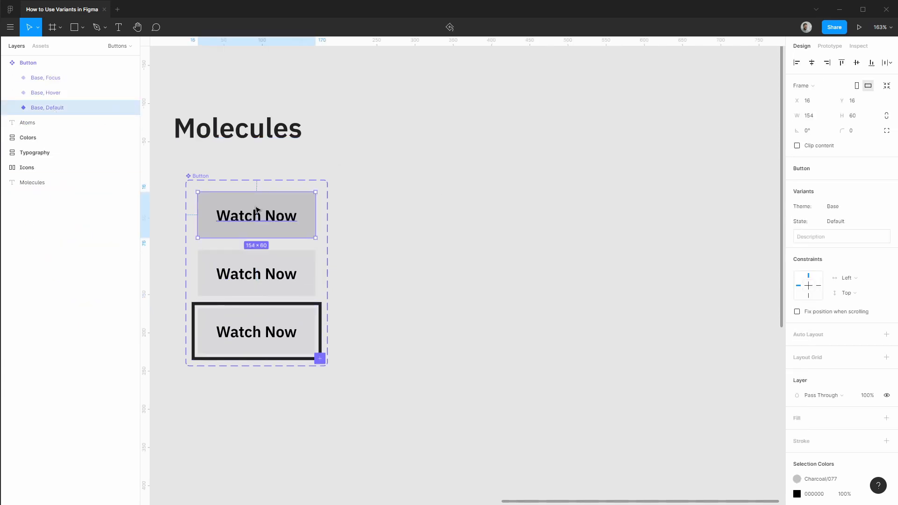
pyautogui.press('ctrl+d')
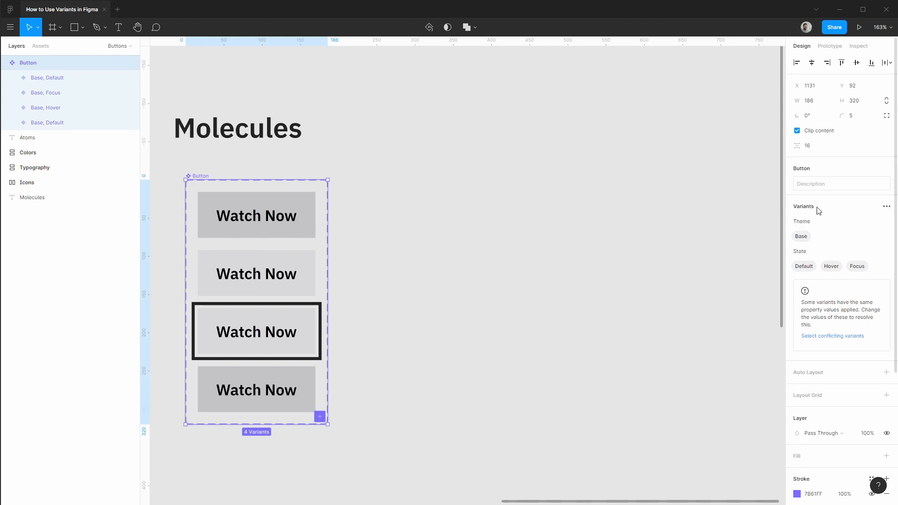
# - Add a Size variant property, set the copied variant to Small and move Size above State
pyautogui.click(886, 206)
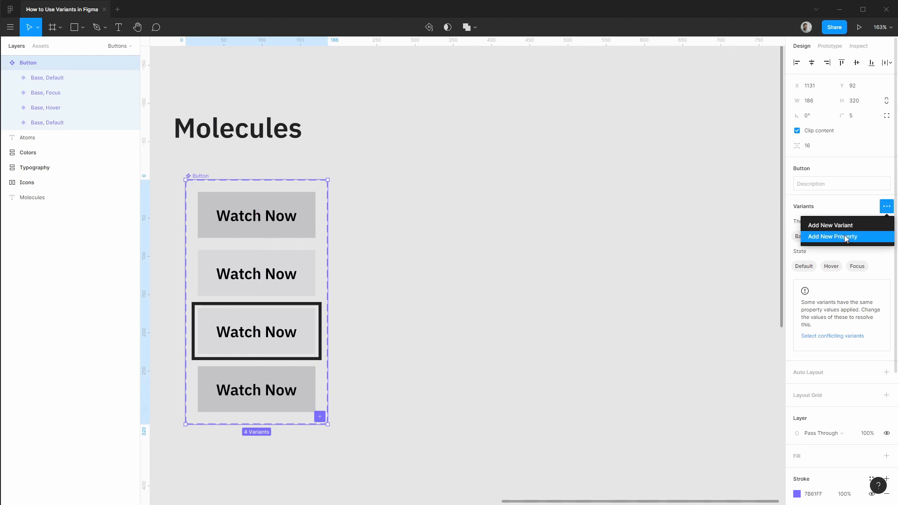
pyautogui.click(834, 237)
pyautogui.write('Small')
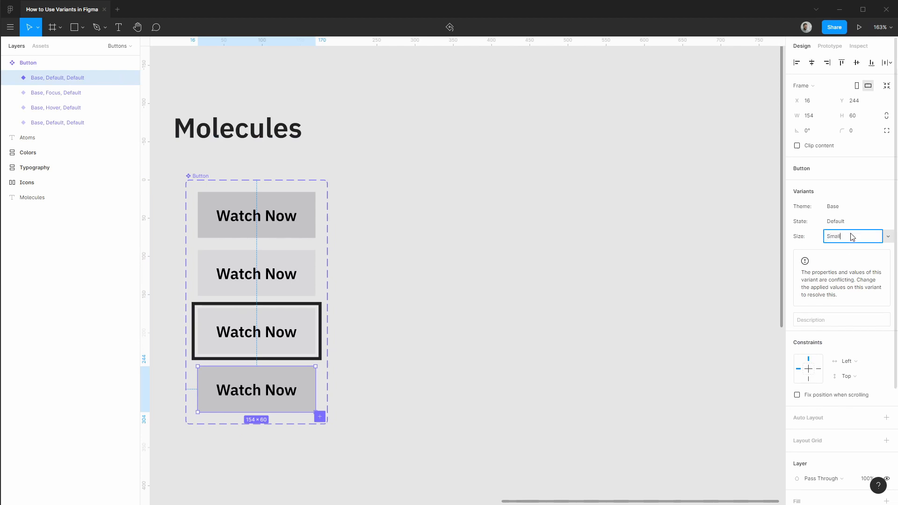
pyautogui.press('Return')
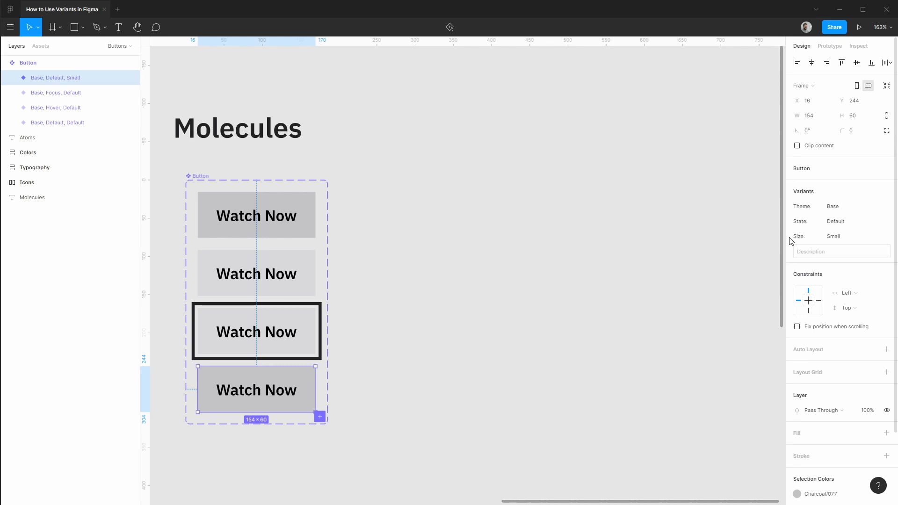
pyautogui.click(27, 63)
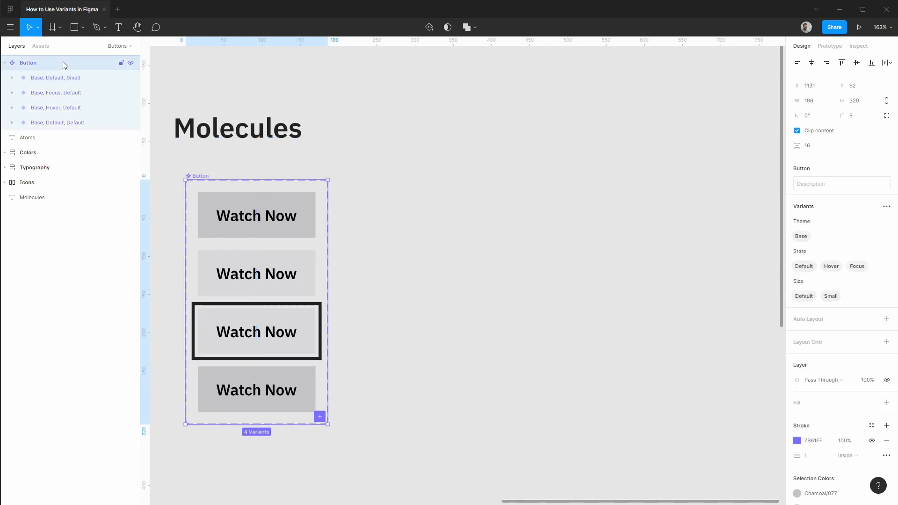
pyautogui.moveTo(792, 285)
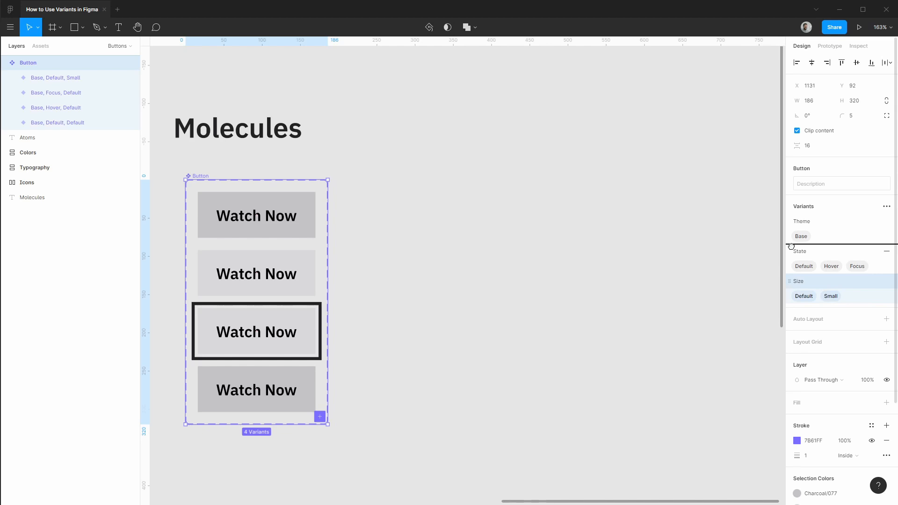
pyautogui.click(647, 261)
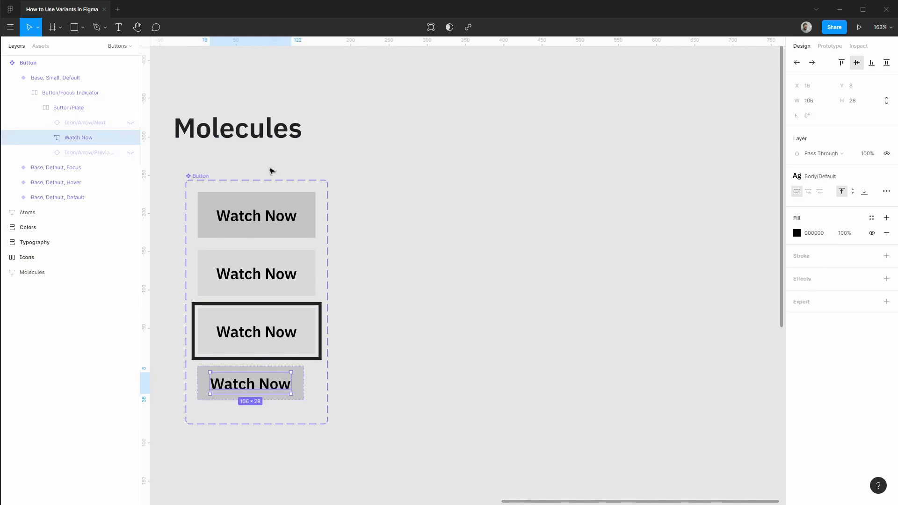
# - Apply the Body/Small text style to the small variant's Watch Now label
pyautogui.click(821, 176)
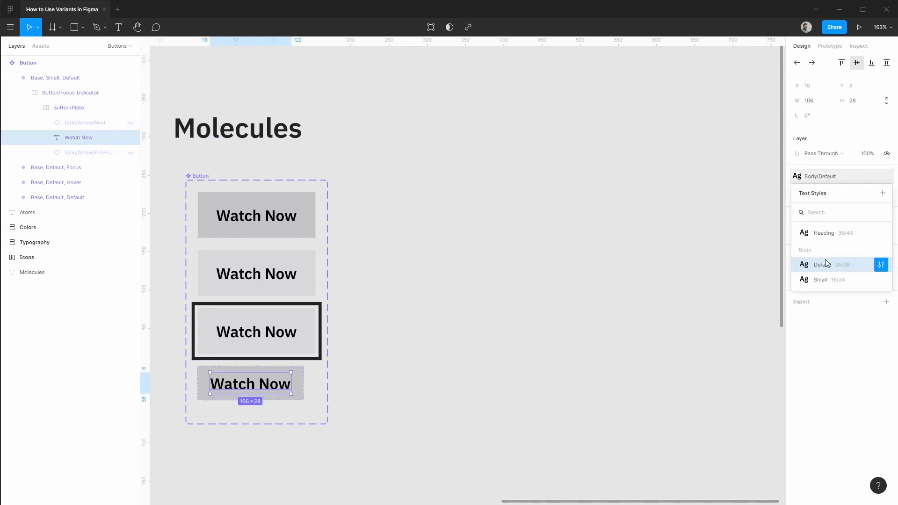
pyautogui.click(820, 280)
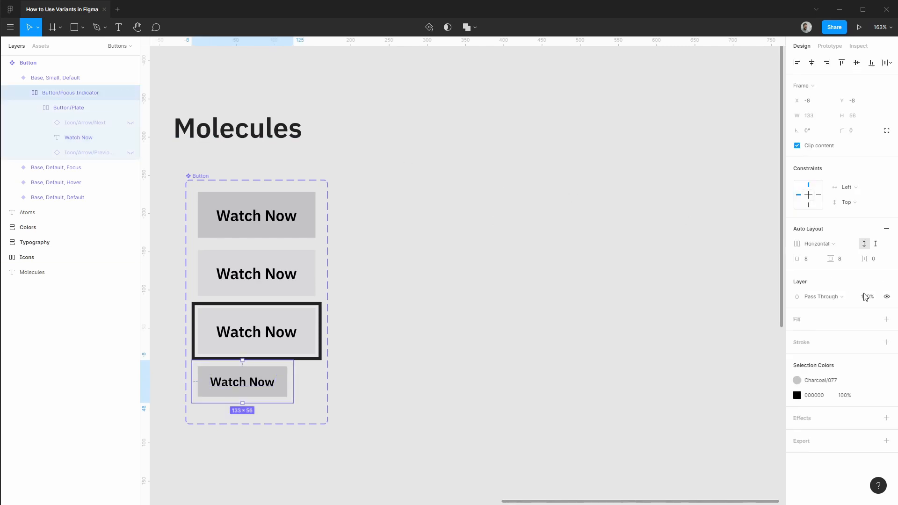
pyautogui.moveTo(871, 343)
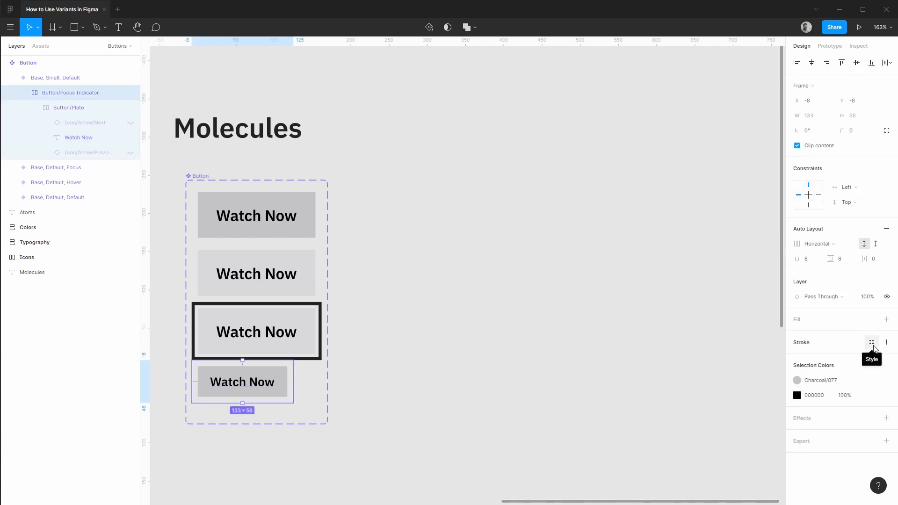
# - Give Button/Focus Indicator a Charcoal/014 stroke style and auto-layout padding of 6
pyautogui.click(871, 342)
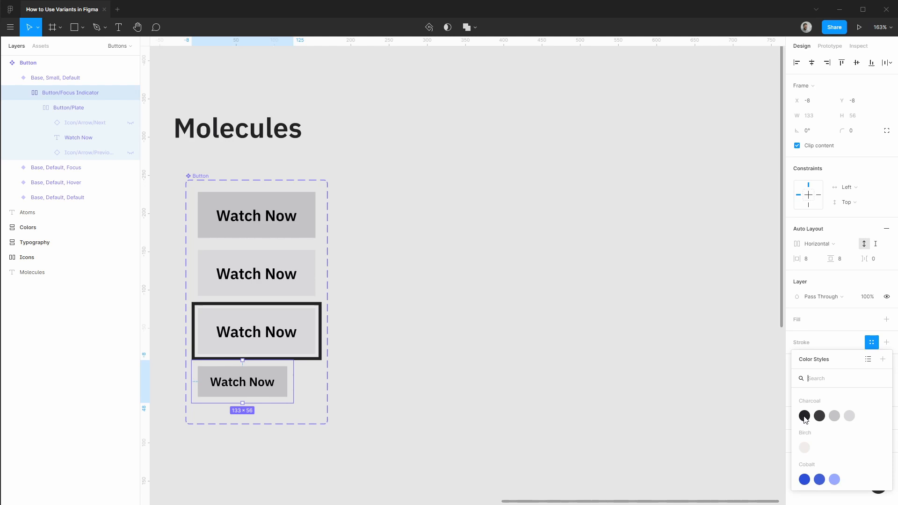
pyautogui.click(803, 416)
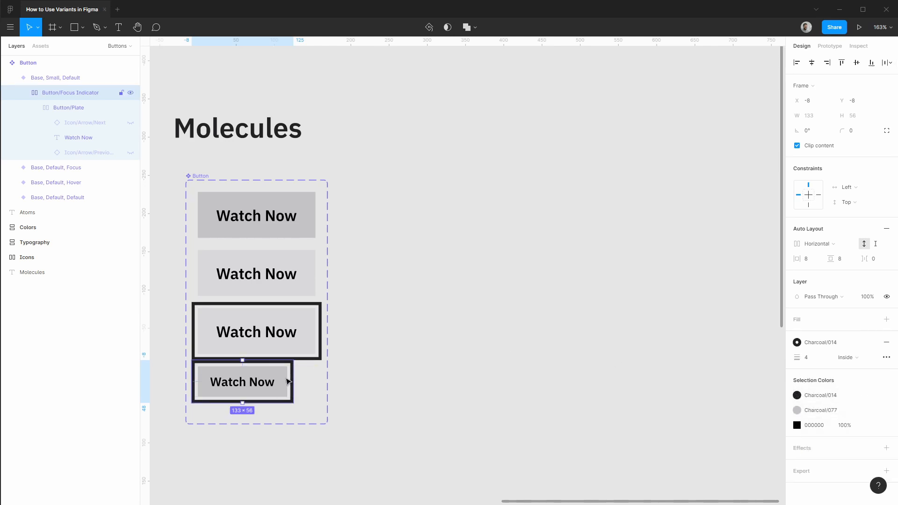
pyautogui.click(805, 258)
pyautogui.write('6')
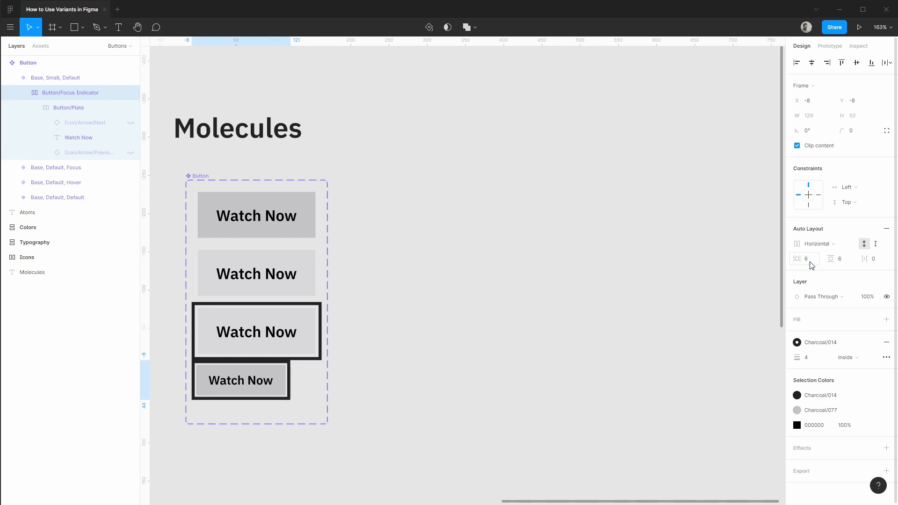
pyautogui.click(241, 380)
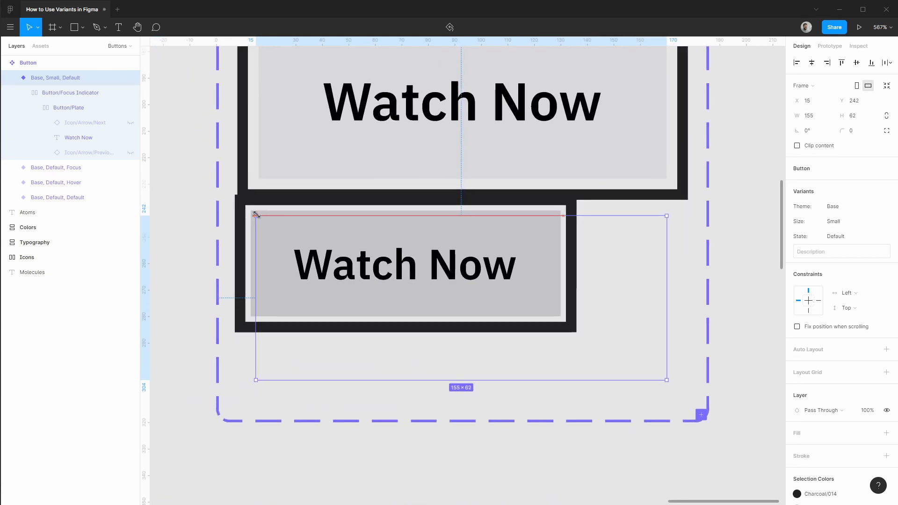
# - Remove the stroke from the small Default variant's Button/Focus Indicator, leaving the plain plate
pyautogui.click(70, 93)
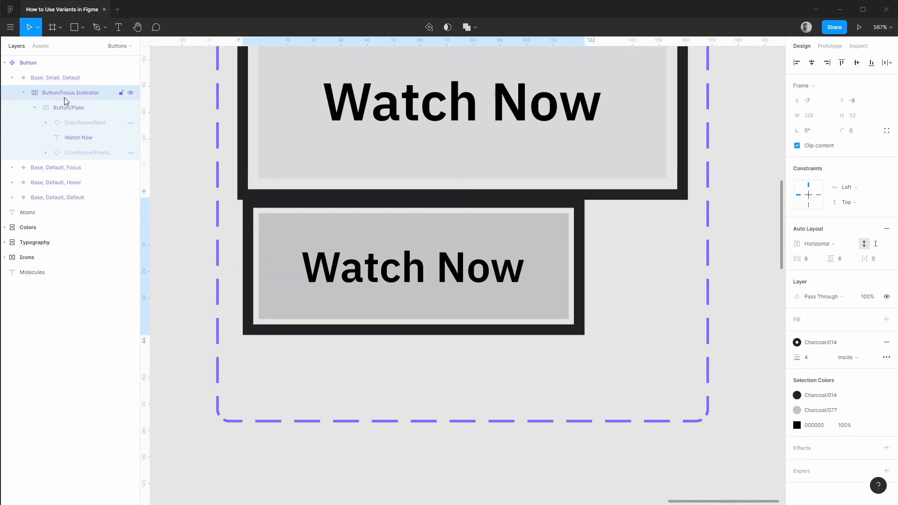
pyautogui.click(57, 78)
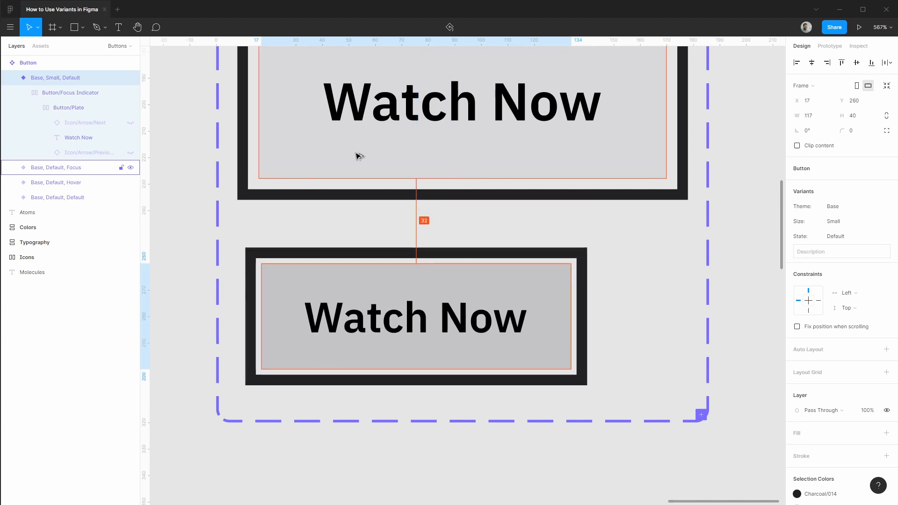
pyautogui.click(416, 317)
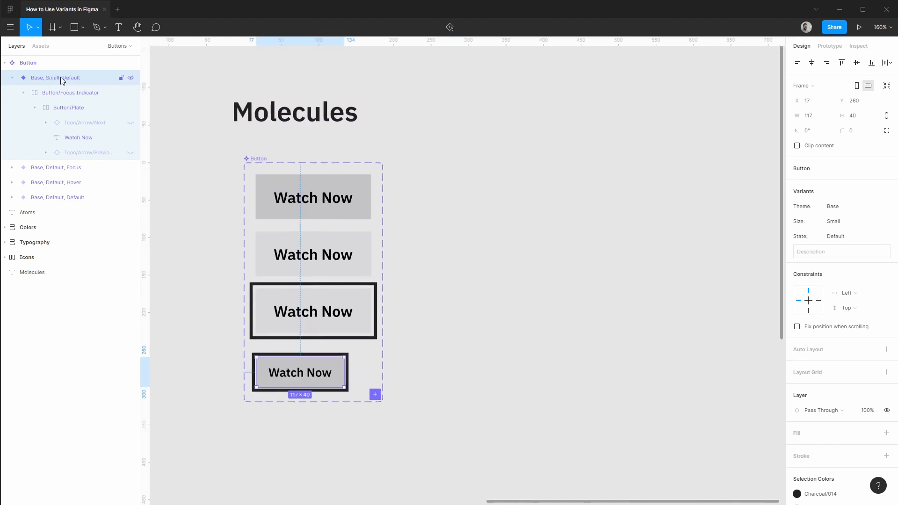
pyautogui.click(70, 93)
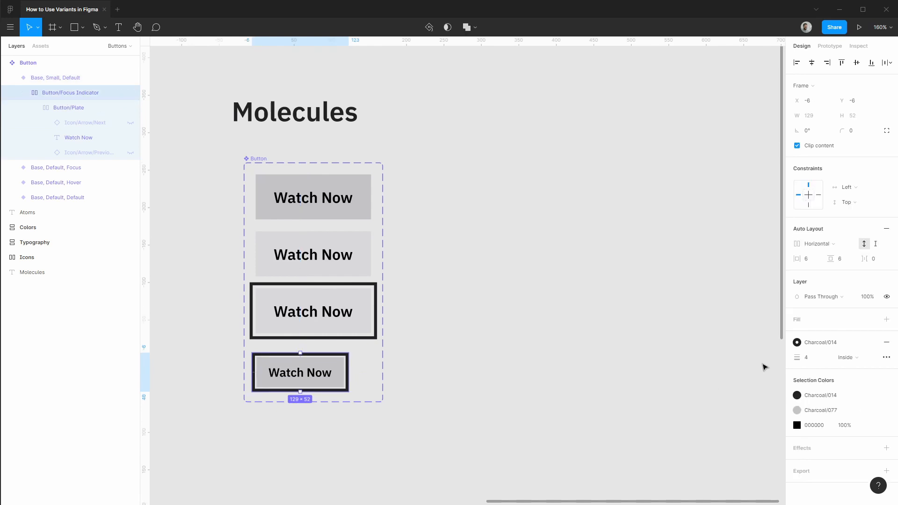
pyautogui.click(887, 342)
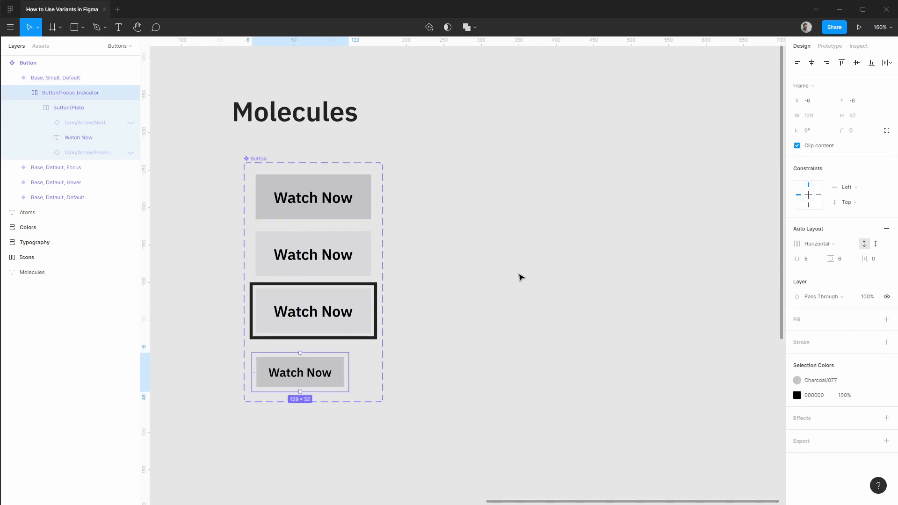
pyautogui.click(56, 77)
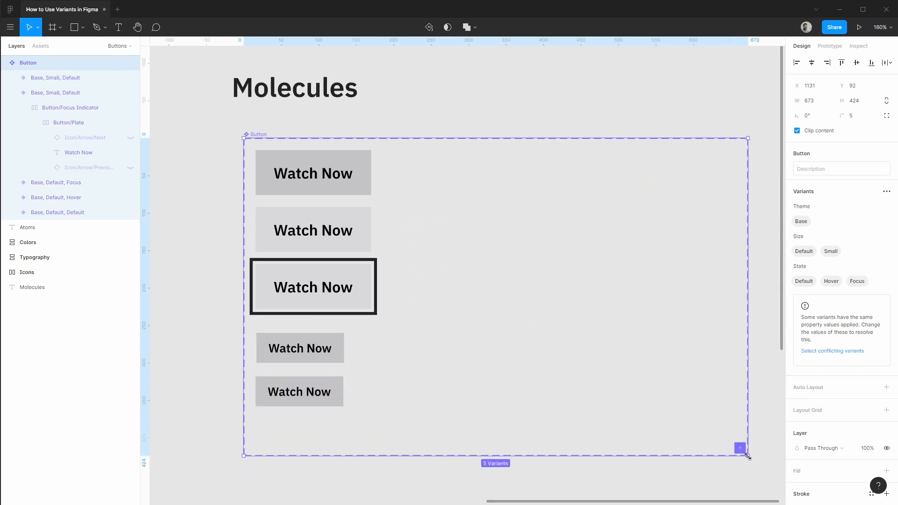
# - Duplicate the small variant into Hover and Focus versions, lighter plate and stroked focus indicator
pyautogui.click(299, 392)
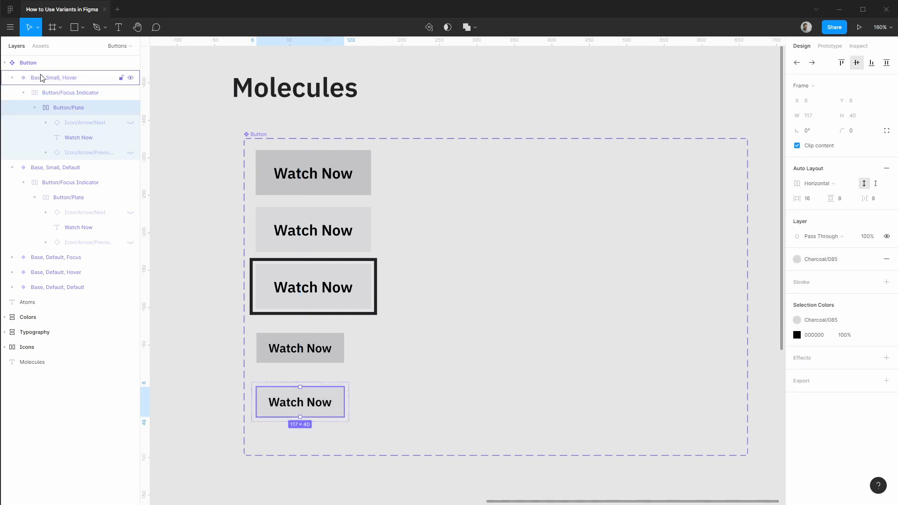
pyautogui.press('ctrl+d')
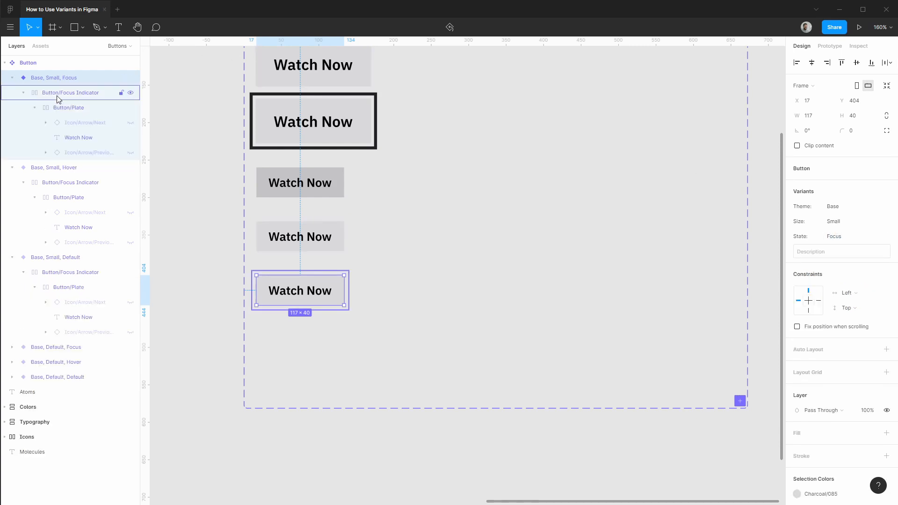
pyautogui.click(886, 342)
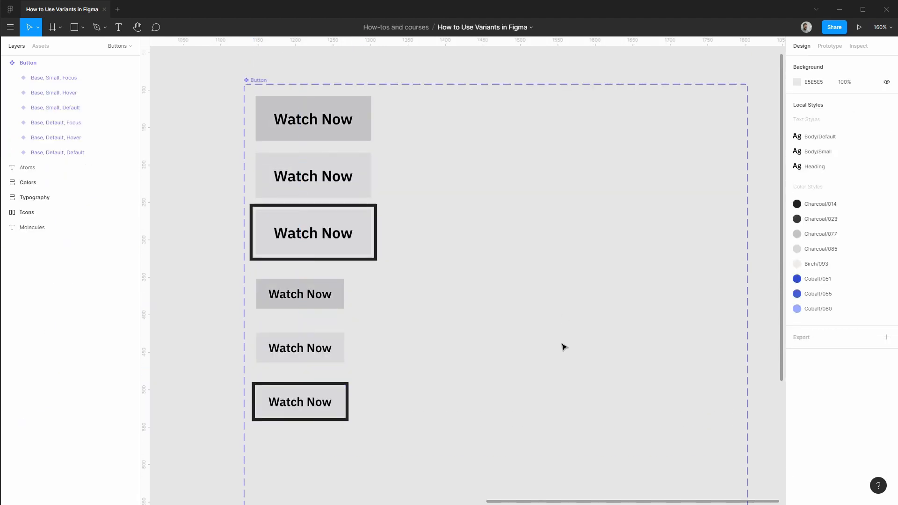
# - Fix the copied variant's State value, then add an Icon property to the Button set
pyautogui.click(314, 119)
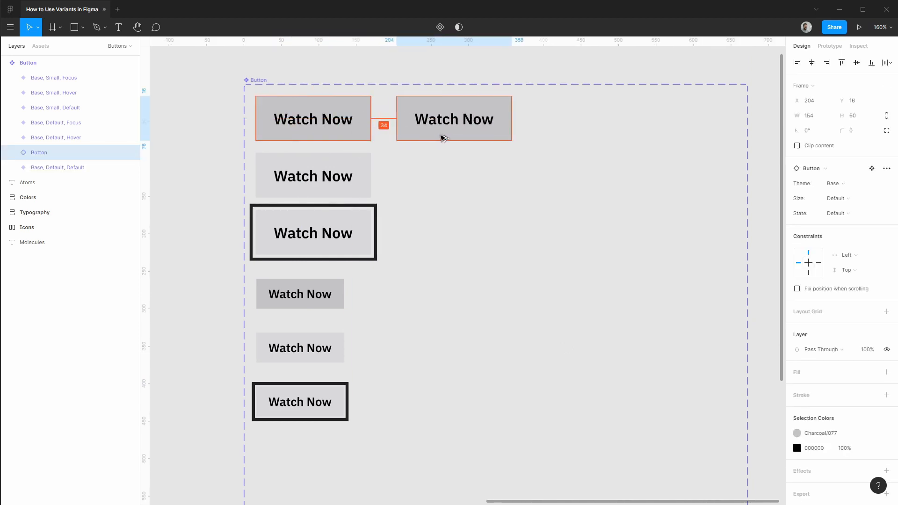
pyautogui.click(453, 119)
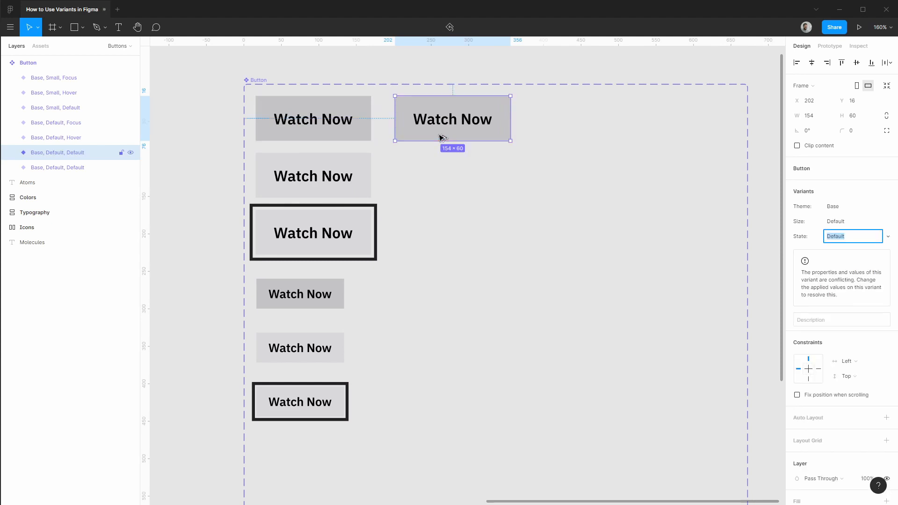
pyautogui.click(57, 77)
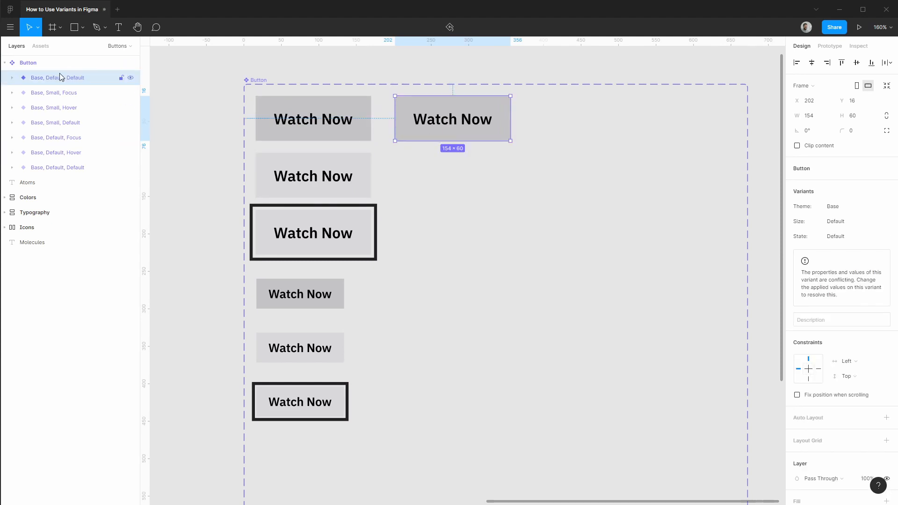
pyautogui.click(28, 62)
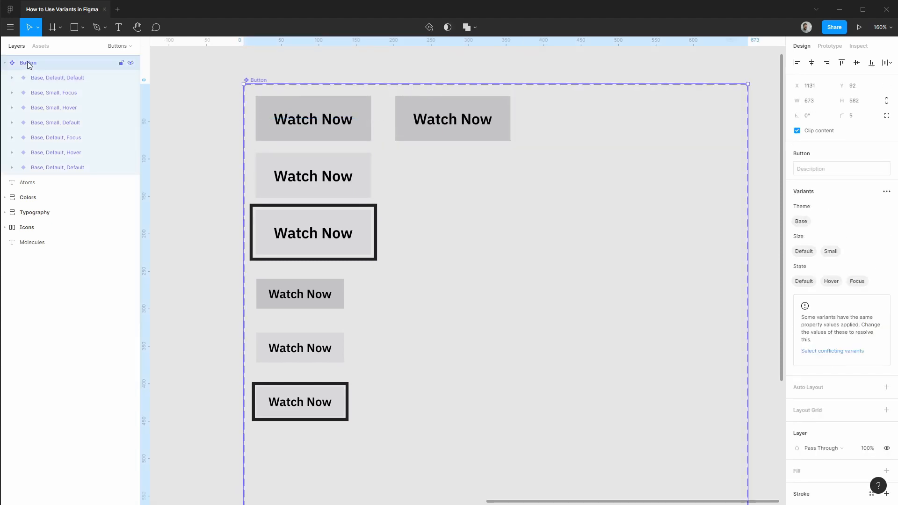
pyautogui.click(886, 191)
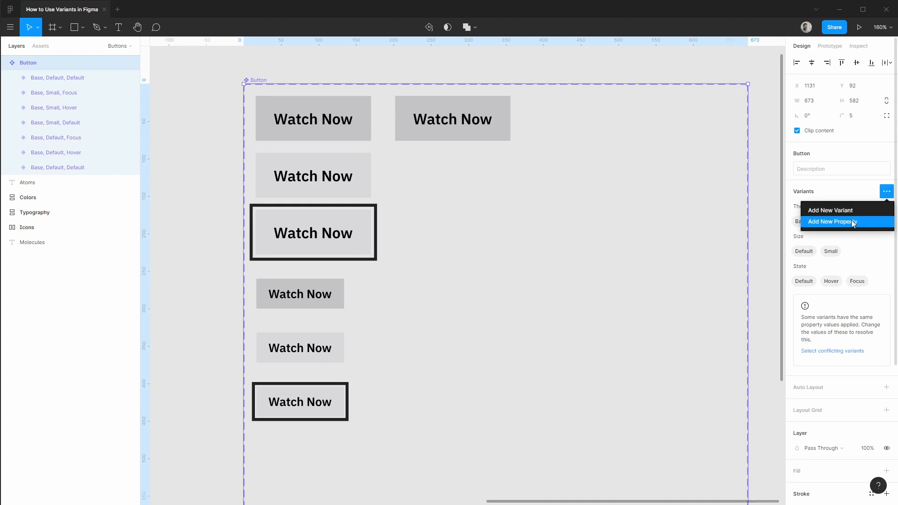
pyautogui.click(831, 222)
pyautogui.write('False')
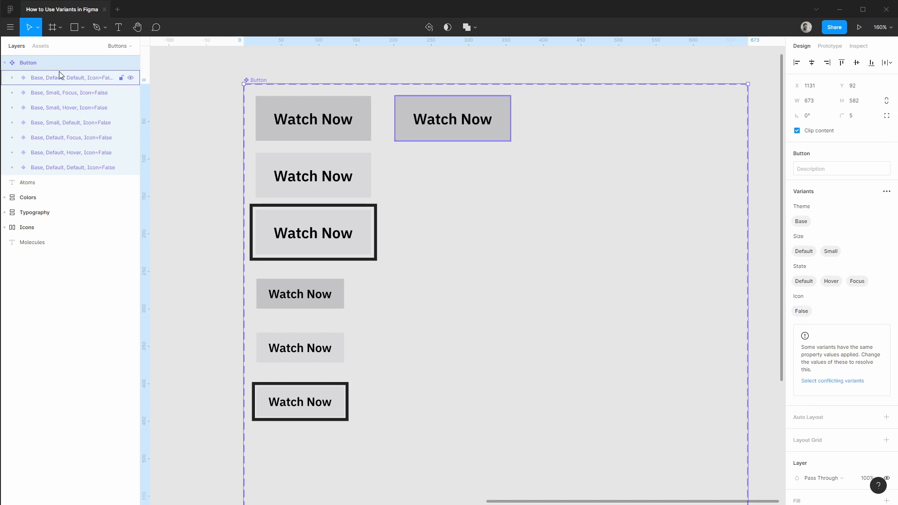
# - Set the top-right variant to Icon=Leading and unhide its Icon/Arrow/Previous layer
pyautogui.click(453, 119)
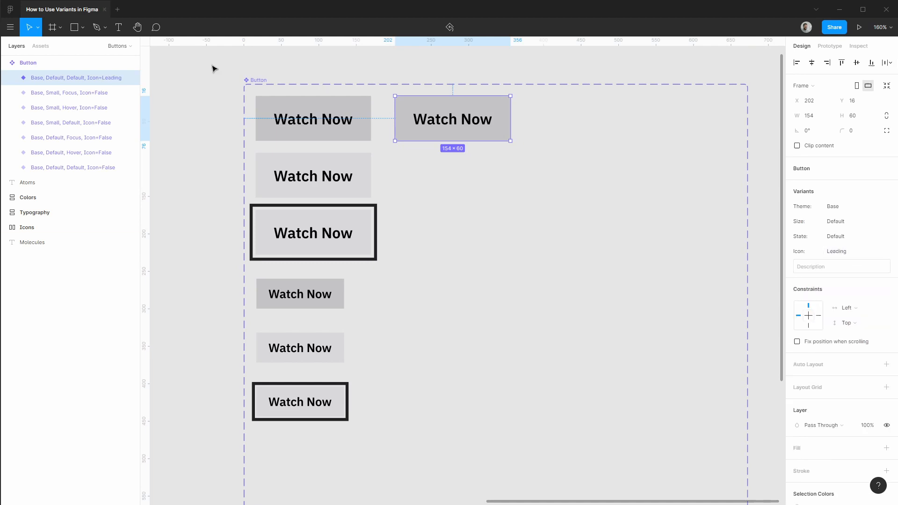
pyautogui.click(11, 78)
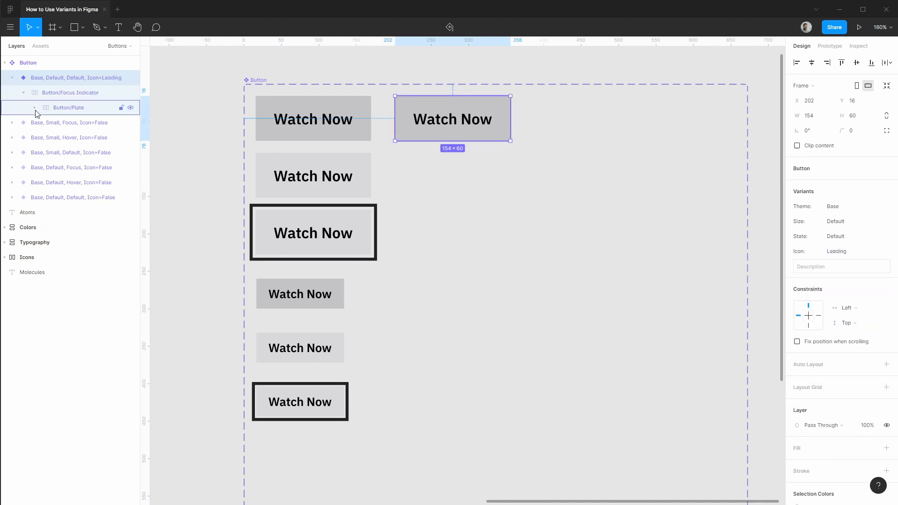
pyautogui.click(26, 107)
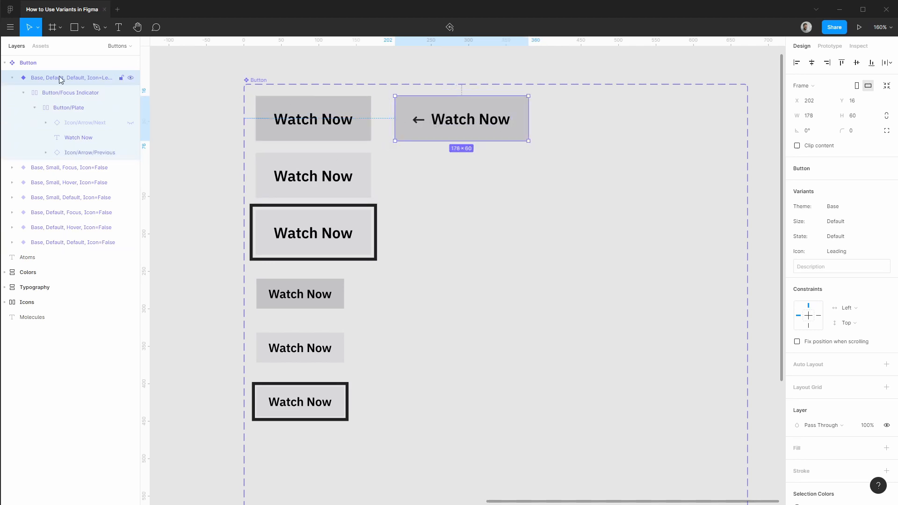
pyautogui.click(13, 78)
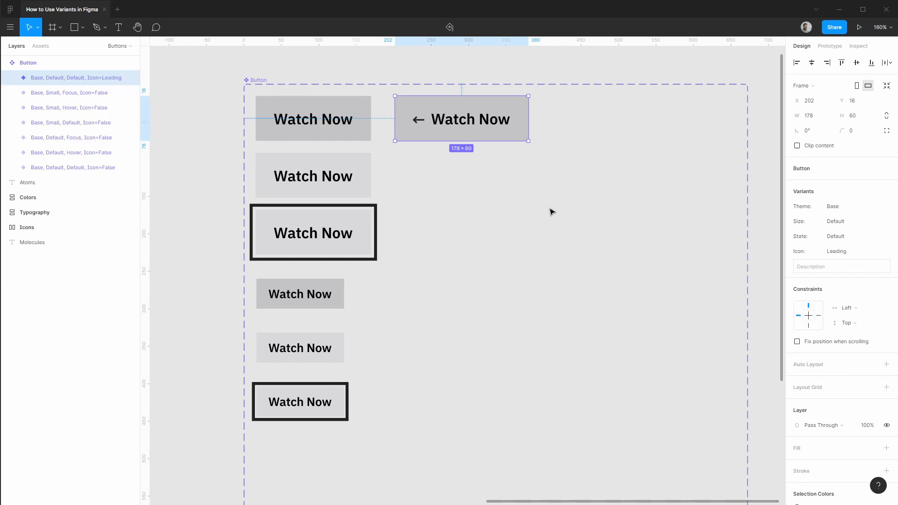
pyautogui.click(68, 92)
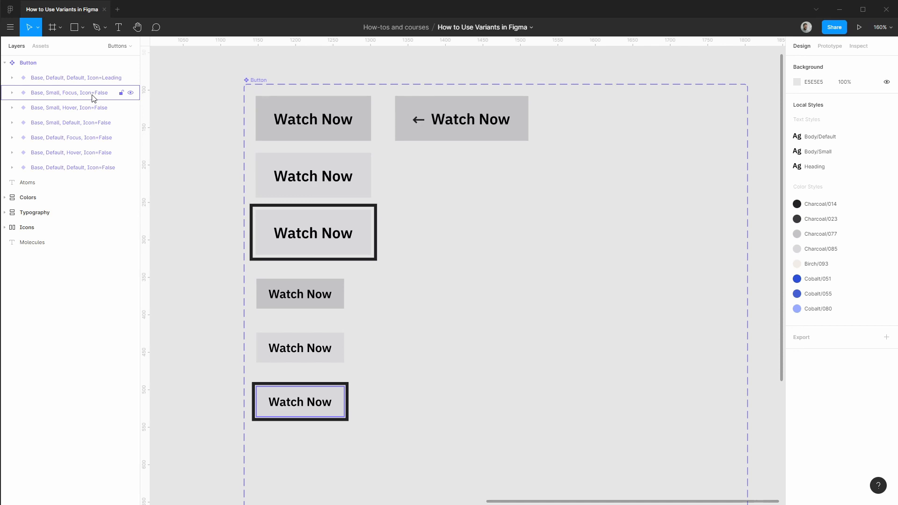
pyautogui.moveTo(97, 98)
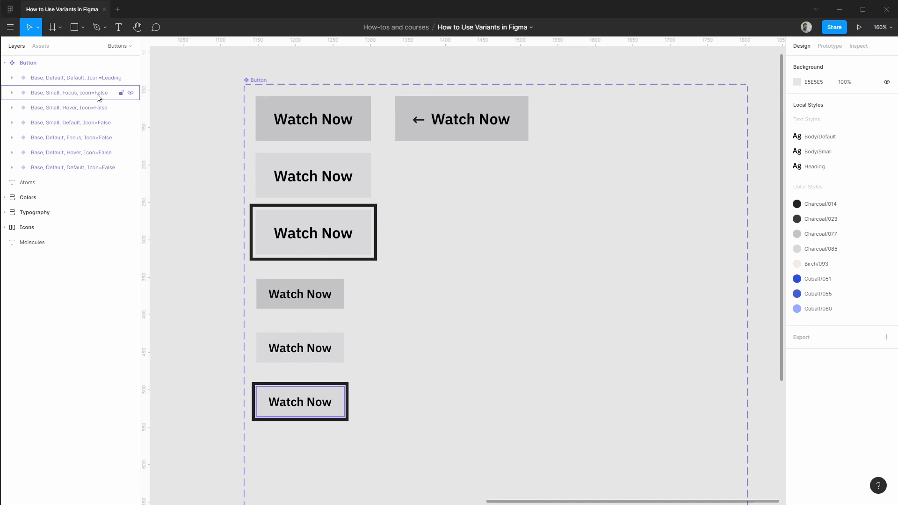
# - Duplicate the Icon=Leading variant one row down and set its State to Hover
pyautogui.click(74, 78)
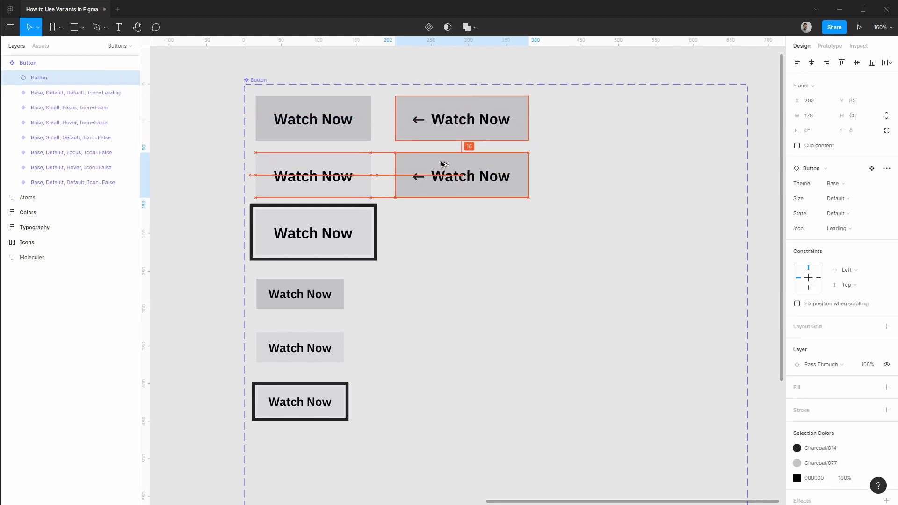
pyautogui.click(461, 176)
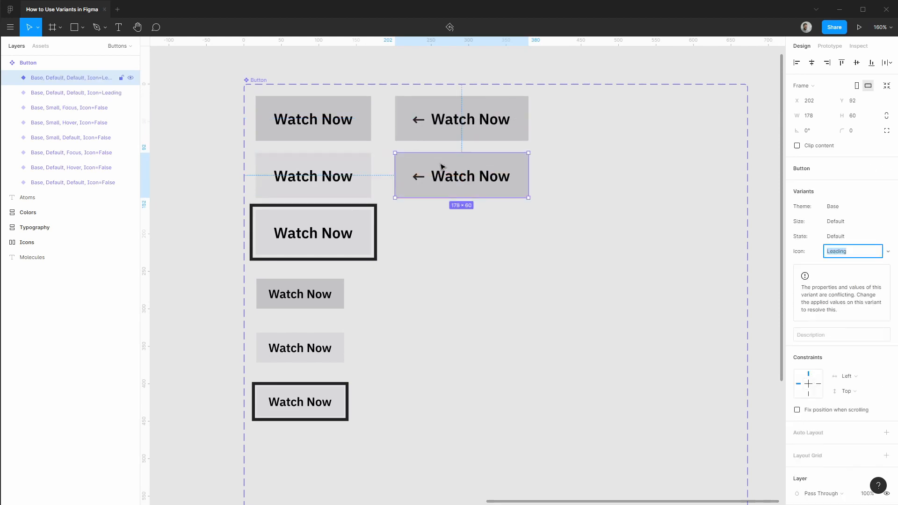
pyautogui.click(851, 236)
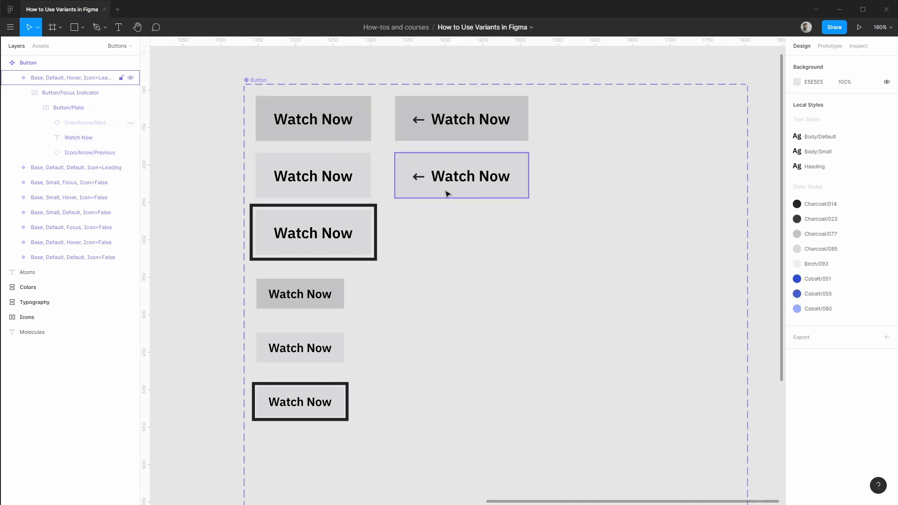
pyautogui.moveTo(483, 173)
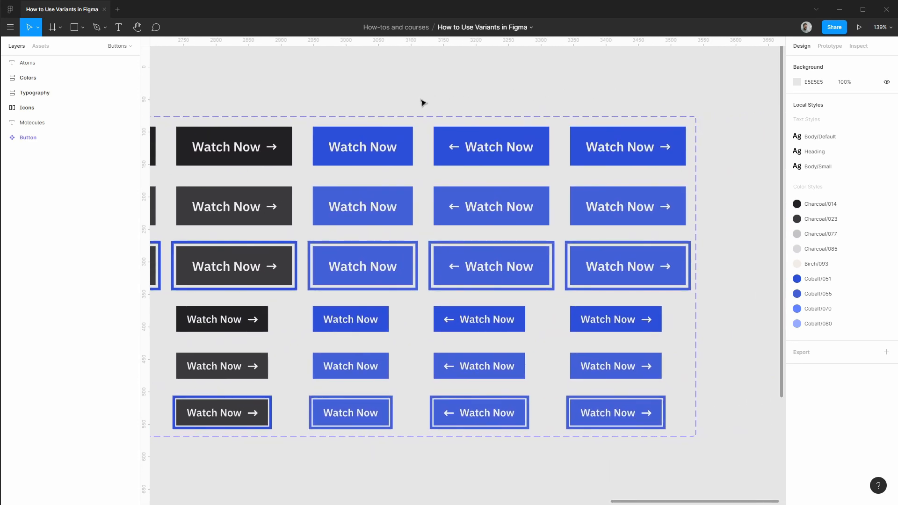
# - Pan across the canvas to review the finished set, including the trailing right-arrow Base variant
pyautogui.scroll(-3)
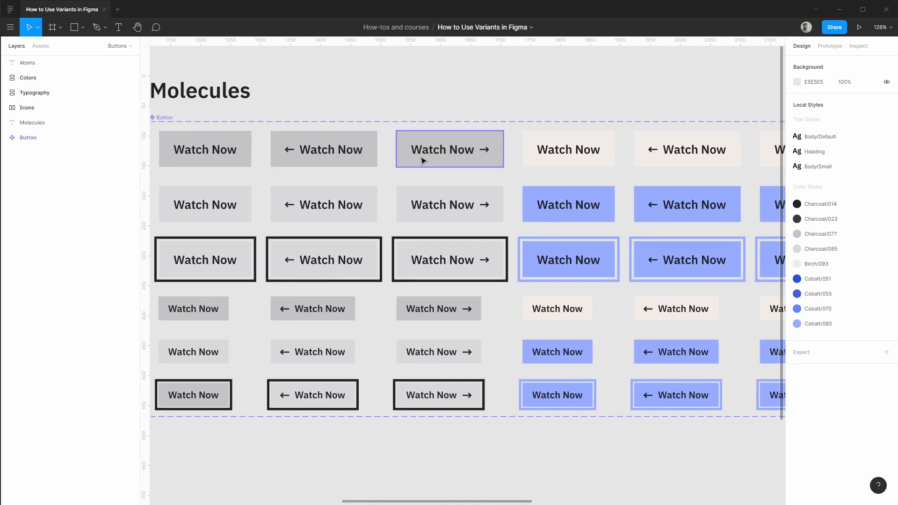
pyautogui.click(313, 309)
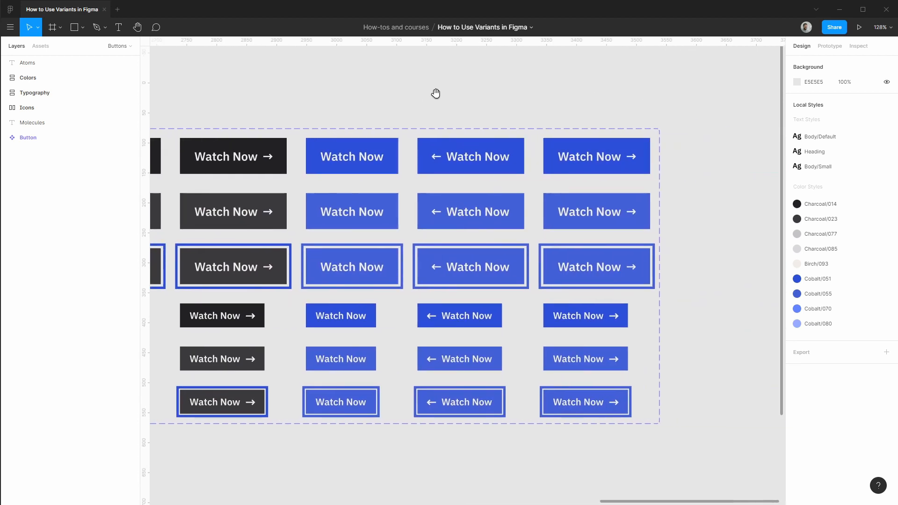
# - Place a Button instance from Assets on the canvas beside the component set
pyautogui.click(40, 46)
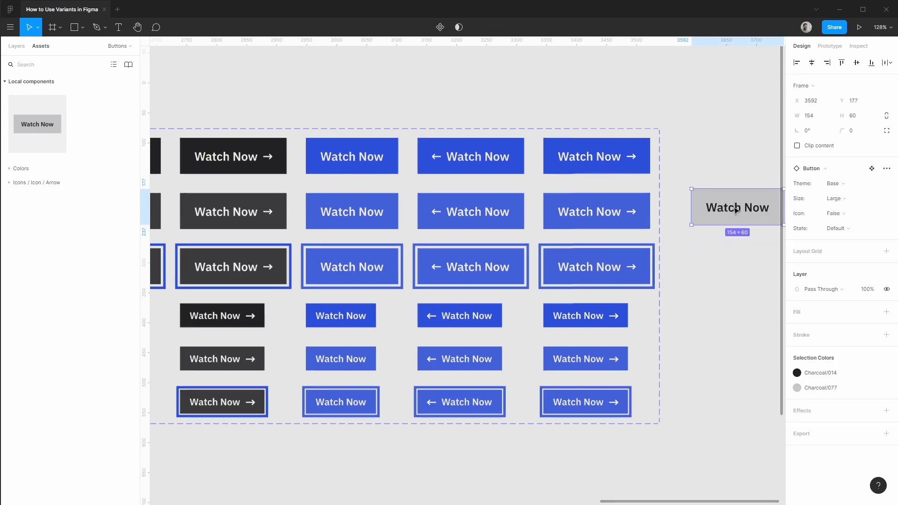
pyautogui.hscroll(3)
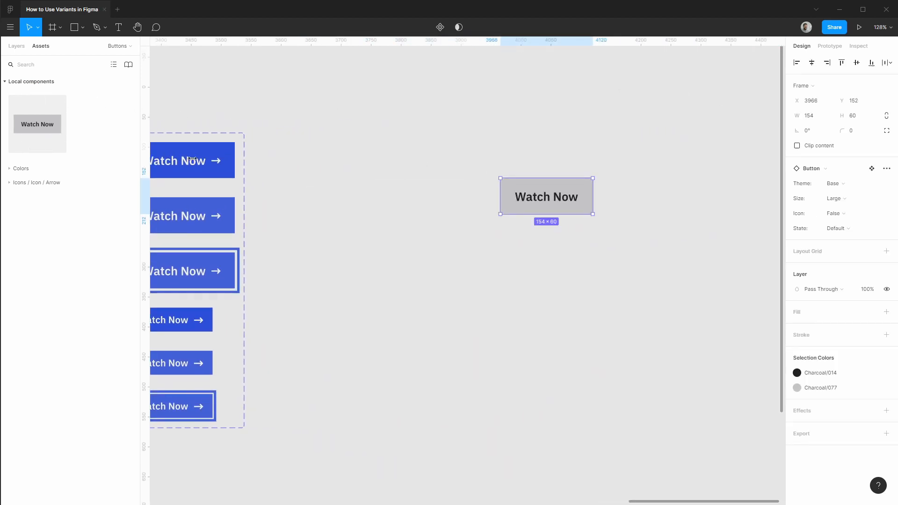
pyautogui.click(836, 183)
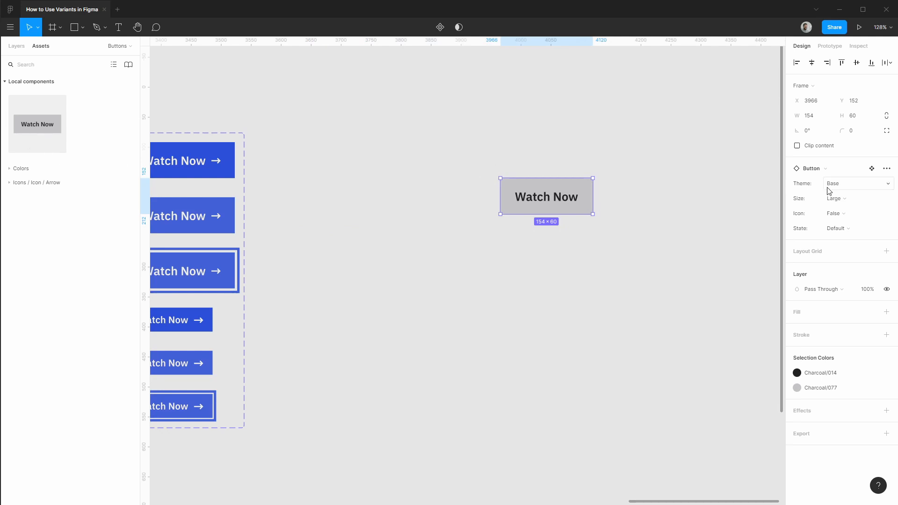
pyautogui.moveTo(860, 192)
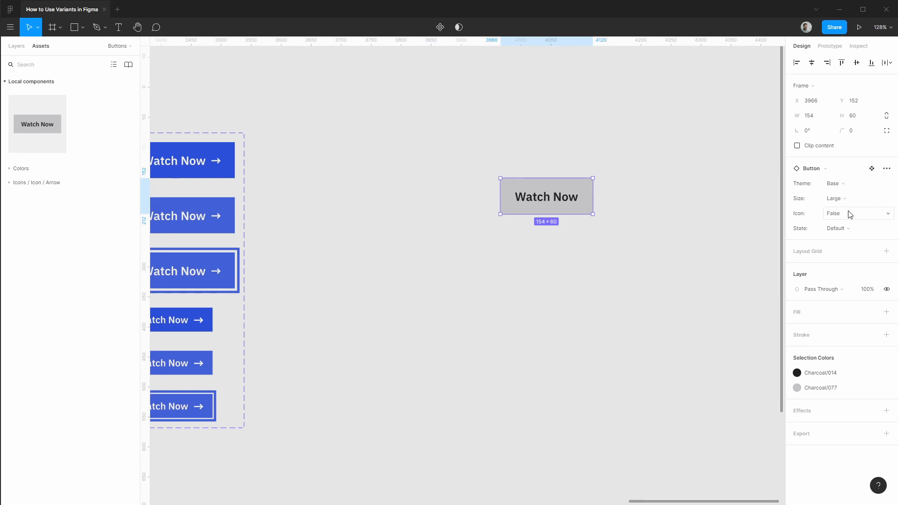
# - Set the instance to Charcoal theme, Small size, Trailing icon and Focus state
pyautogui.click(834, 183)
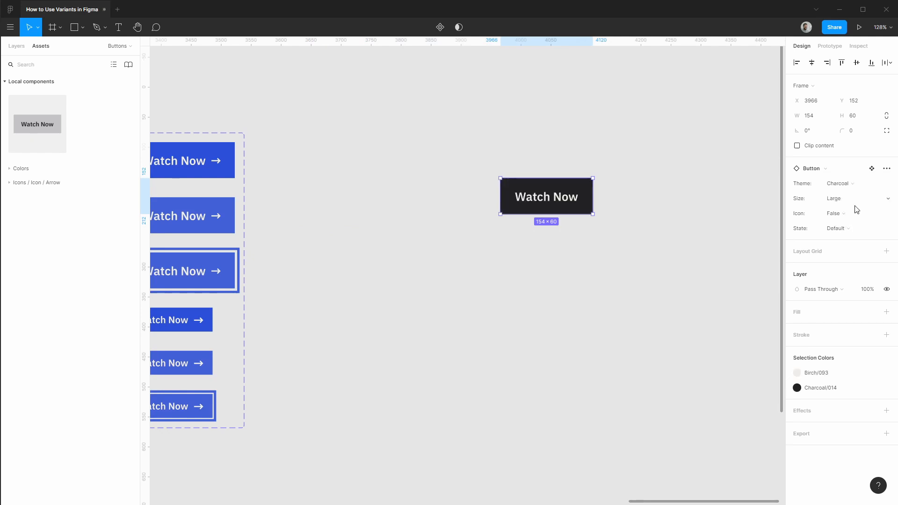
pyautogui.click(854, 199)
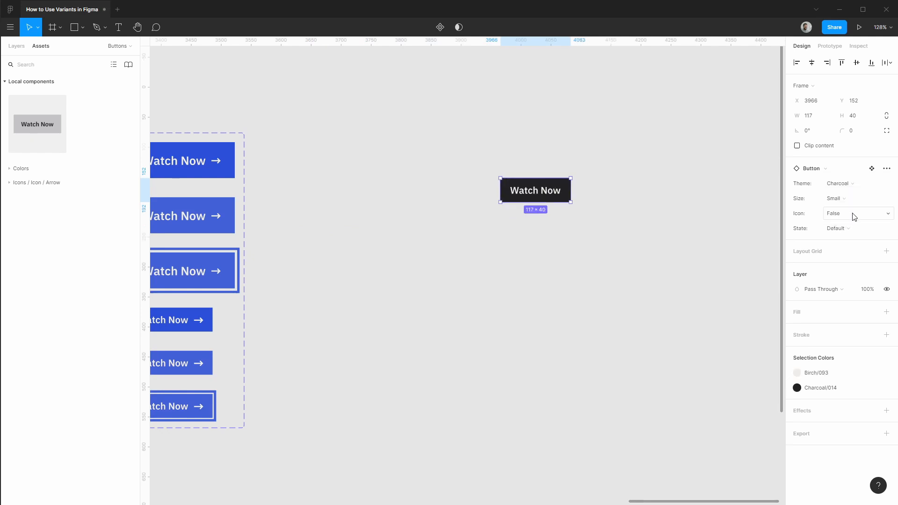
pyautogui.click(858, 214)
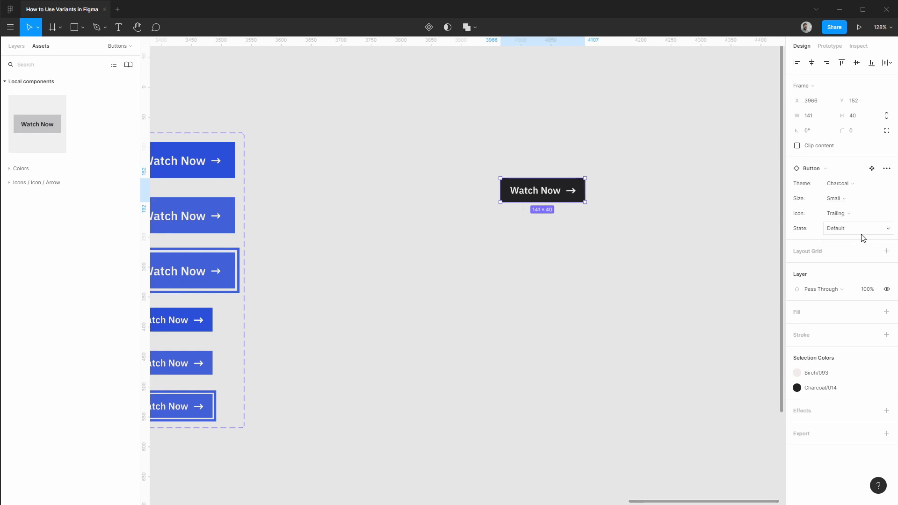
pyautogui.click(858, 229)
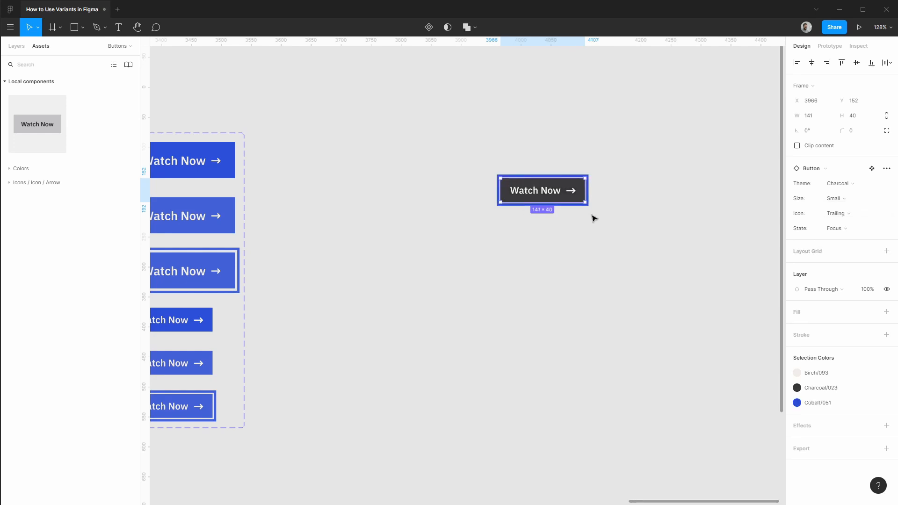
pyautogui.moveTo(601, 189)
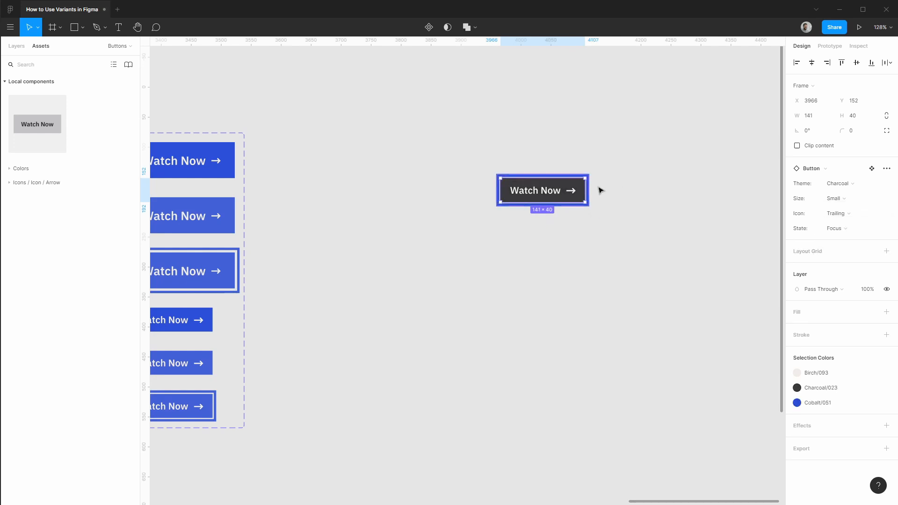
pyautogui.moveTo(585, 220)
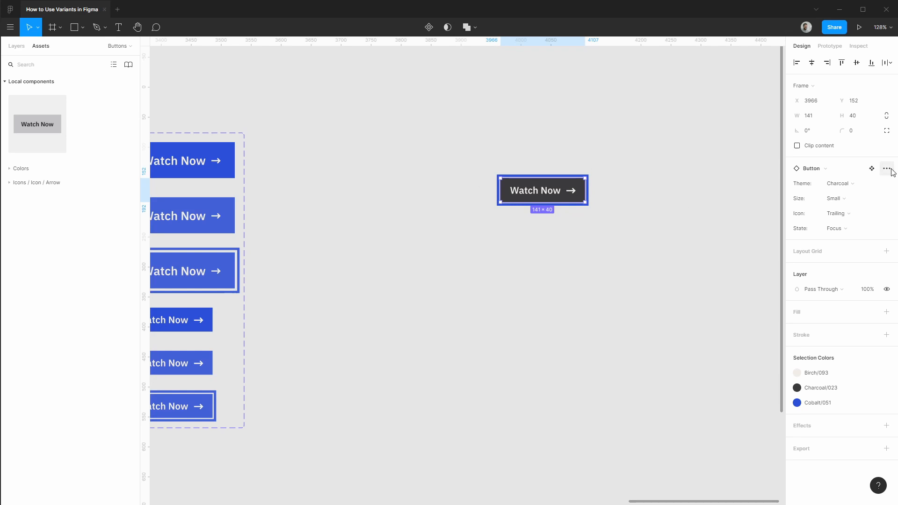
pyautogui.click(887, 168)
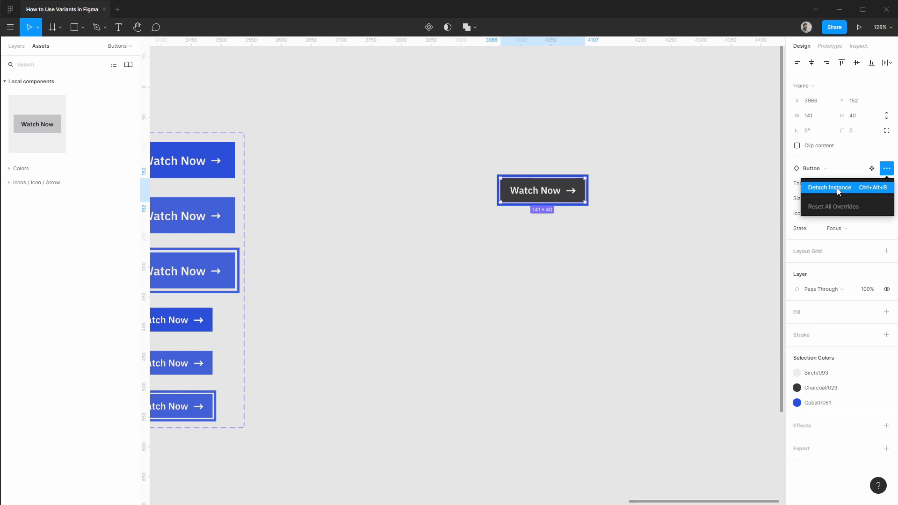
pyautogui.click(830, 187)
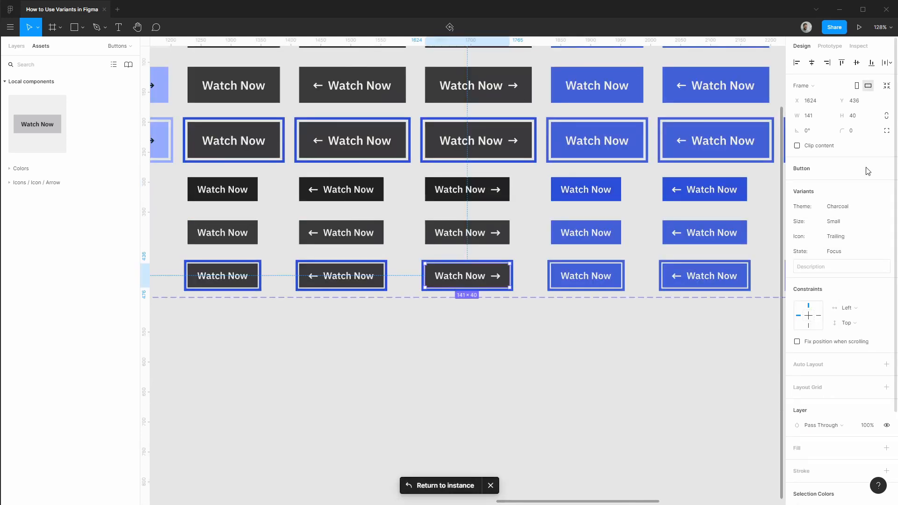
pyautogui.moveTo(450, 469)
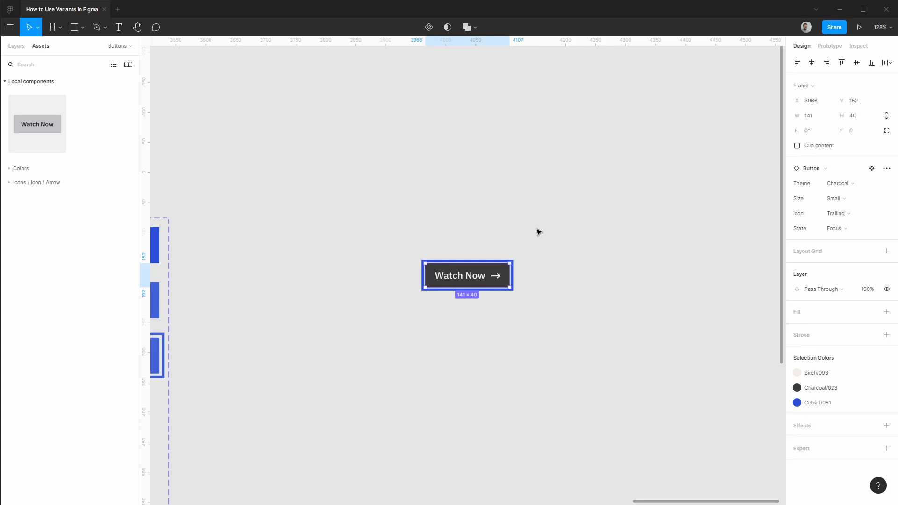
pyautogui.moveTo(886, 166)
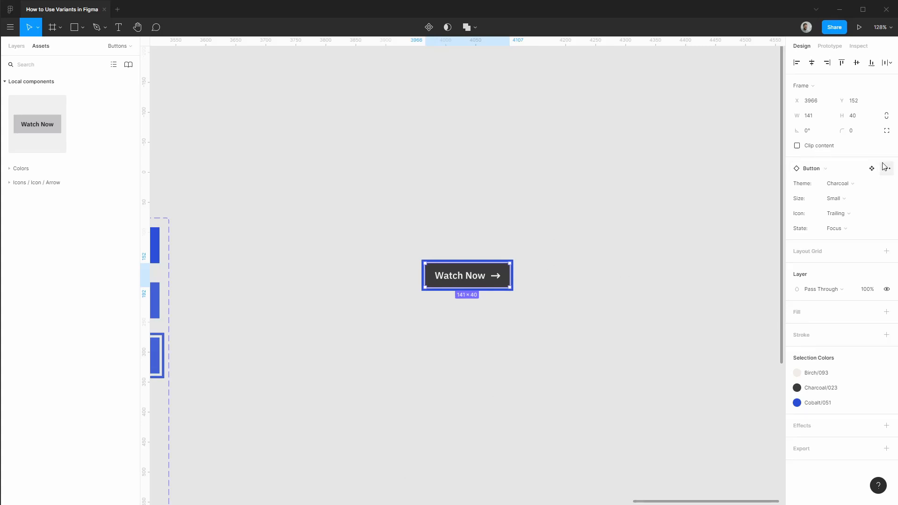